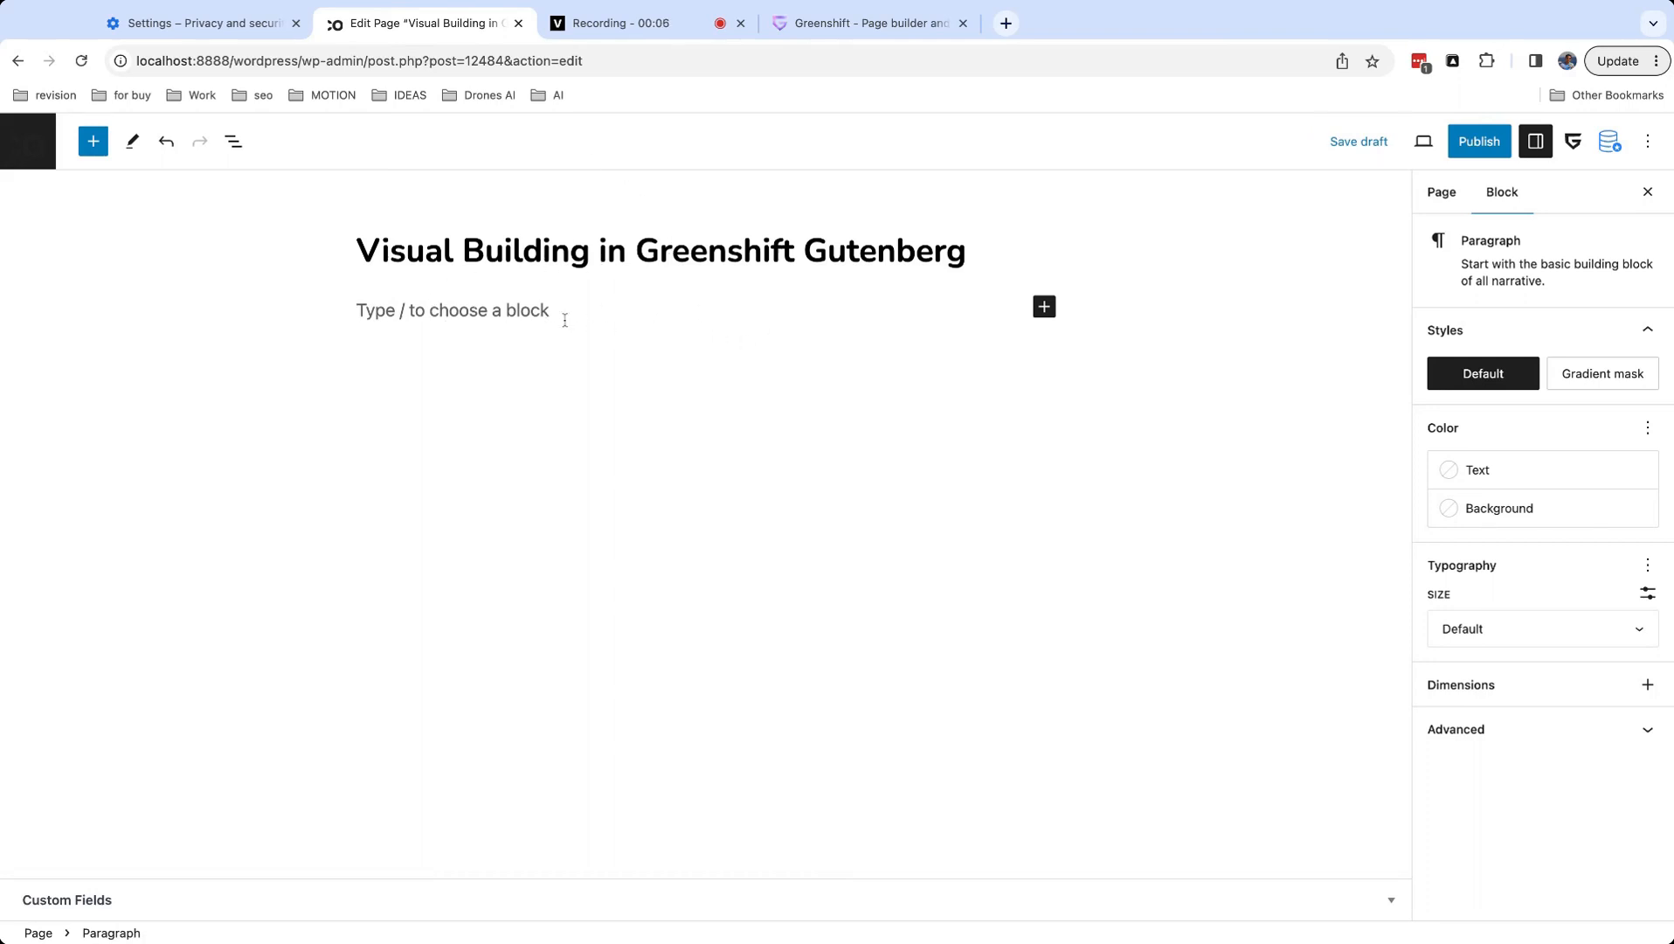
Insert an Image block with the sunglasses portrait from the Media Library and enter adjustment mode.
{"action": "type", "text": "/image"}
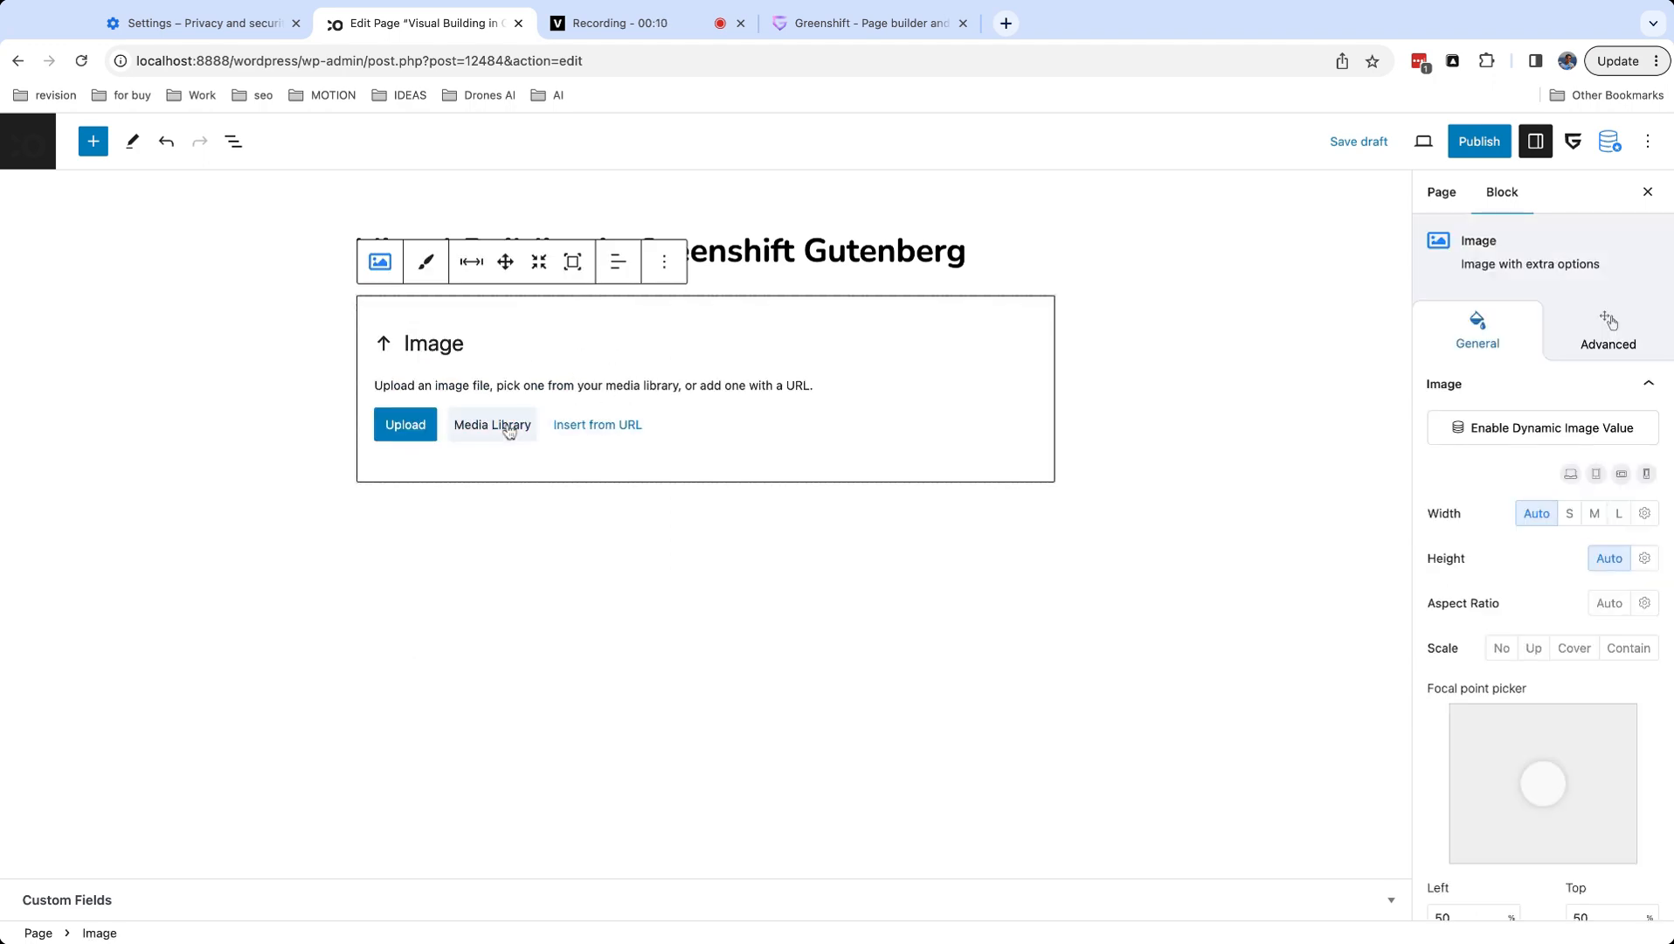
{"action": "left_click", "coordinate": [493, 424]}
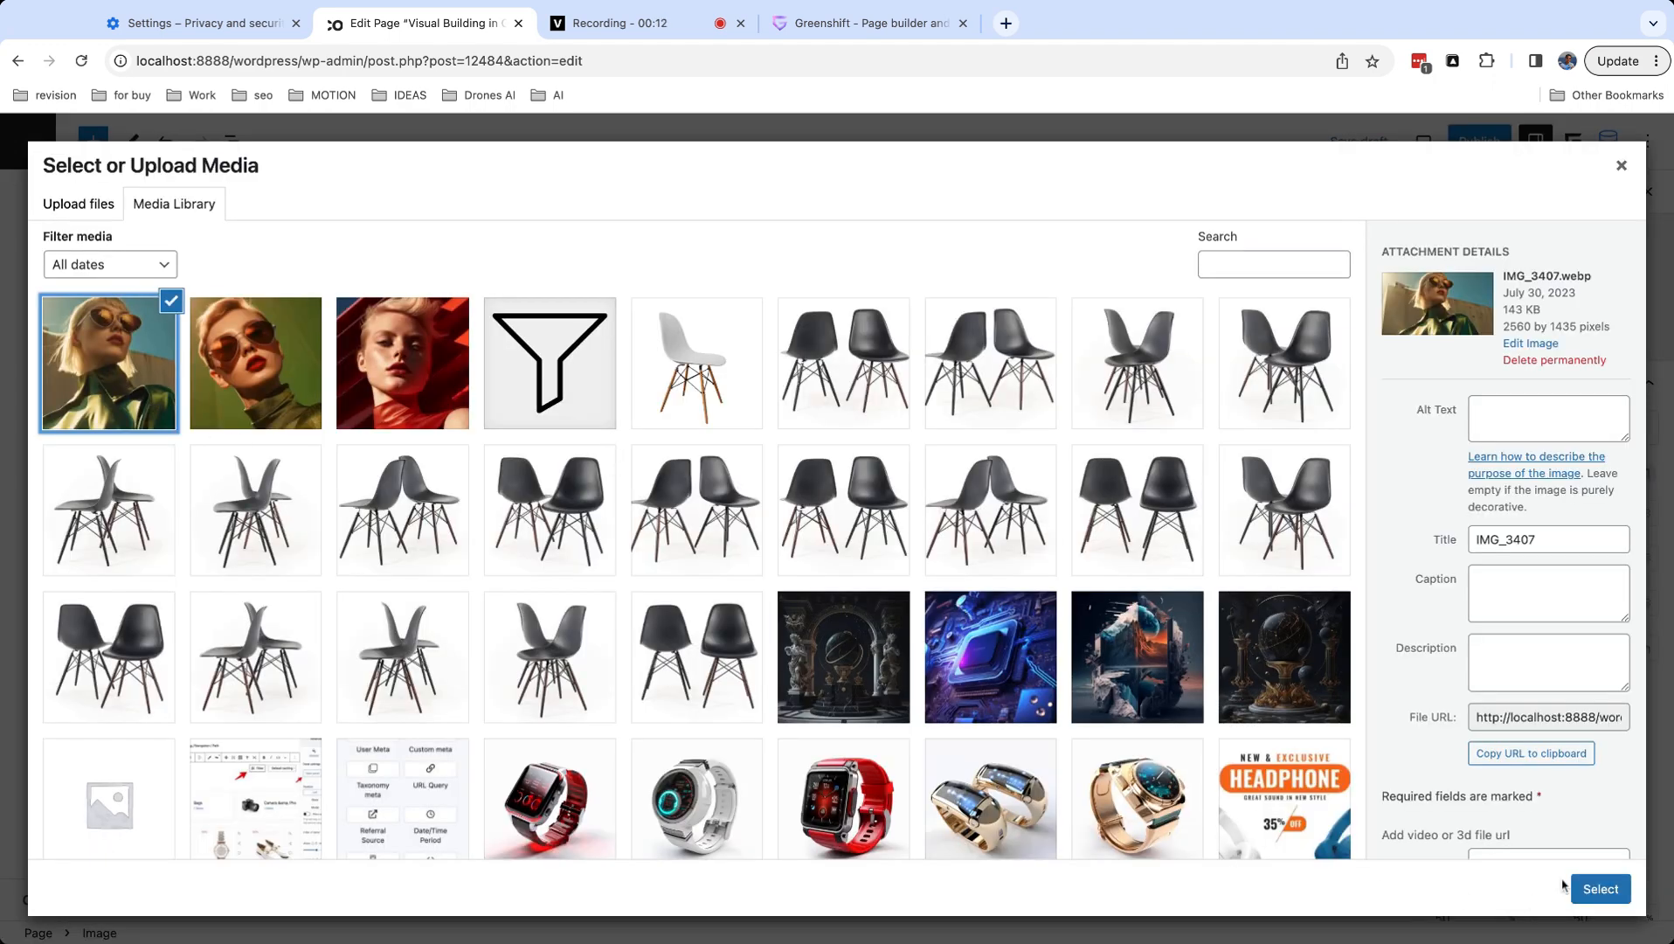
{"action": "left_click", "coordinate": [1600, 887]}
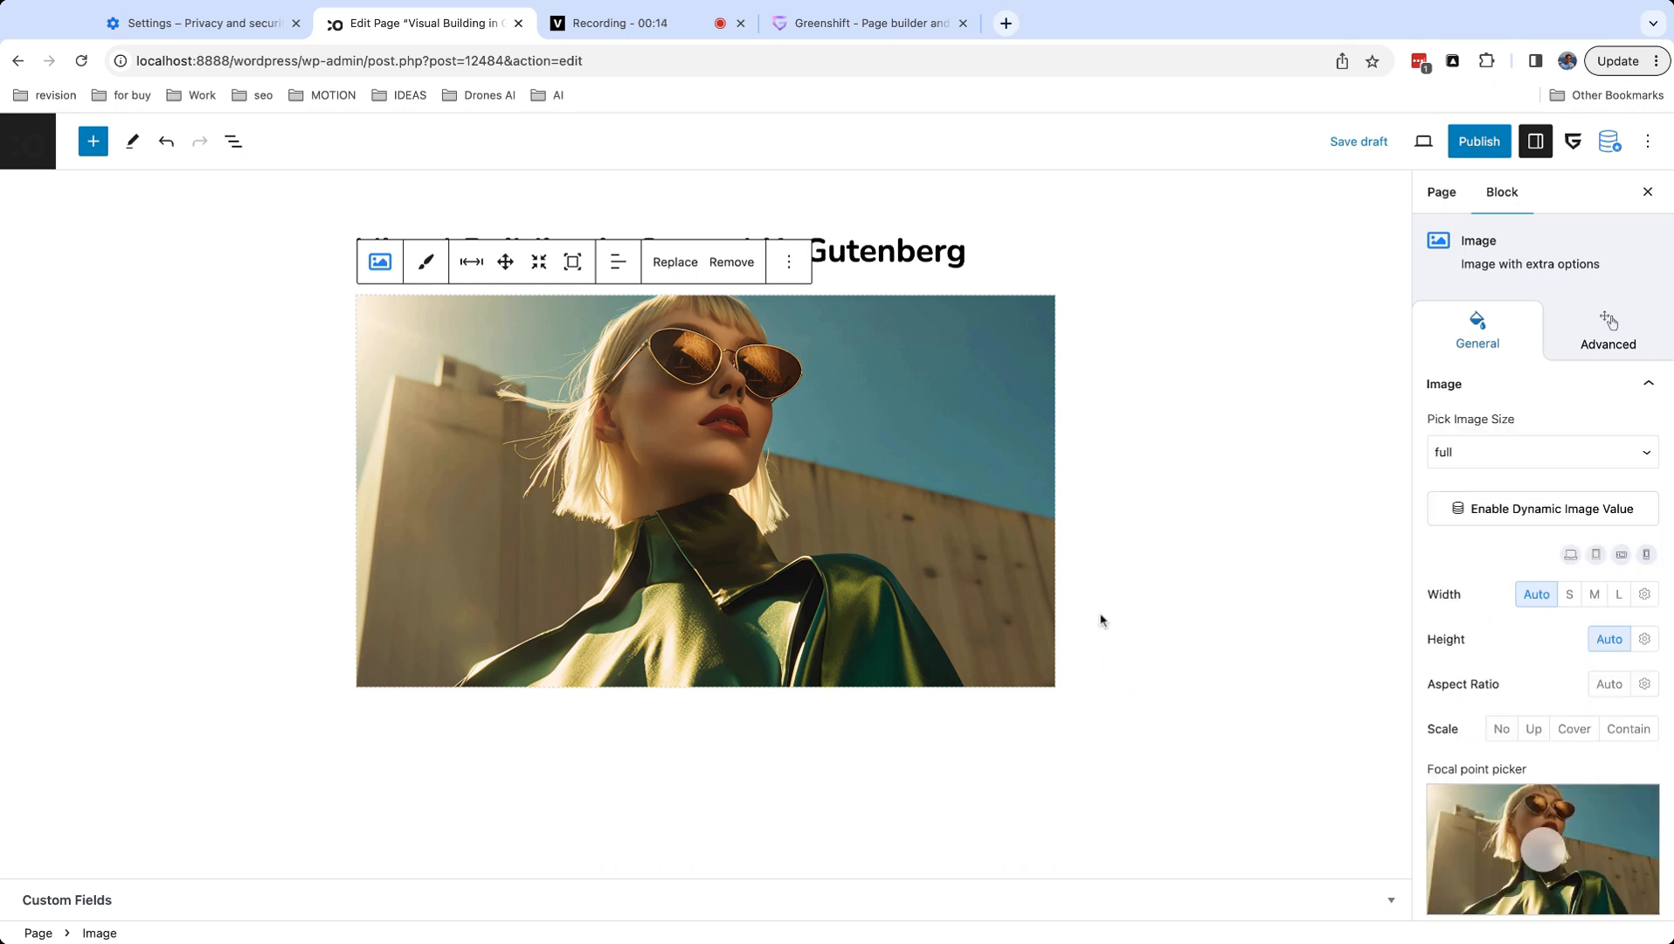
{"action": "mouse_move", "coordinate": [584, 283]}
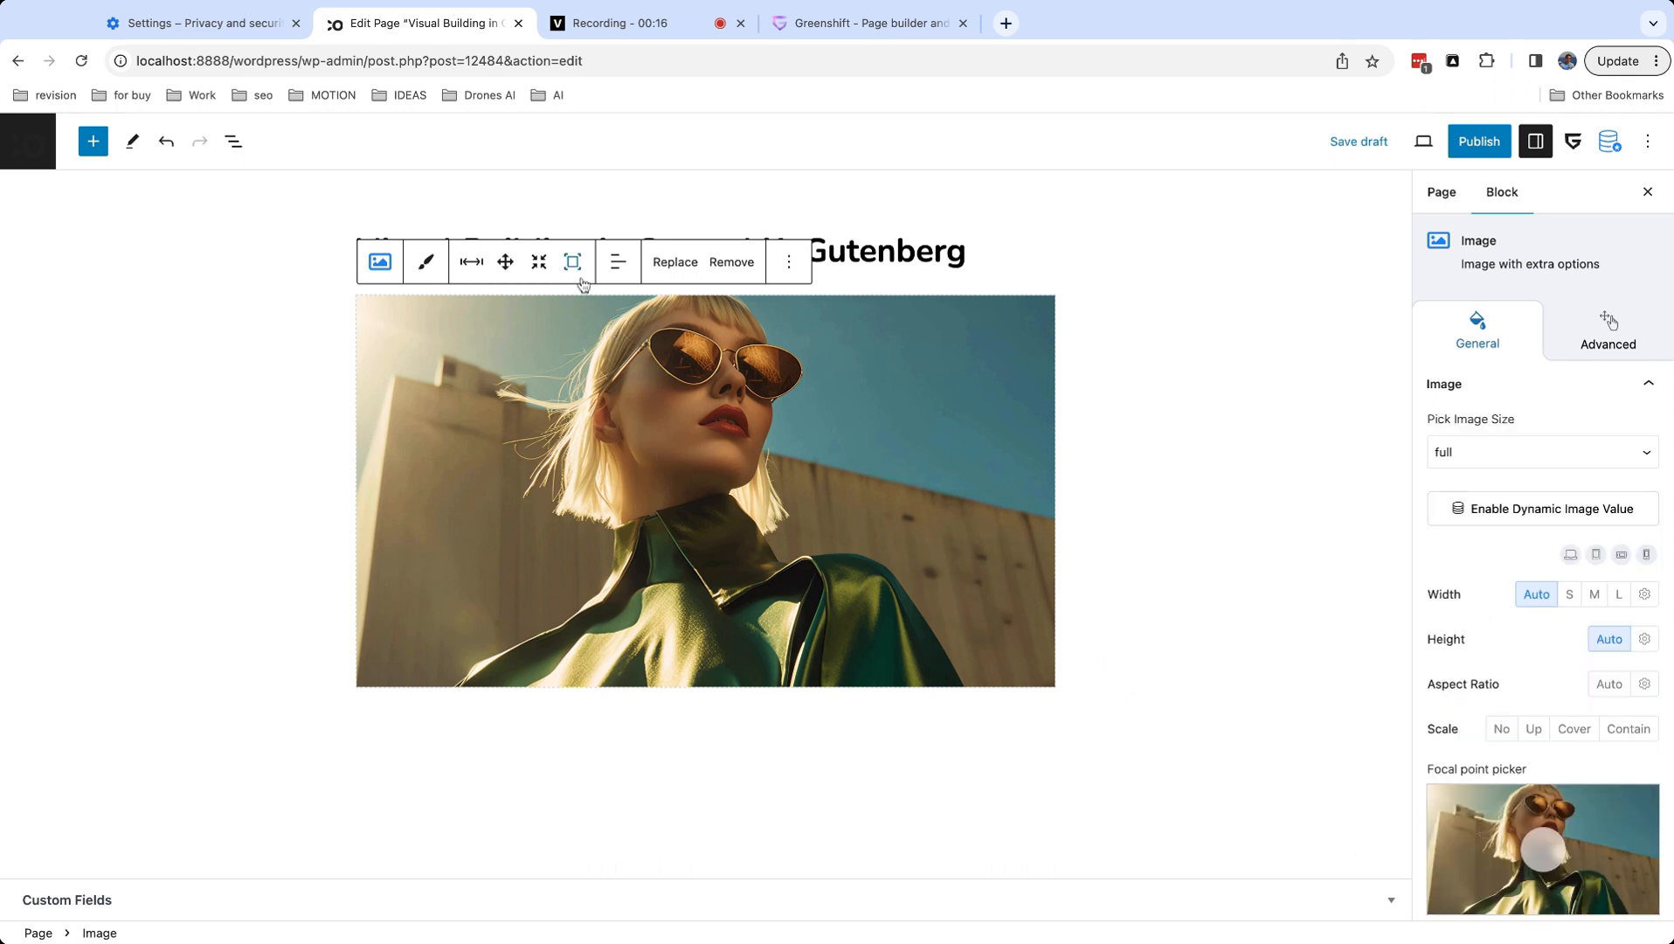
{"action": "left_click", "coordinate": [573, 261]}
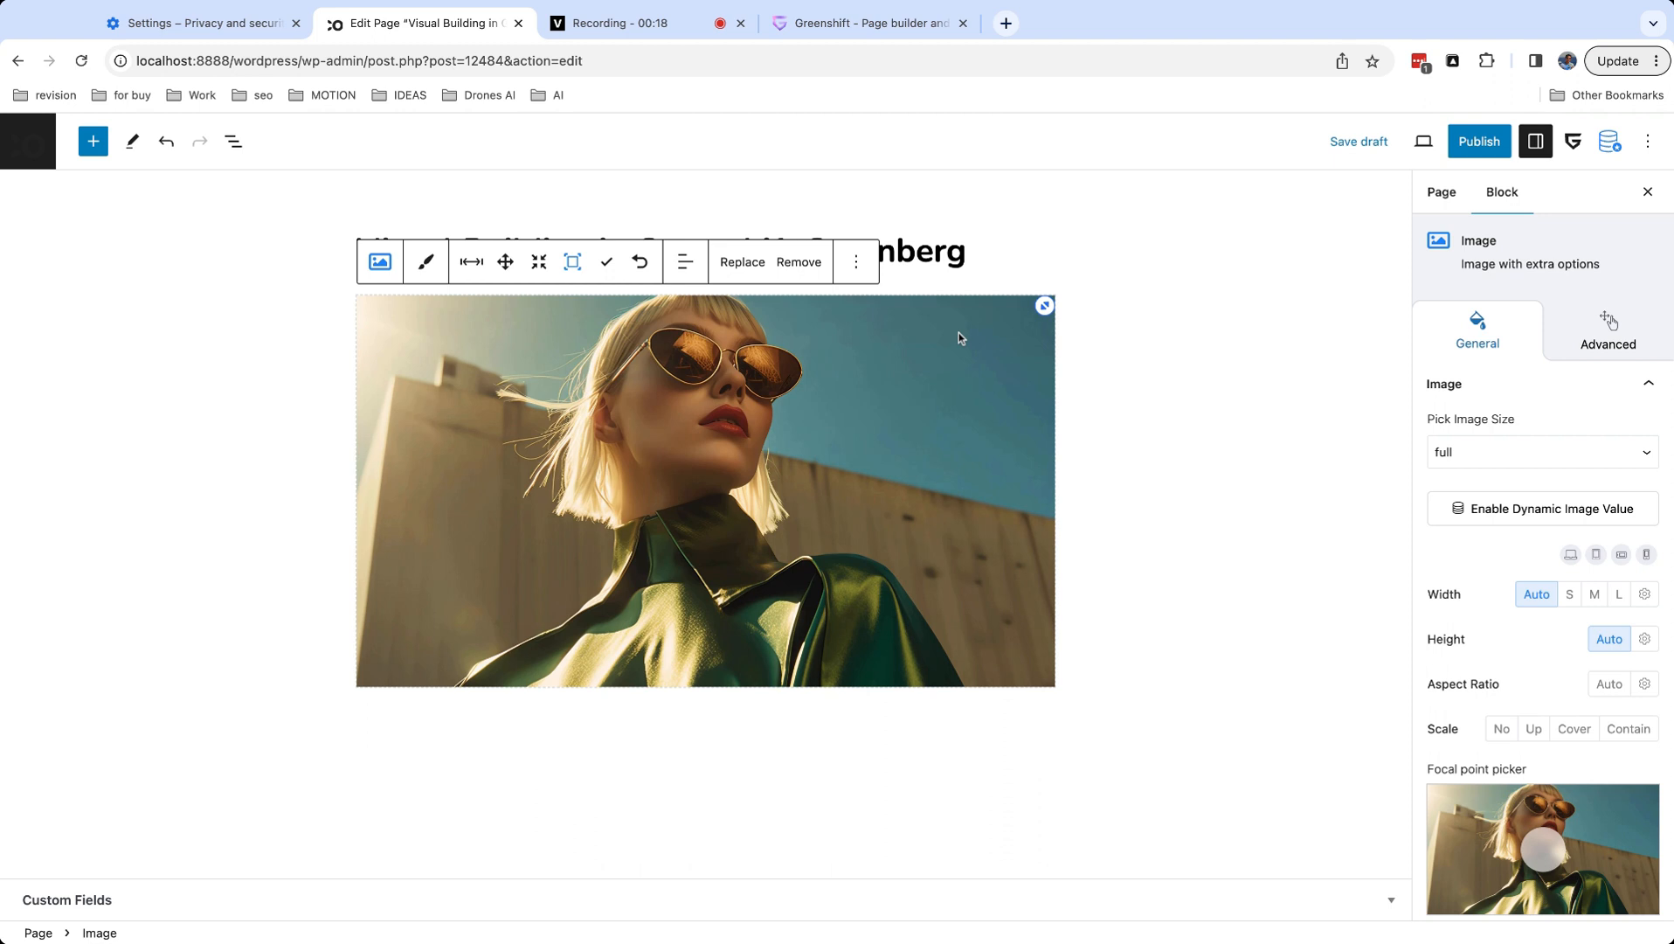
Leave the on-canvas image adjustment mode, keeping the portrait in place.
{"action": "left_click", "coordinate": [573, 261]}
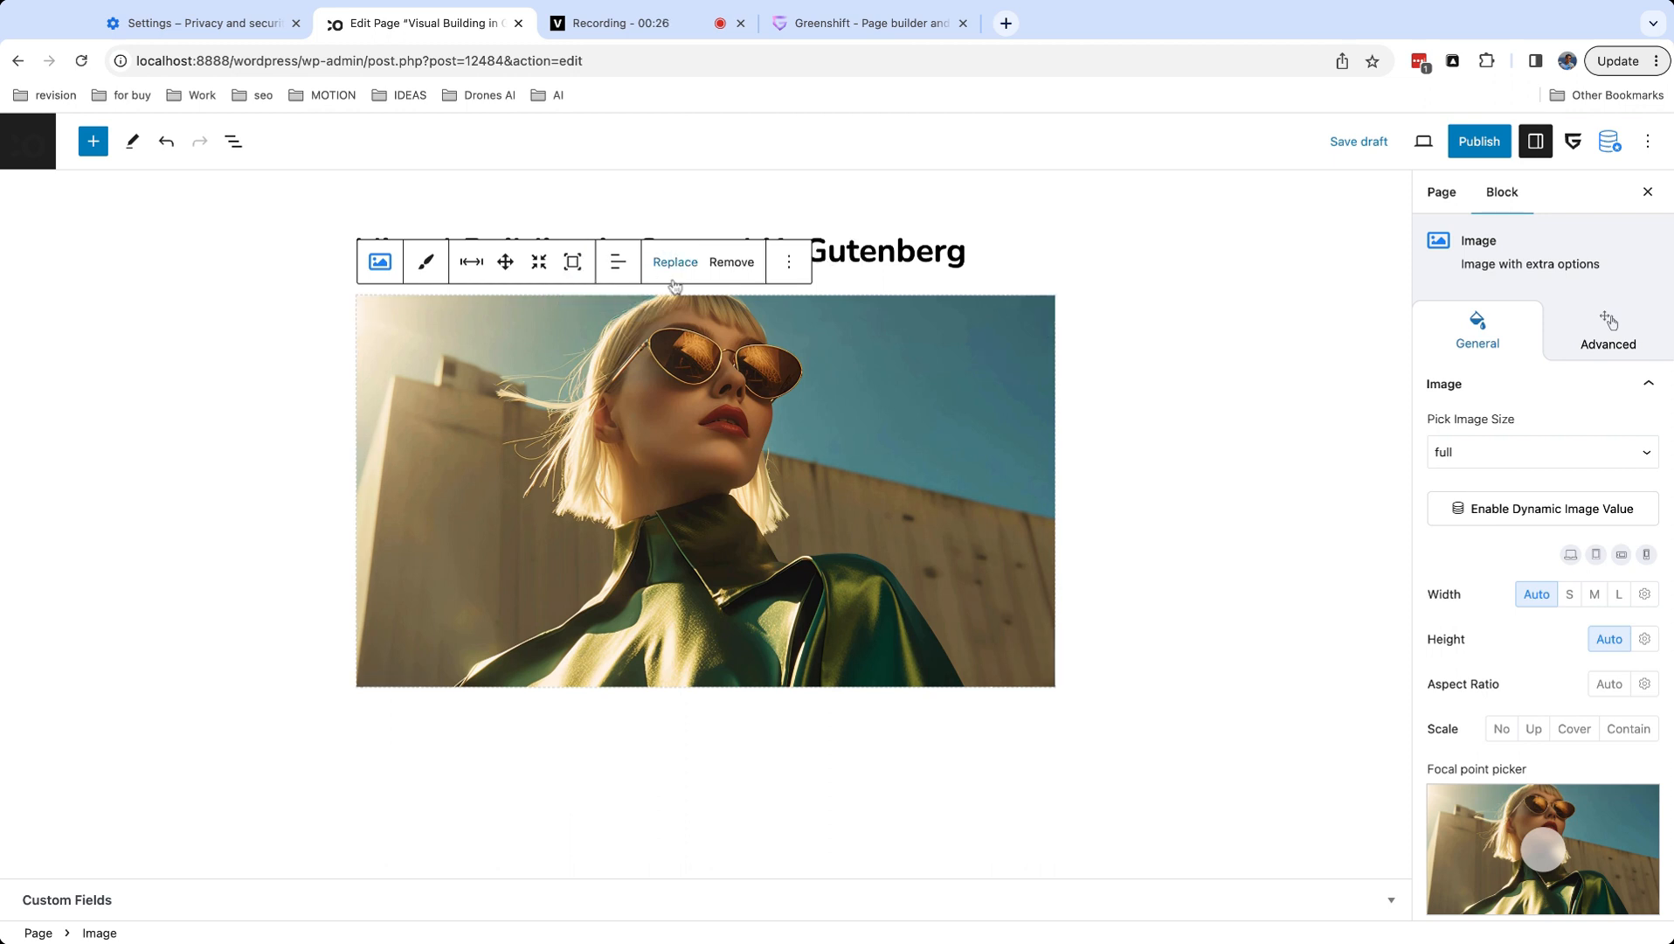
{"action": "mouse_move", "coordinate": [472, 262]}
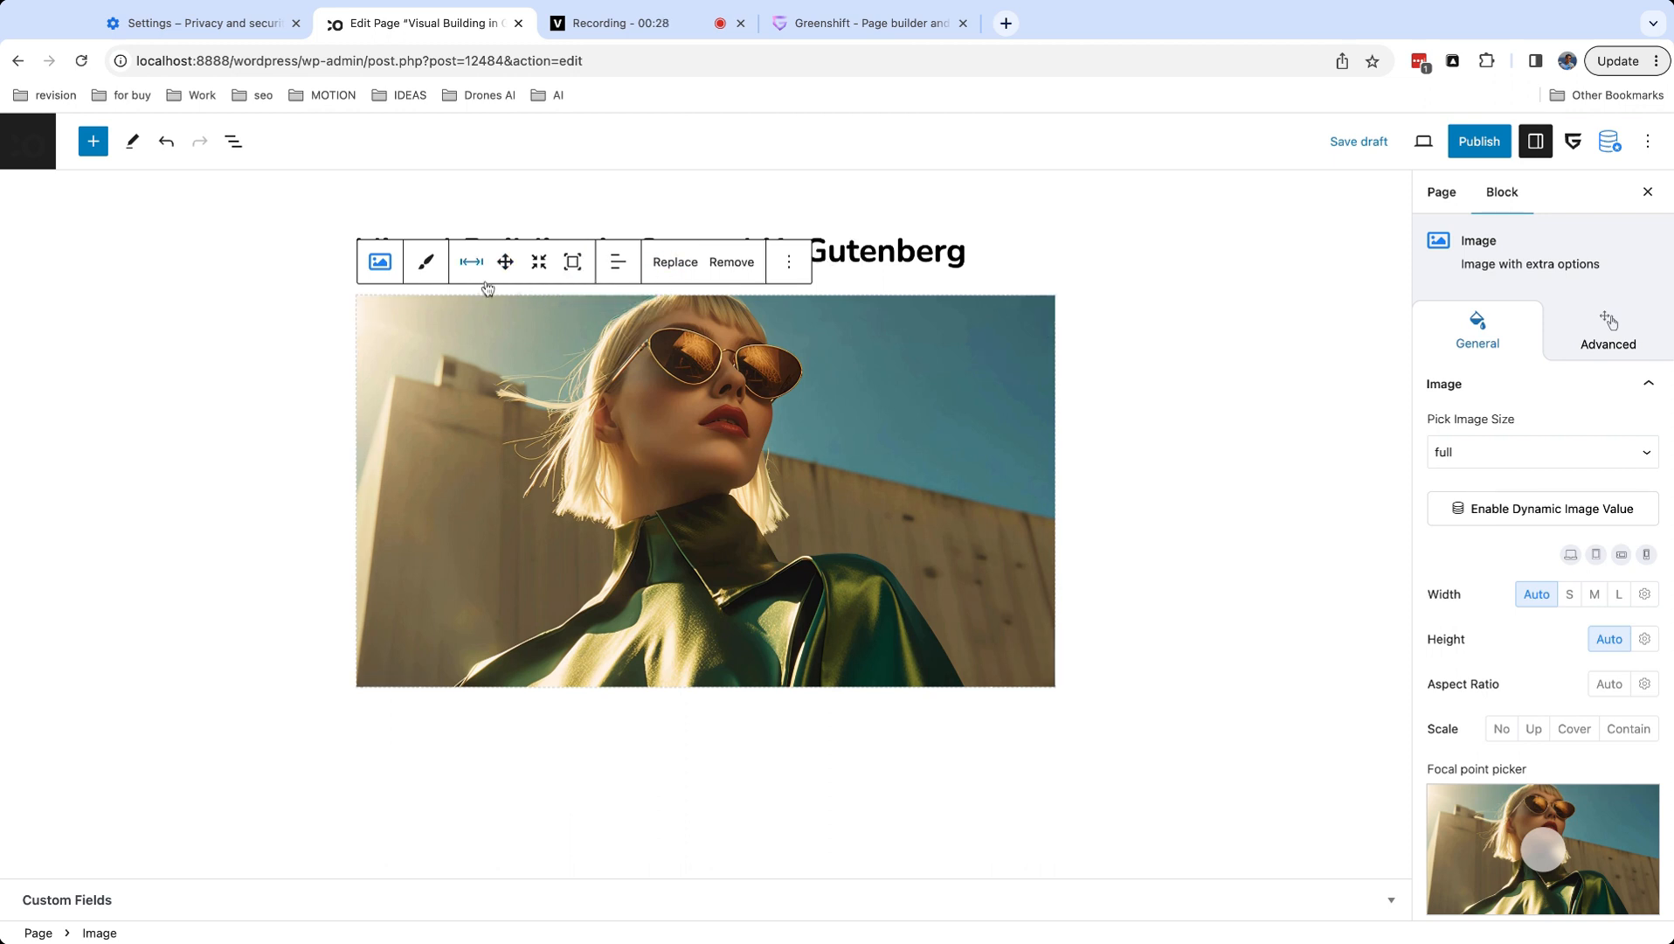
{"action": "mouse_move", "coordinate": [542, 657]}
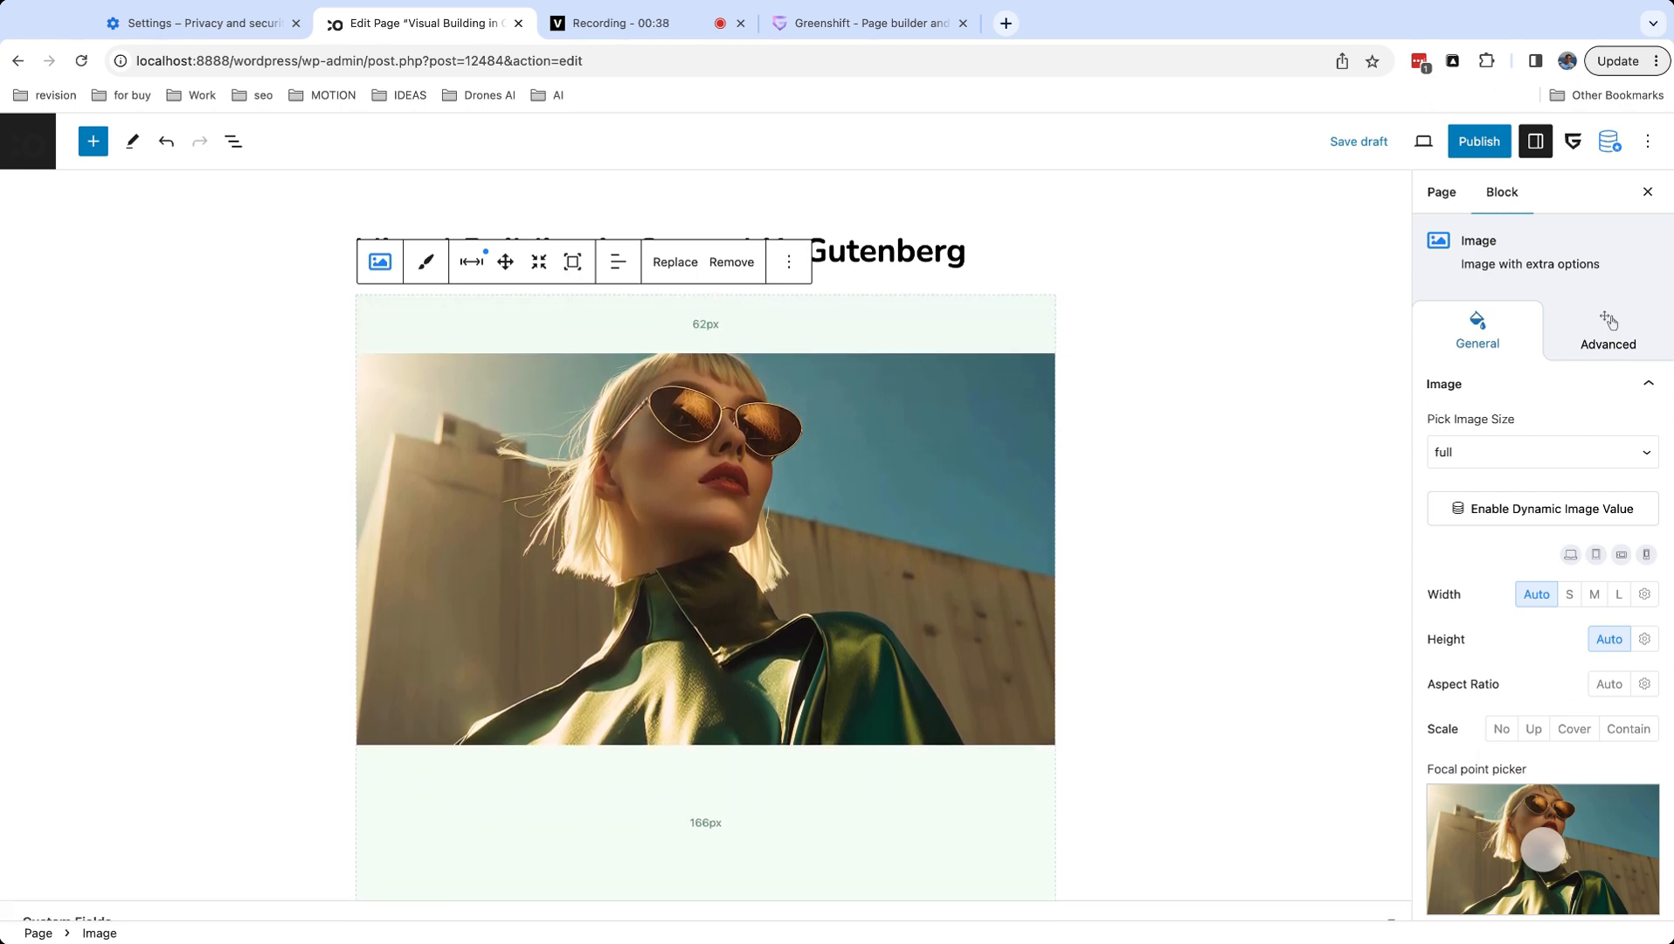
Reset the portrait's spacing, clearing the 62px top and 166px bottom margins.
{"action": "left_click", "coordinate": [472, 261]}
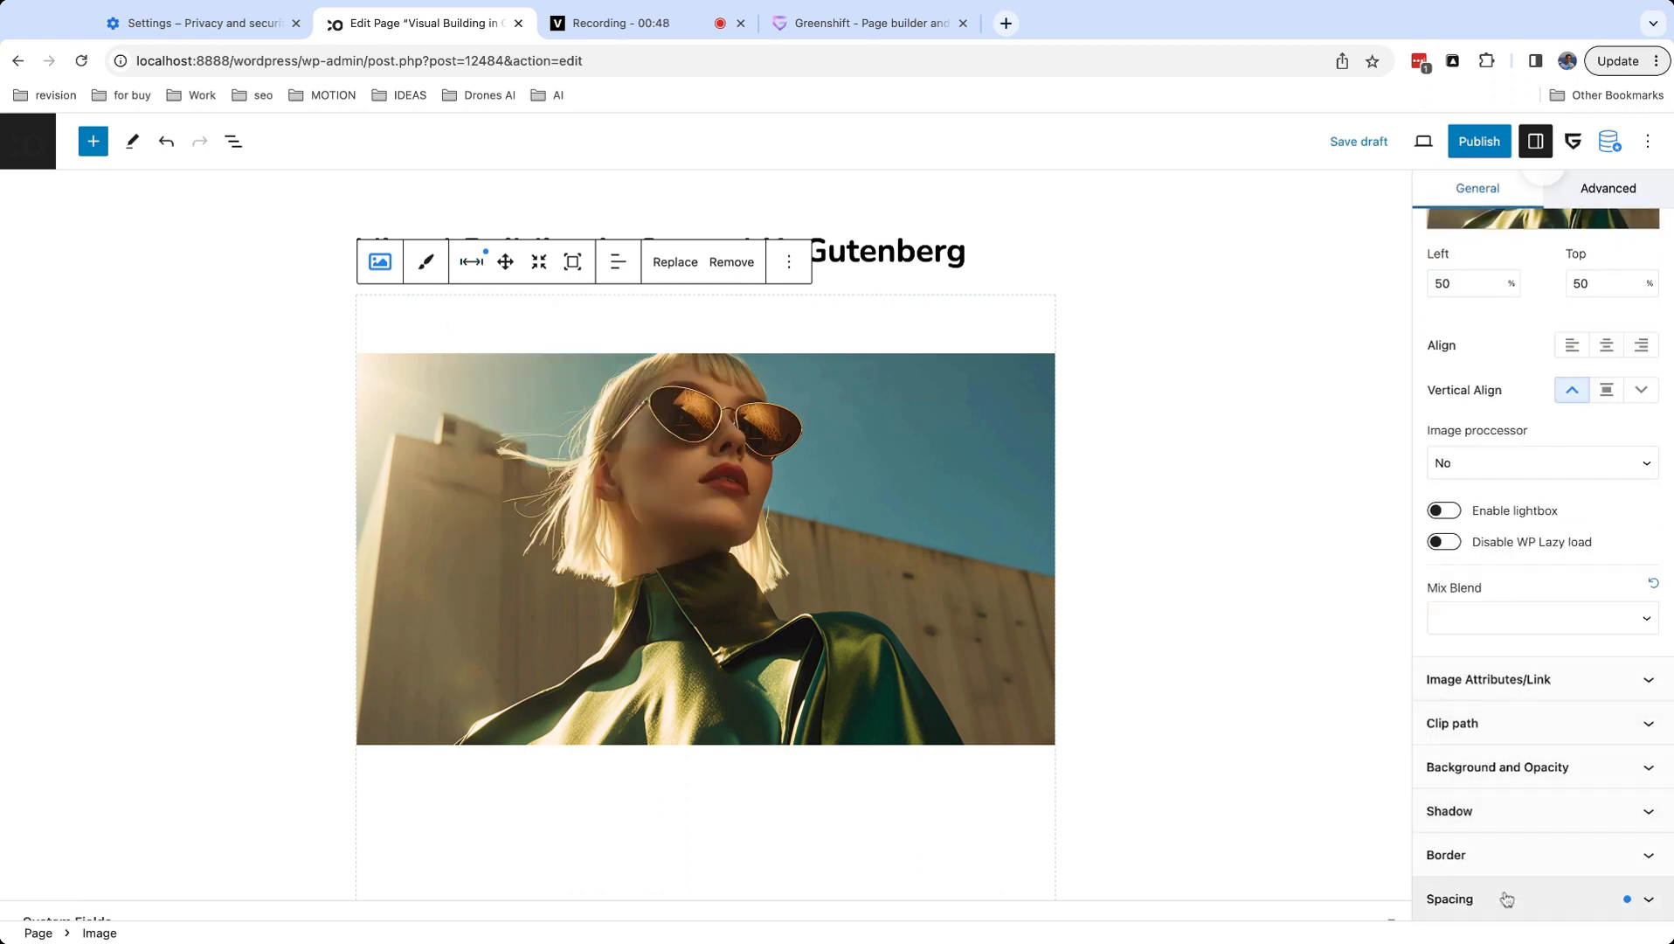
{"action": "left_click", "coordinate": [1450, 898]}
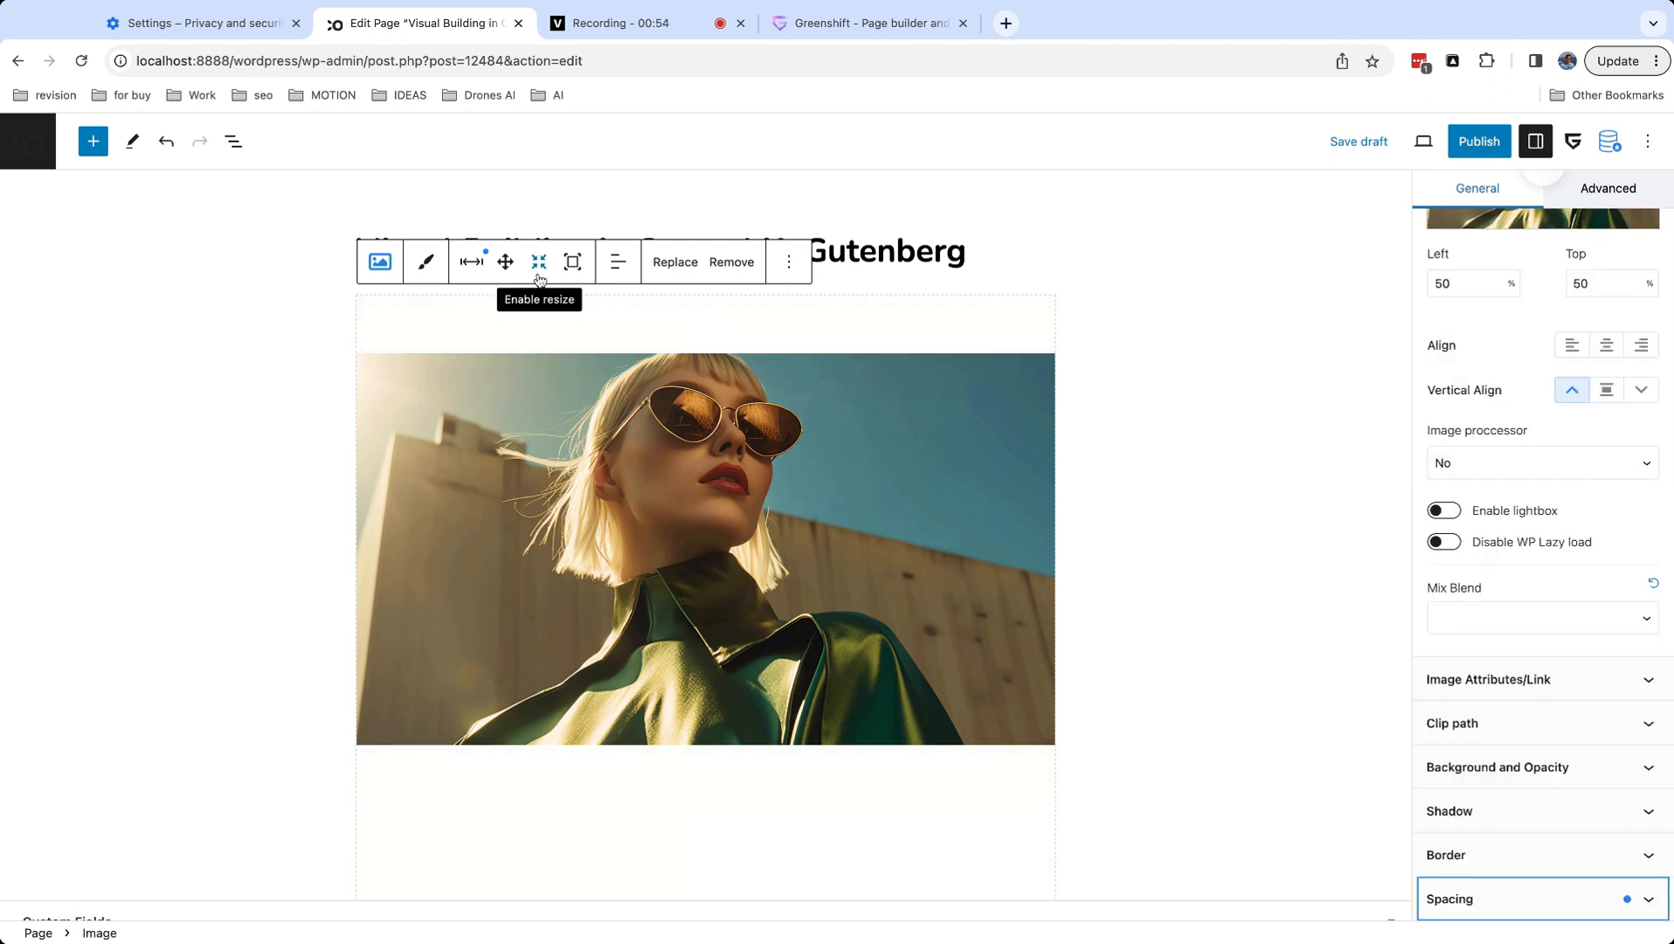
{"action": "left_click", "coordinate": [470, 260]}
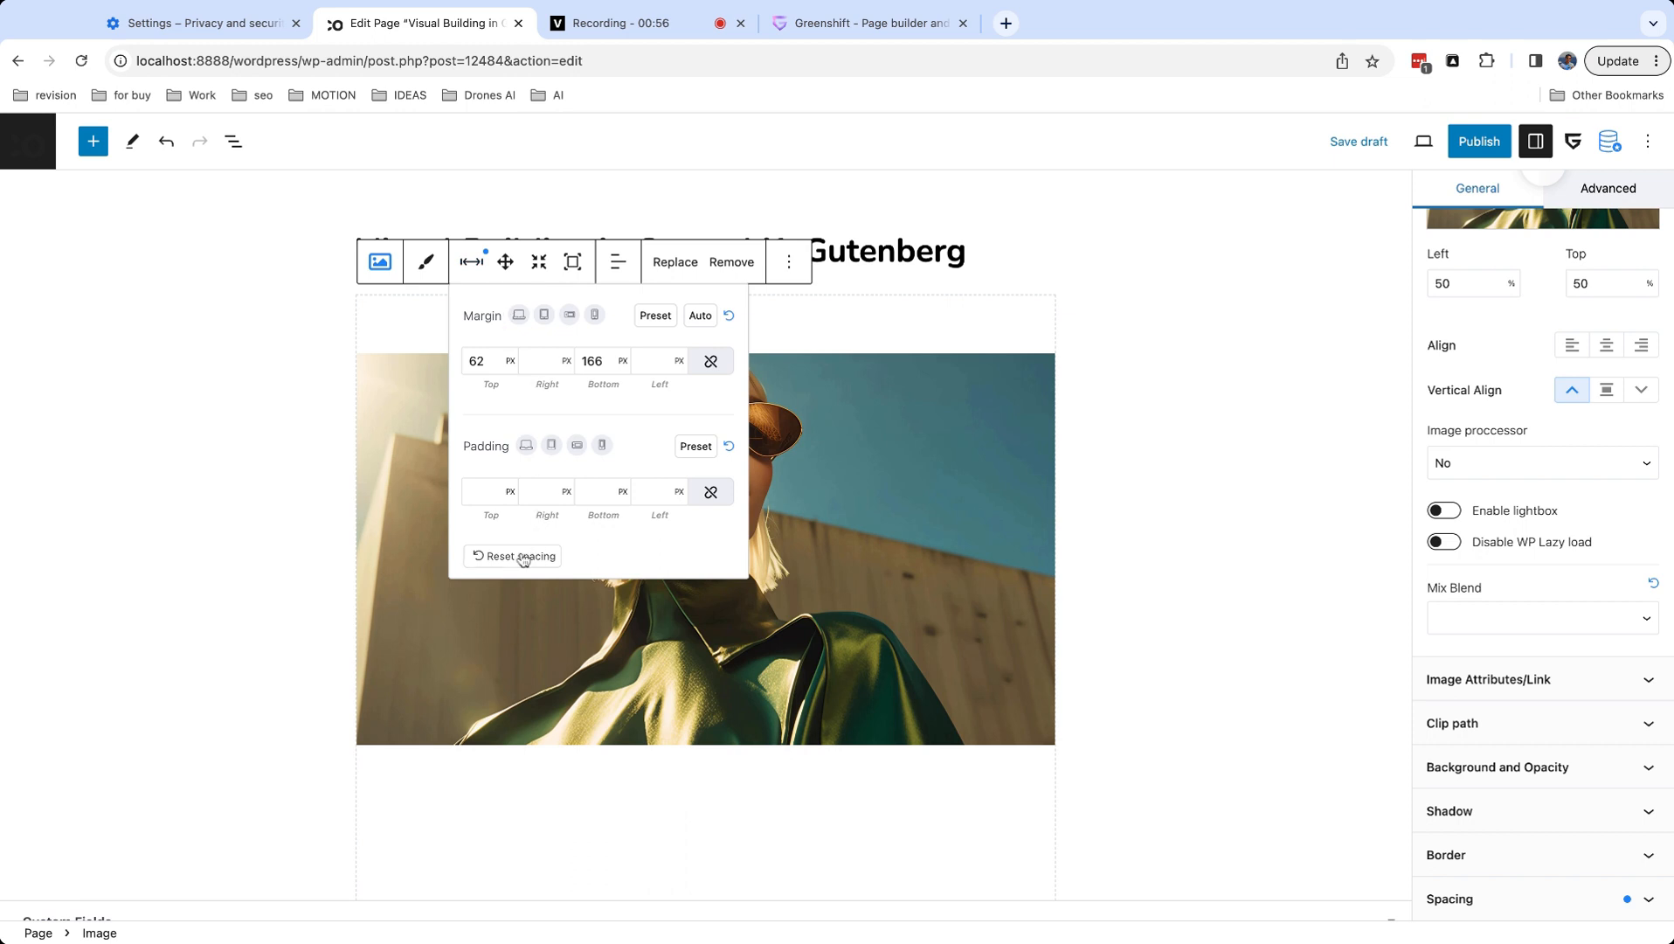
{"action": "left_click", "coordinate": [519, 555]}
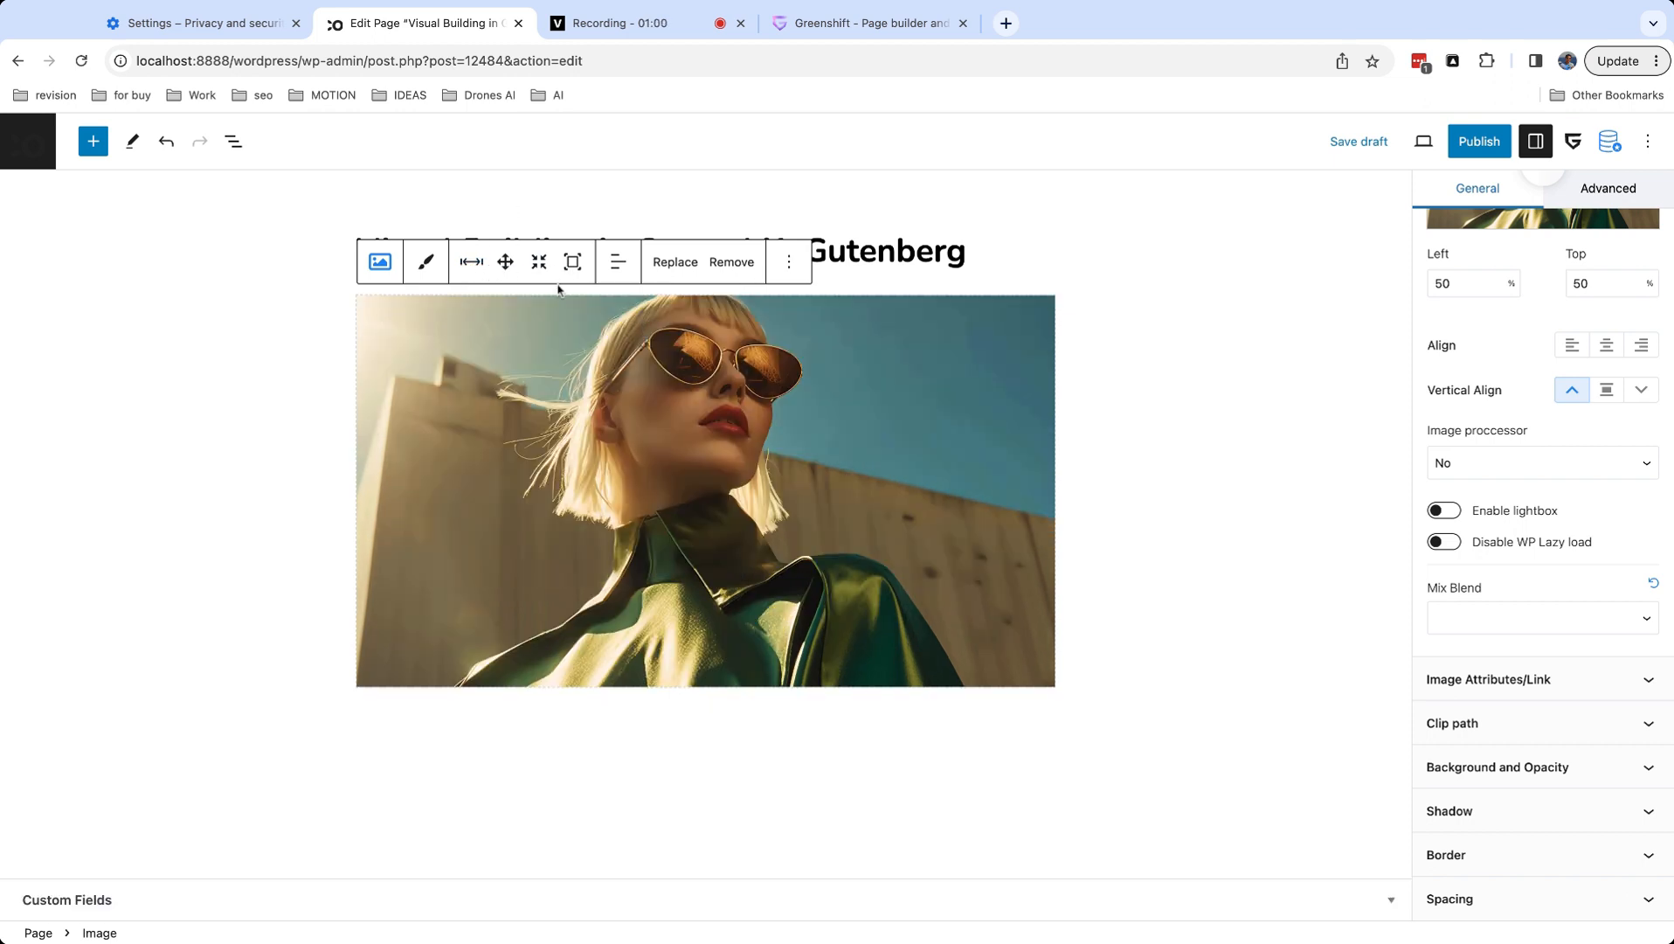
{"action": "left_click", "coordinate": [538, 262]}
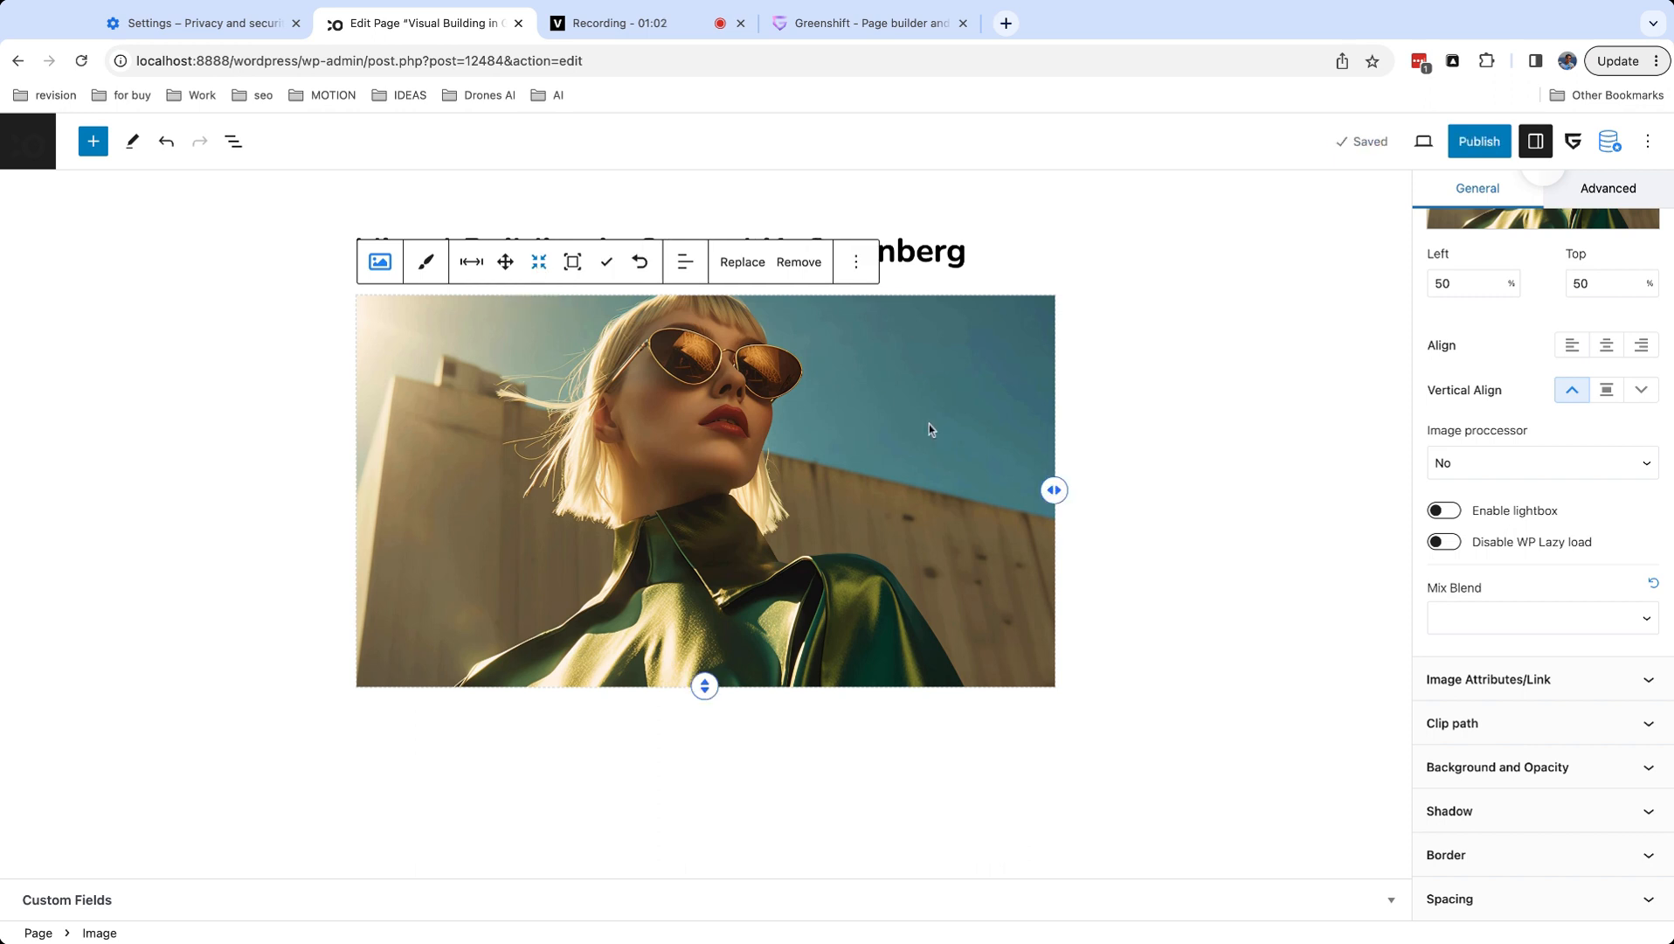
{"action": "left_click_drag", "start_coordinate": [1052, 490], "coordinate": [895, 445]}
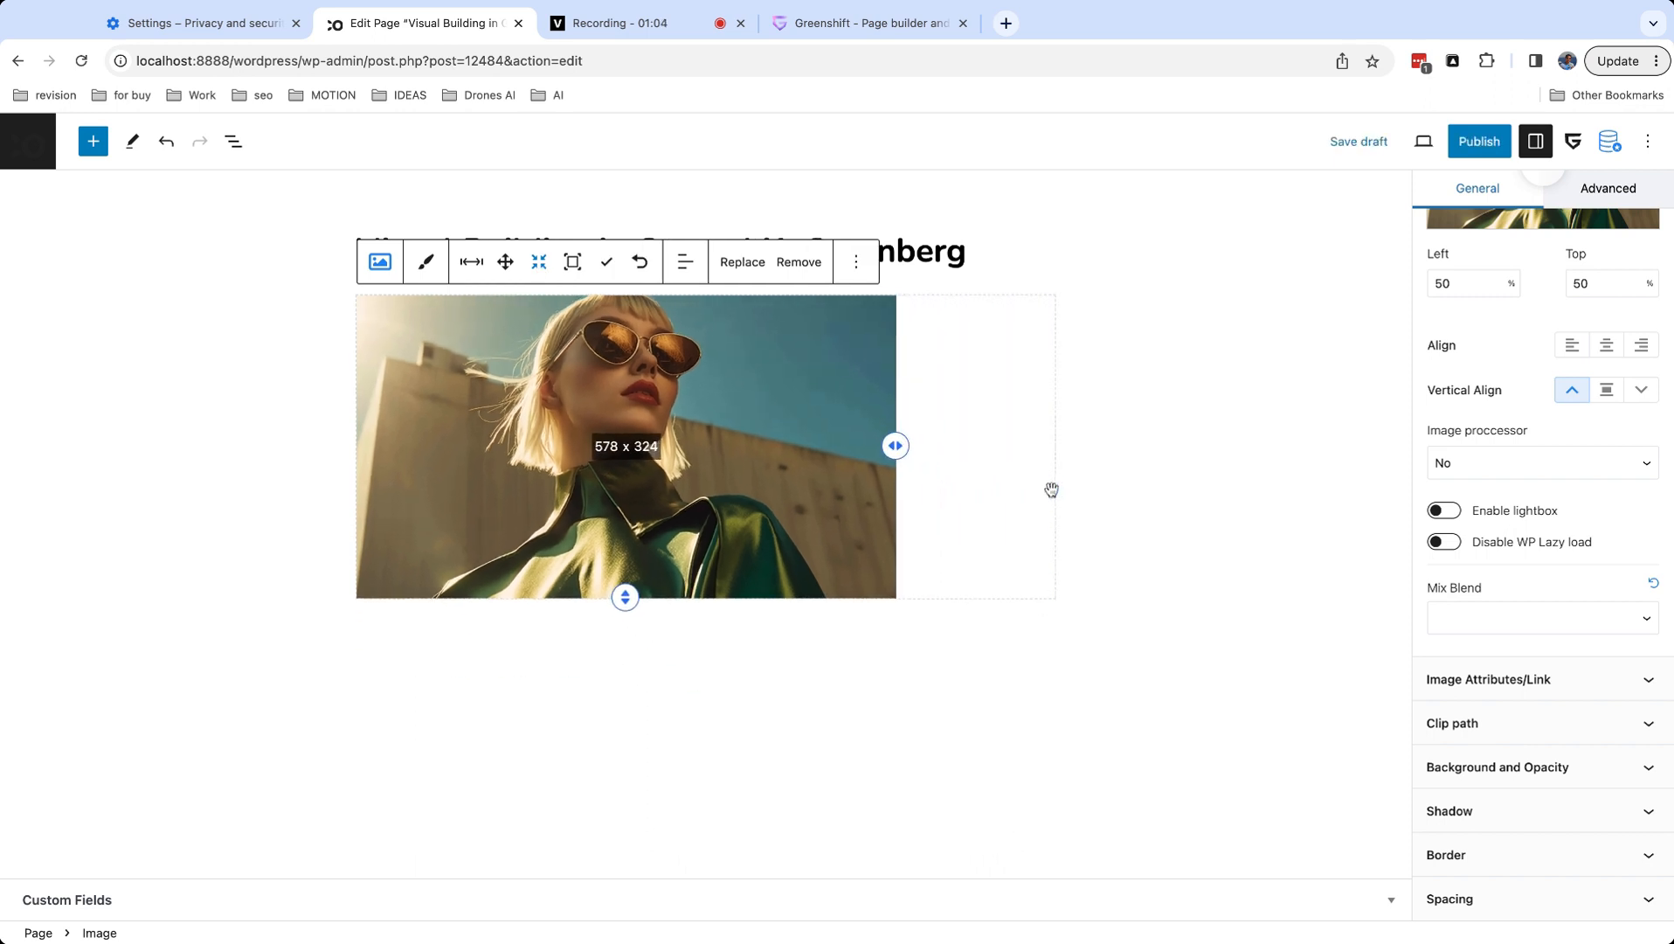
{"action": "left_click_drag", "start_coordinate": [624, 595], "coordinate": [623, 513]}
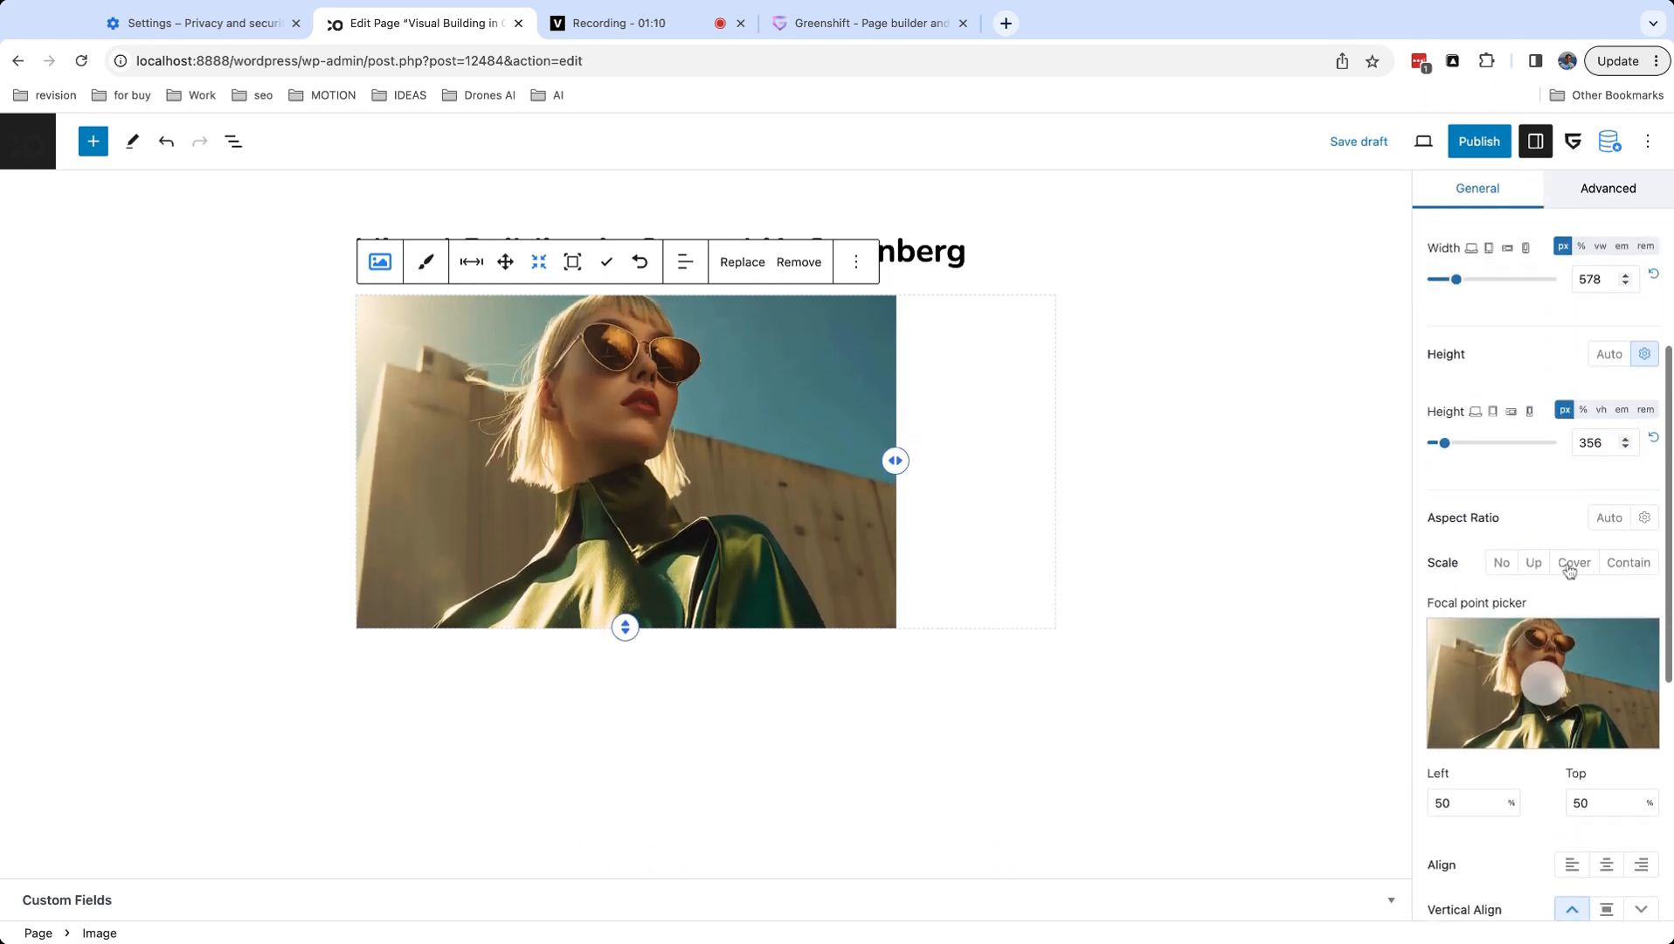
{"action": "left_click", "coordinate": [1573, 561]}
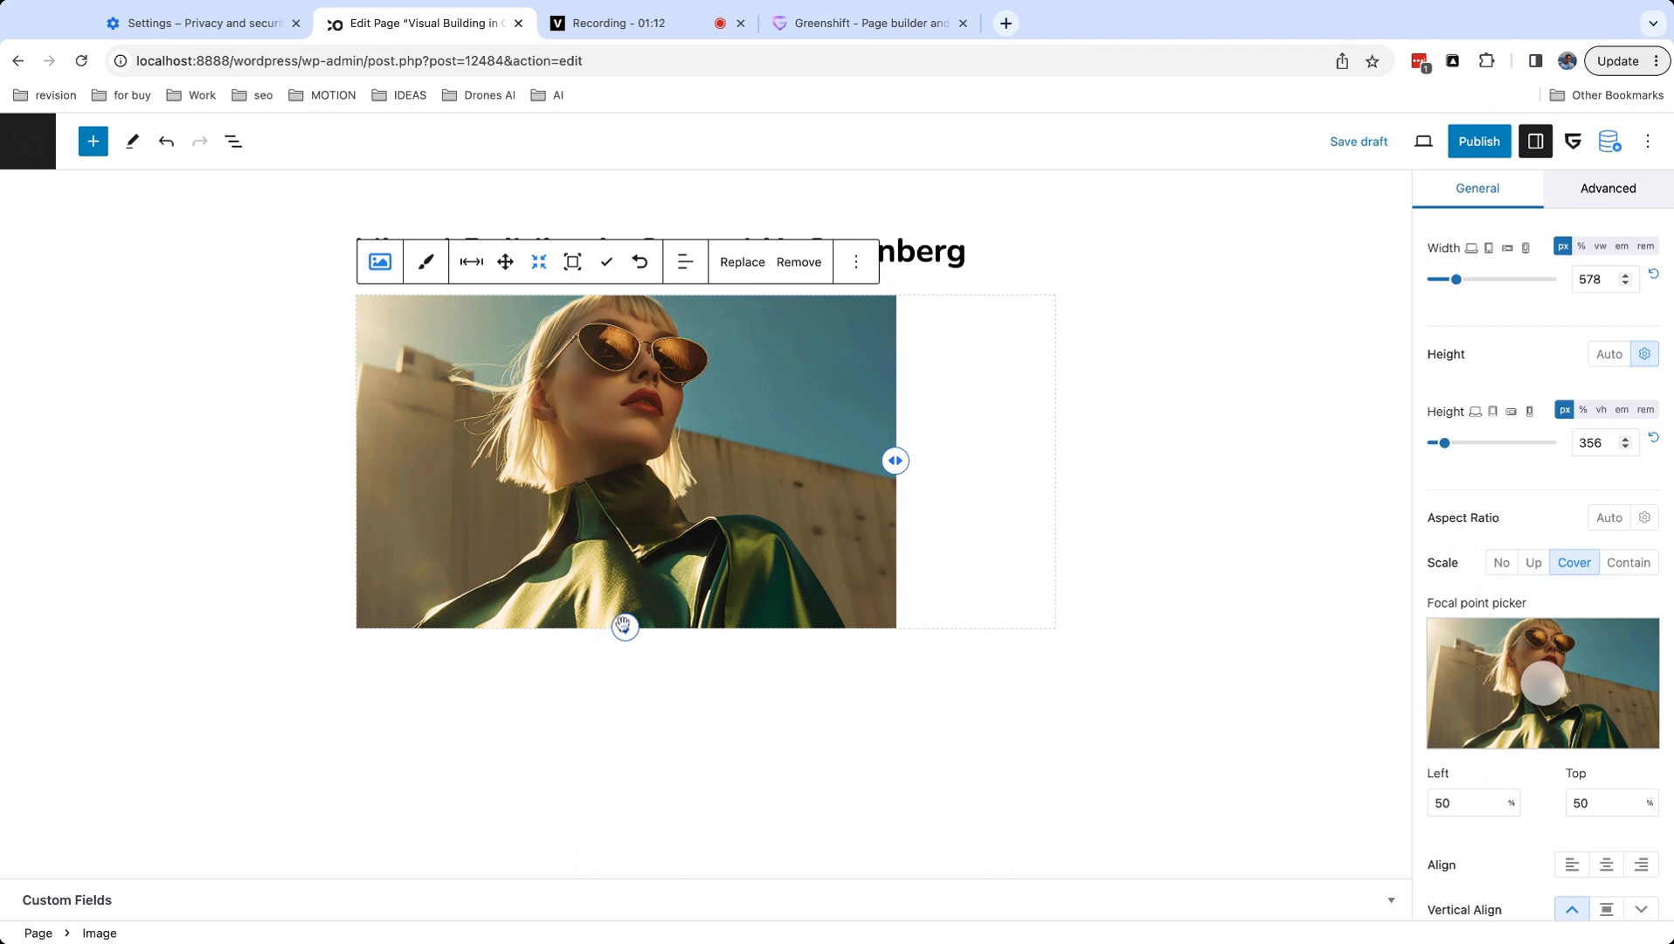
{"action": "left_click_drag", "start_coordinate": [624, 628], "coordinate": [624, 570]}
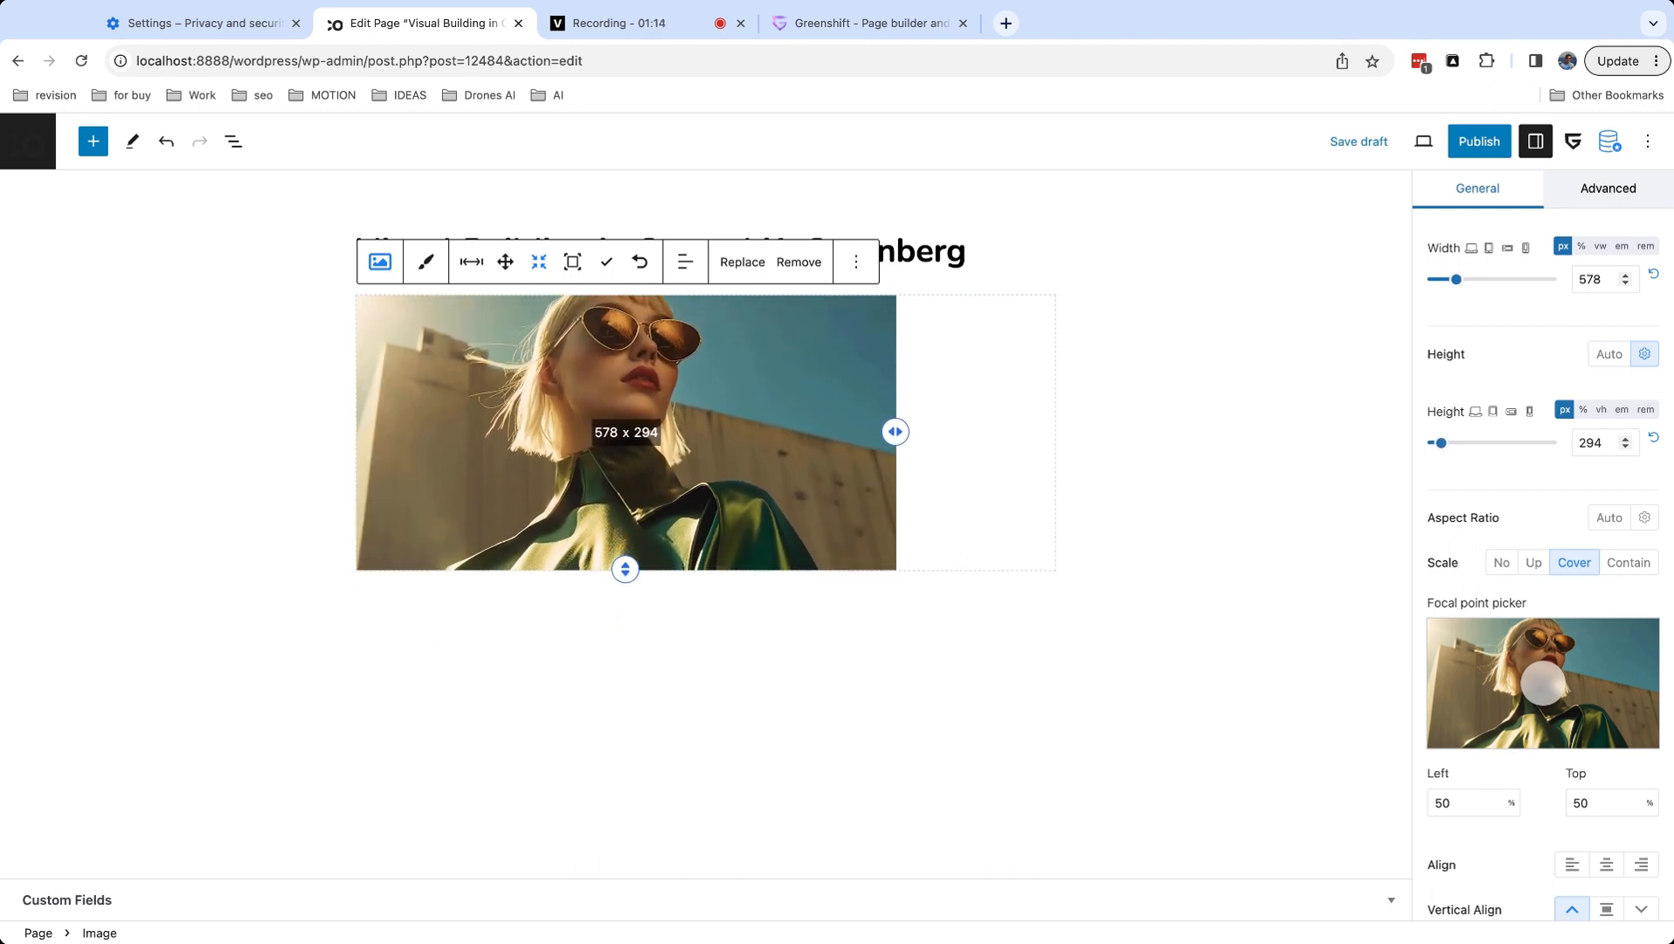
{"action": "left_click_drag", "start_coordinate": [895, 432], "coordinate": [767, 459]}
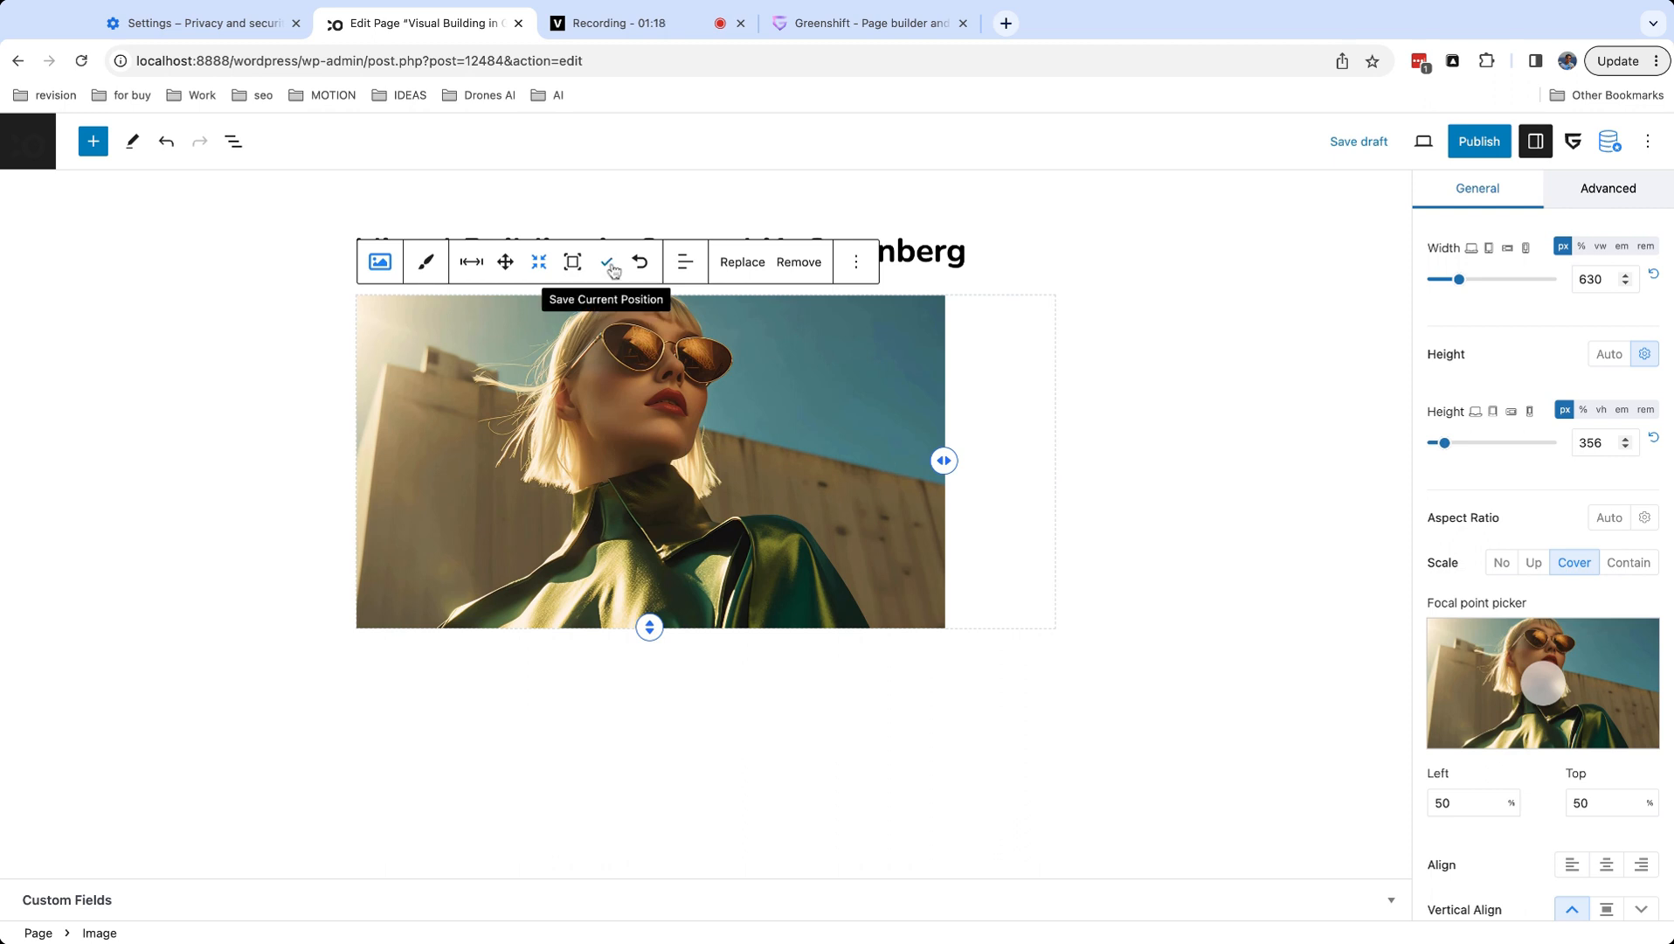
{"action": "mouse_move", "coordinate": [640, 261]}
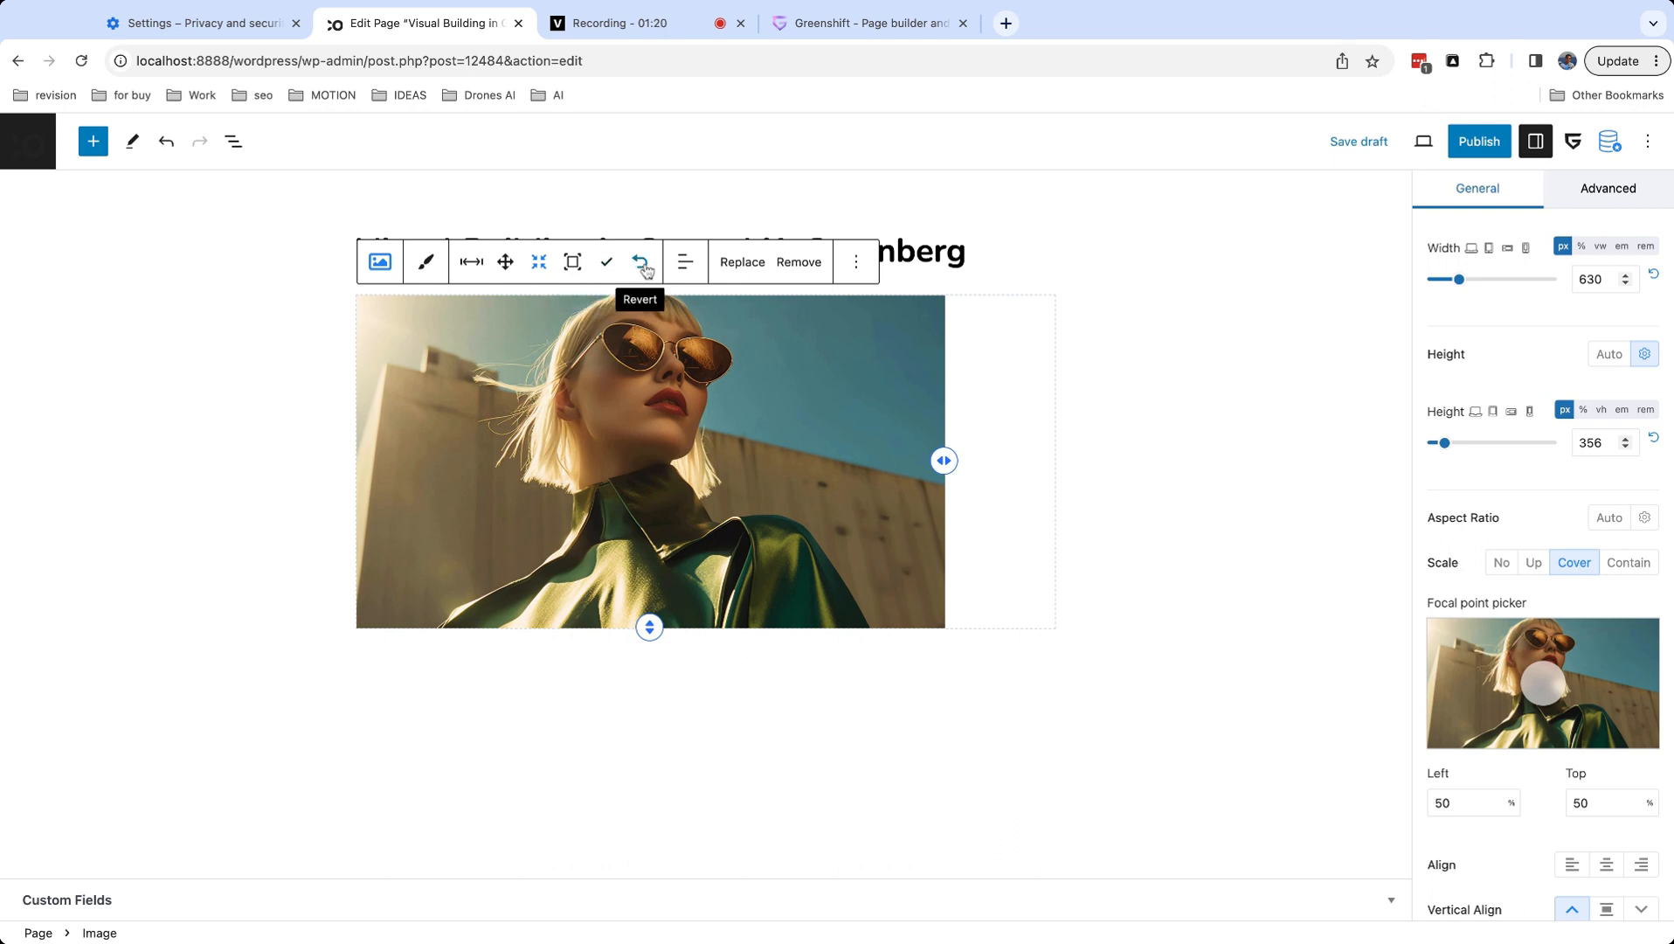
{"action": "left_click", "coordinate": [643, 262]}
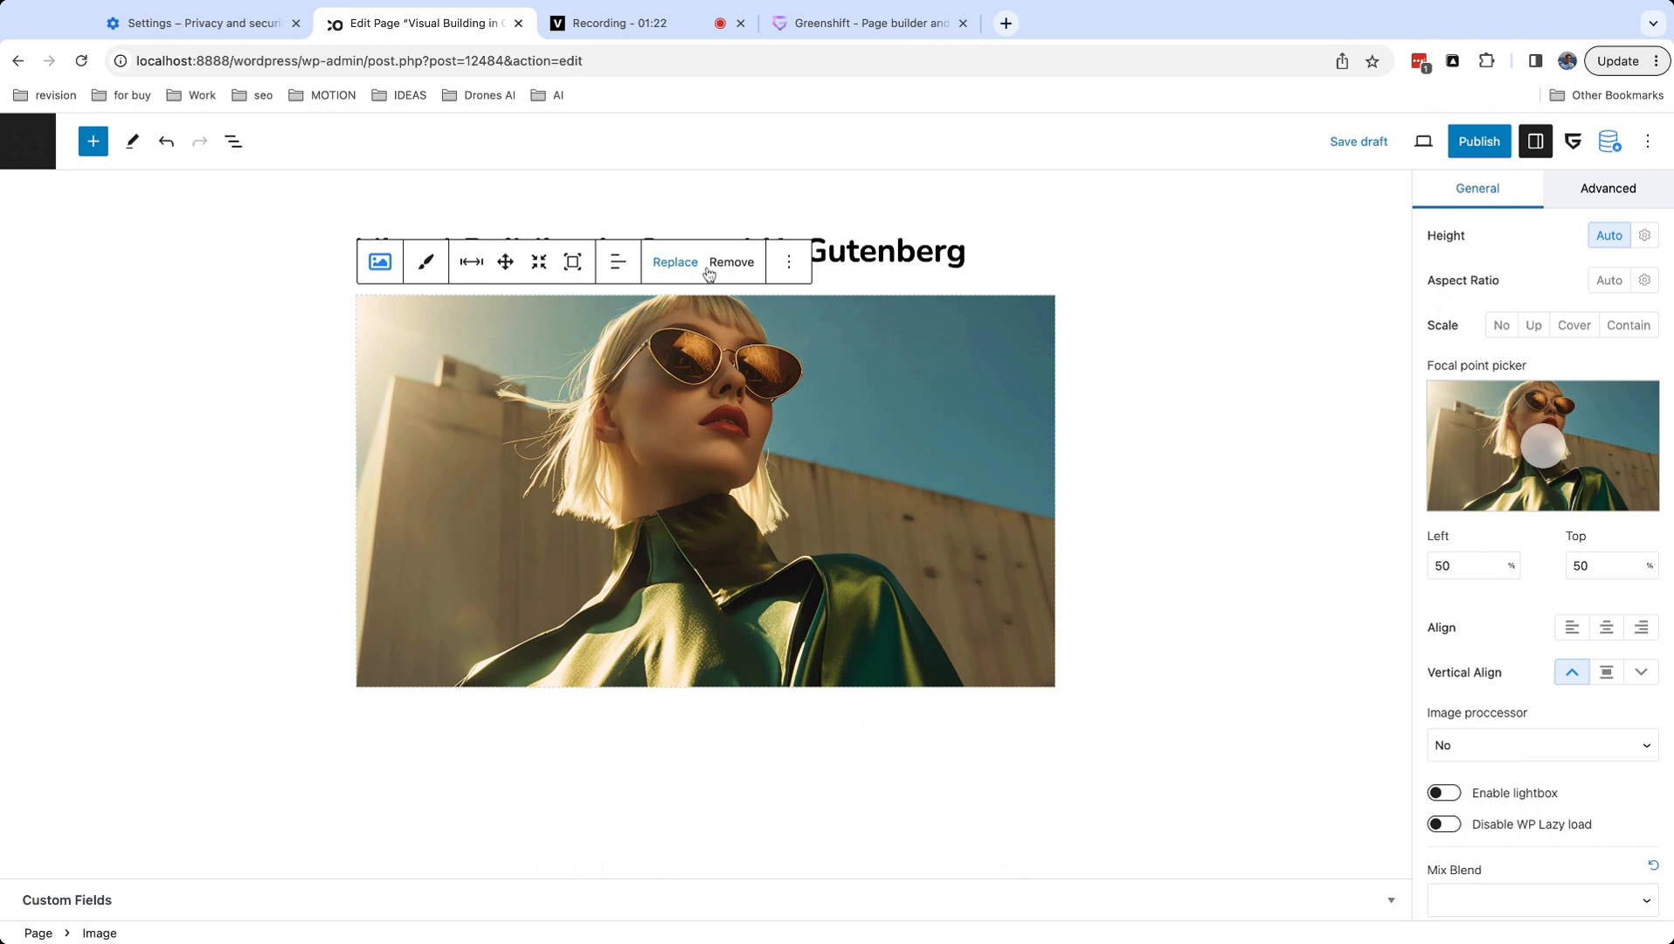
{"action": "mouse_move", "coordinate": [863, 399]}
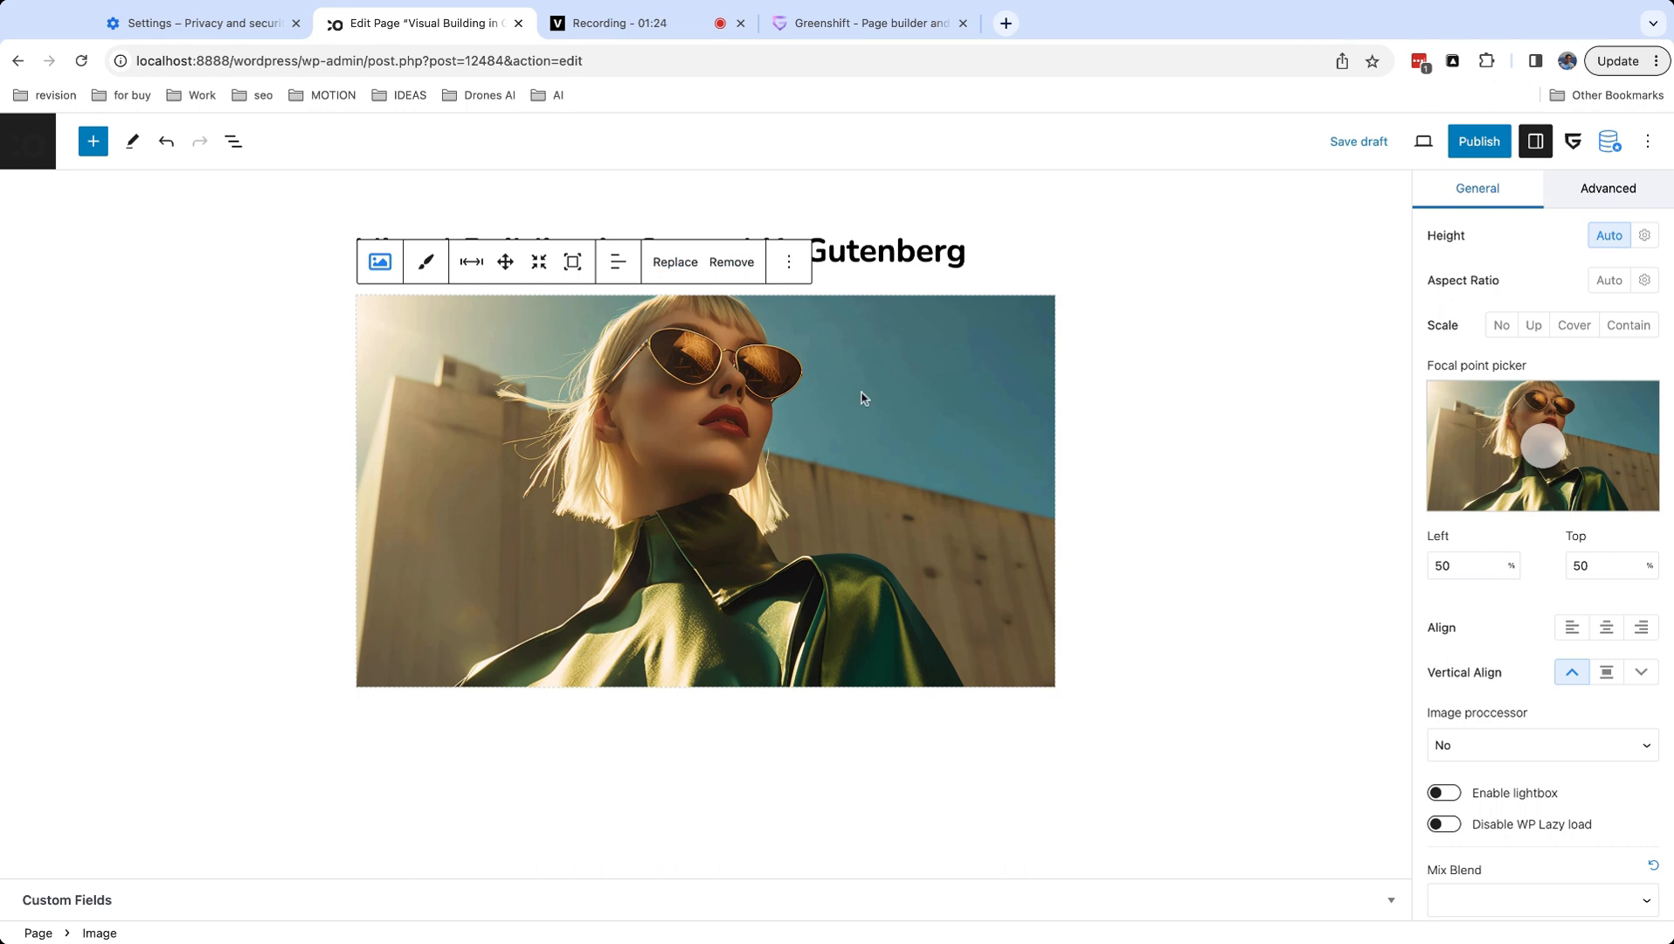
{"action": "mouse_move", "coordinate": [505, 265]}
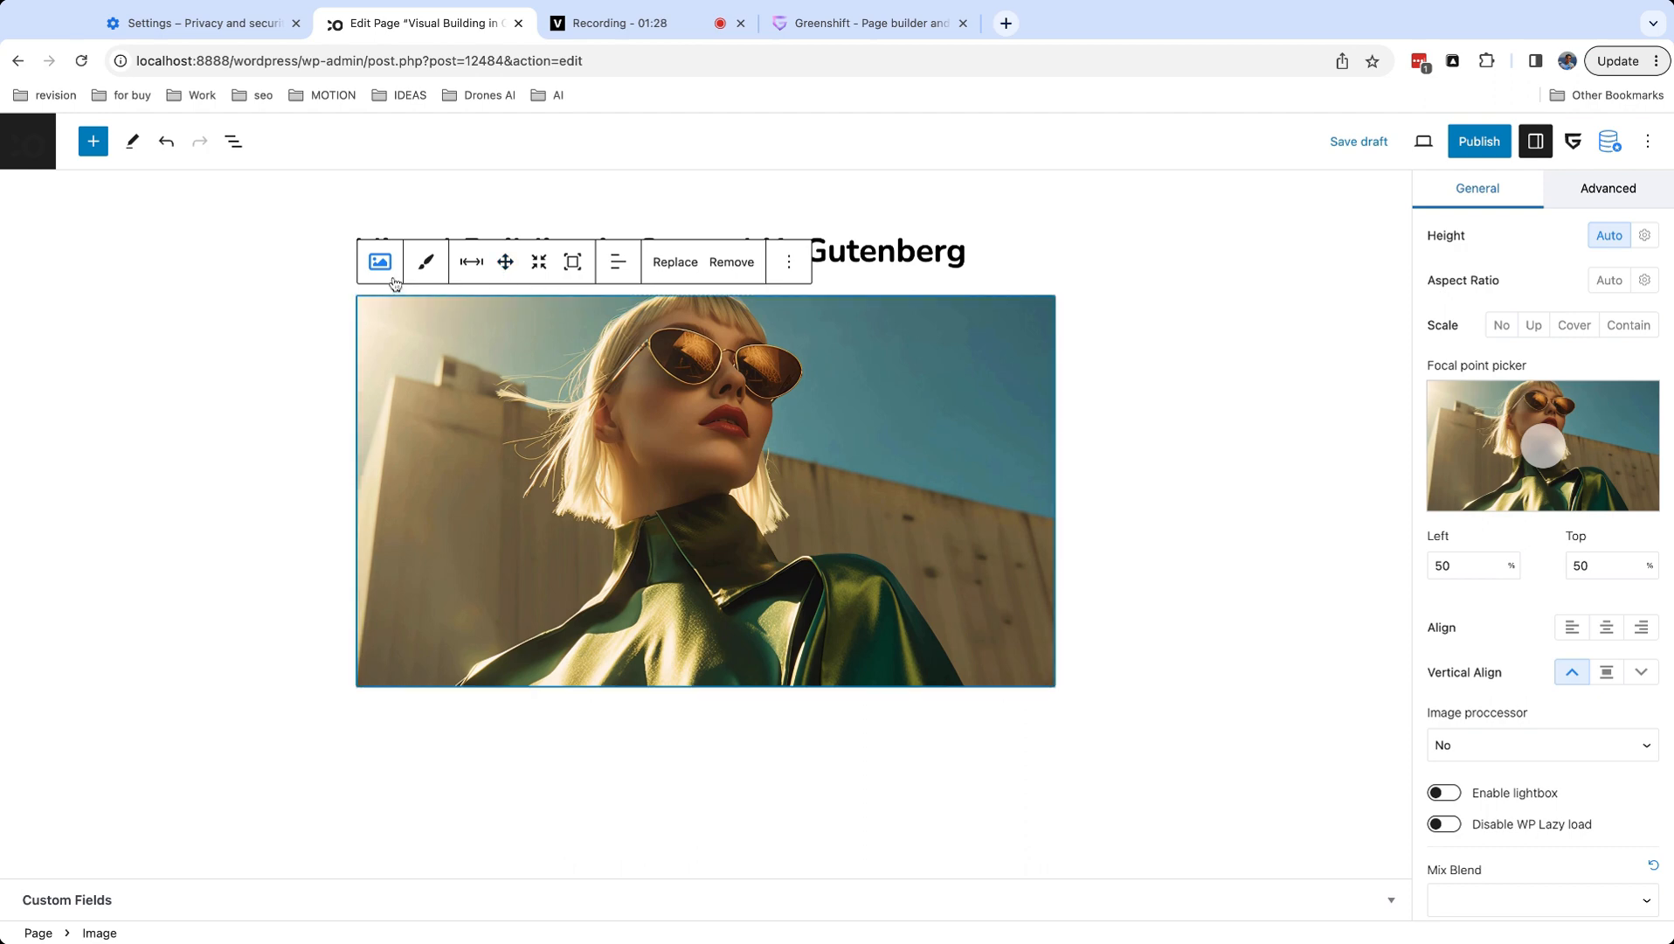
Transform the portrait into a Container / Wrapper and add a new block inside it.
{"action": "left_click", "coordinate": [377, 262]}
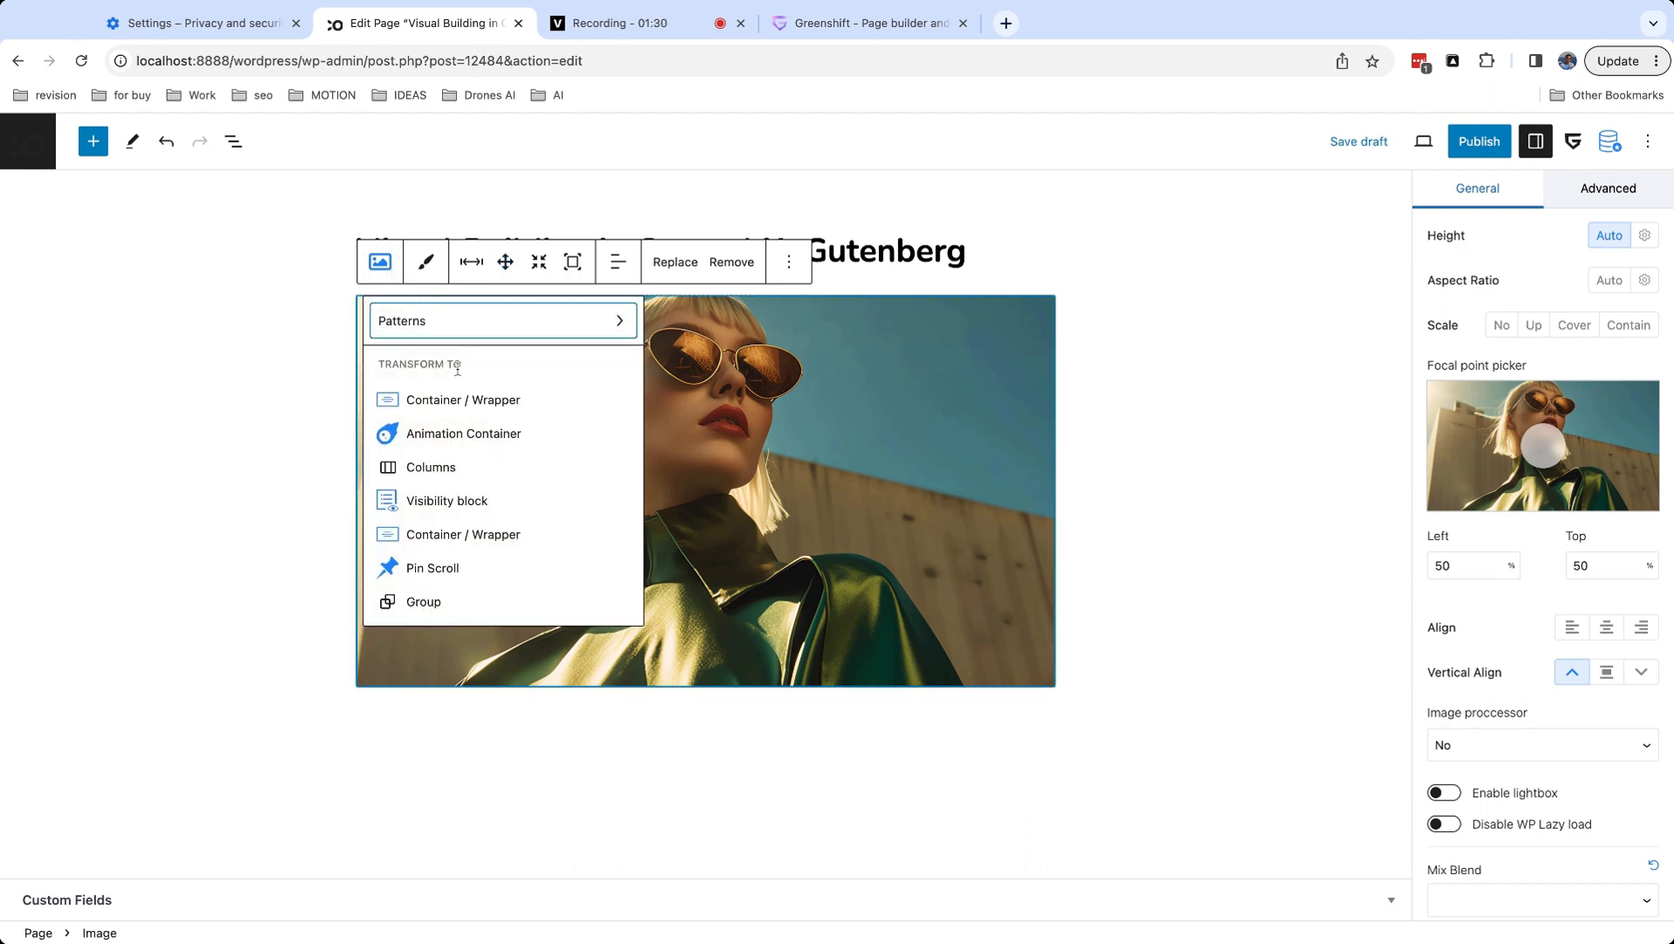
{"action": "left_click", "coordinate": [461, 398]}
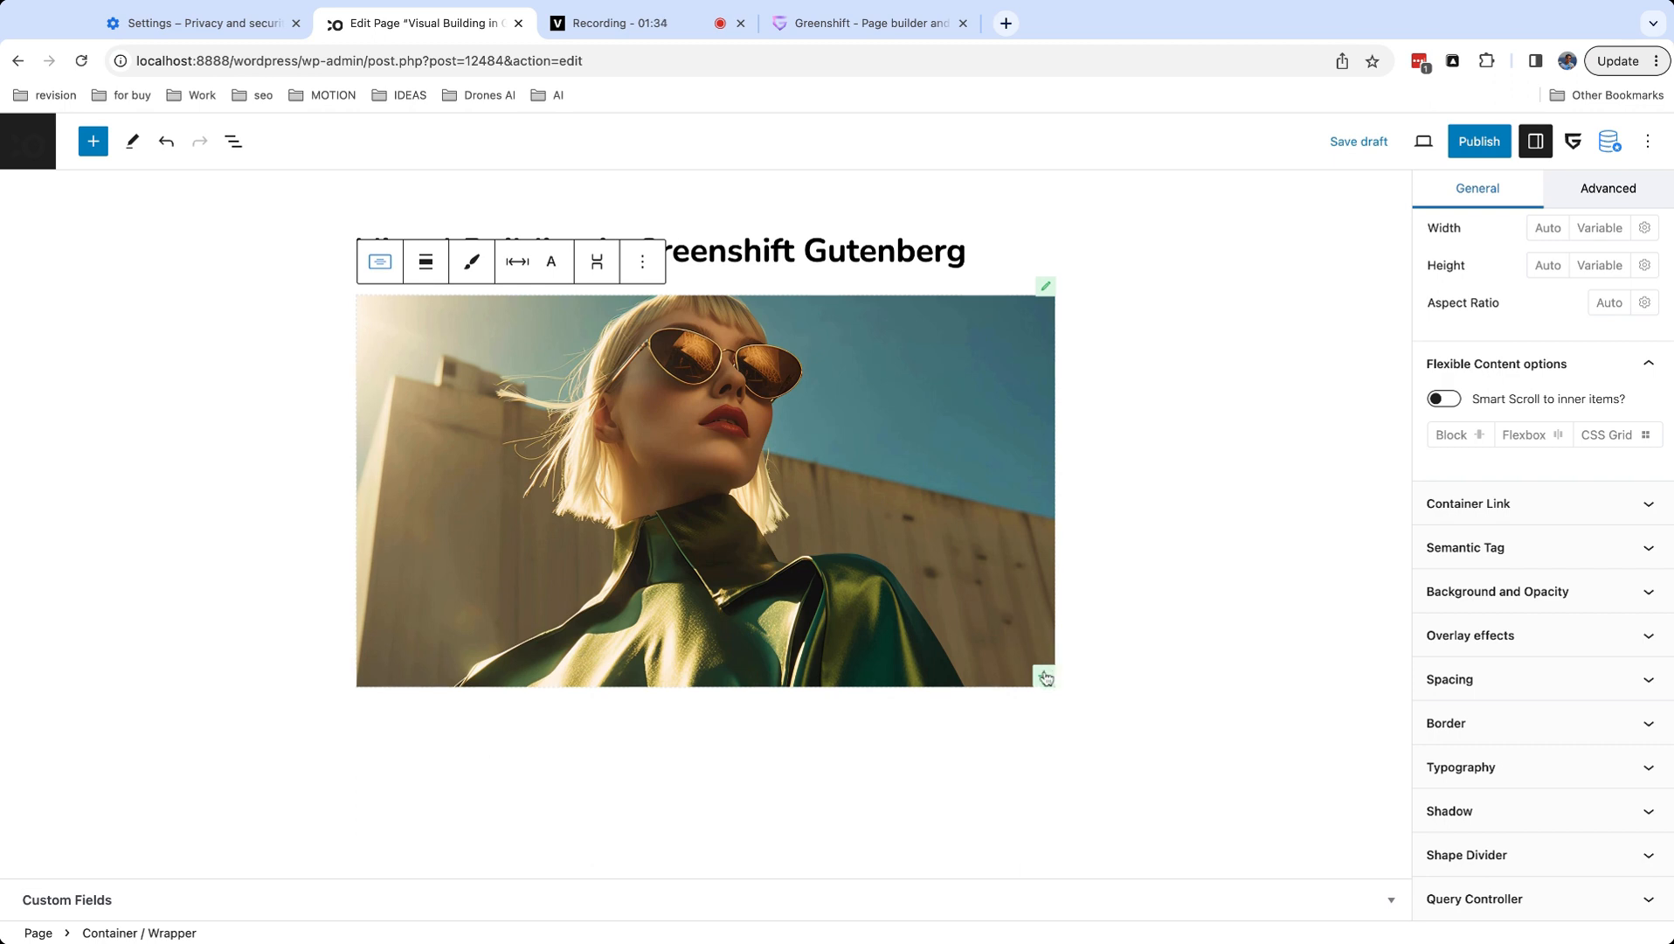
{"action": "left_click", "coordinate": [1044, 676]}
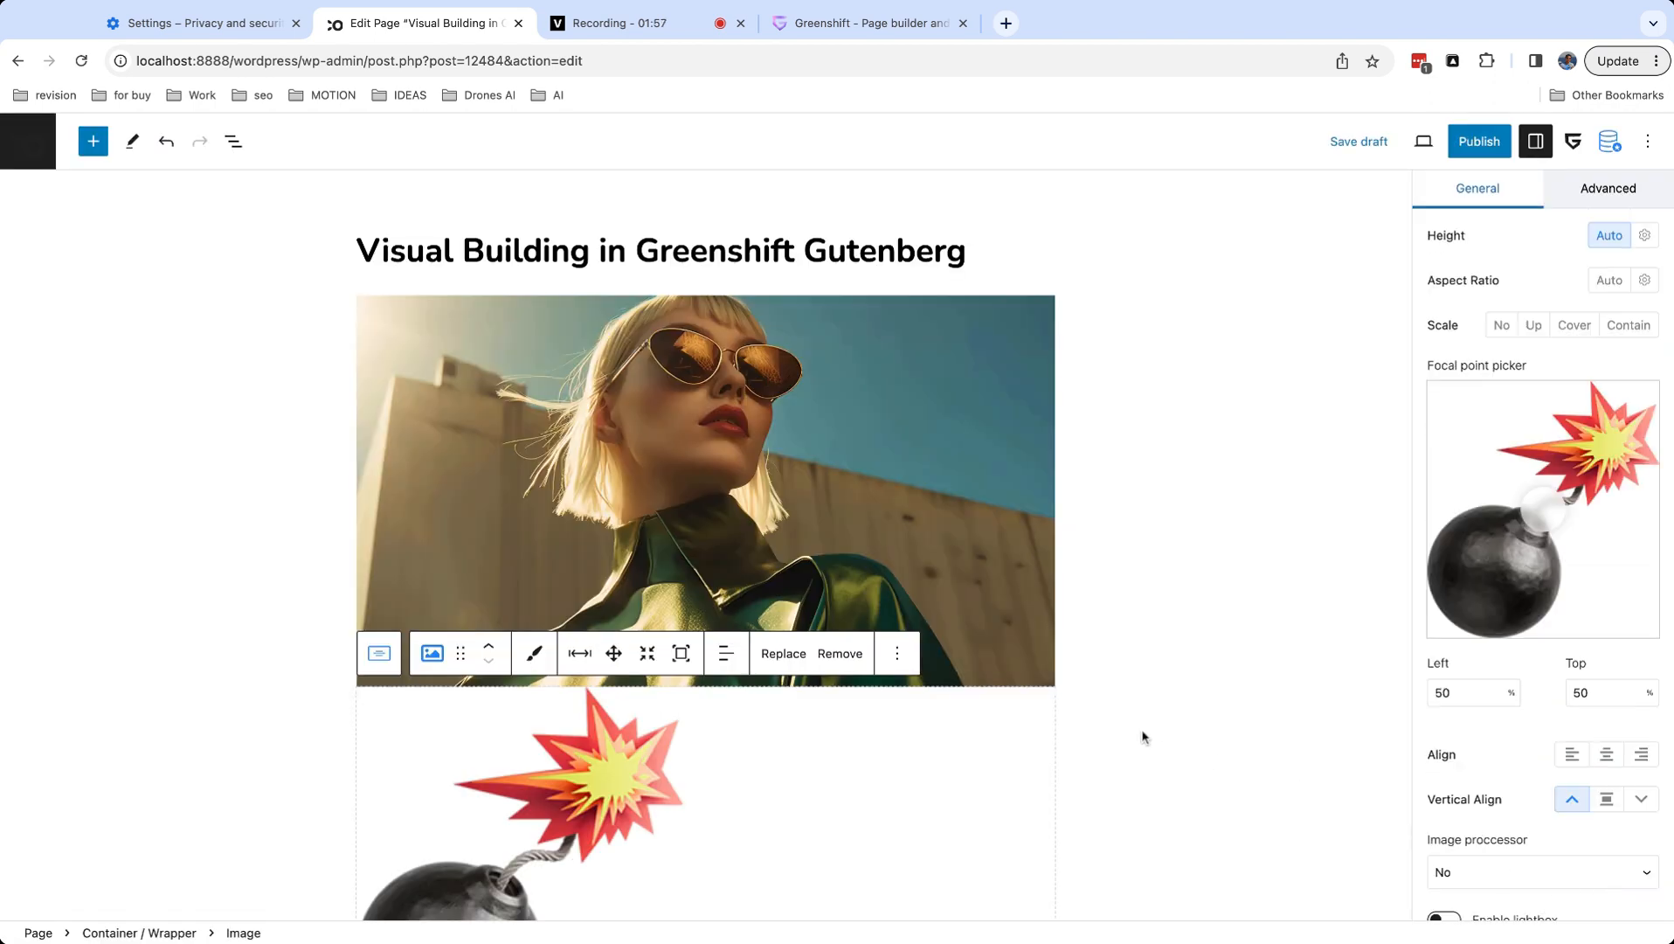
Enable resizing for the bomb image and set its Scale to Contain.
{"action": "scroll", "scroll_direction": "down", "scroll_amount": 3}
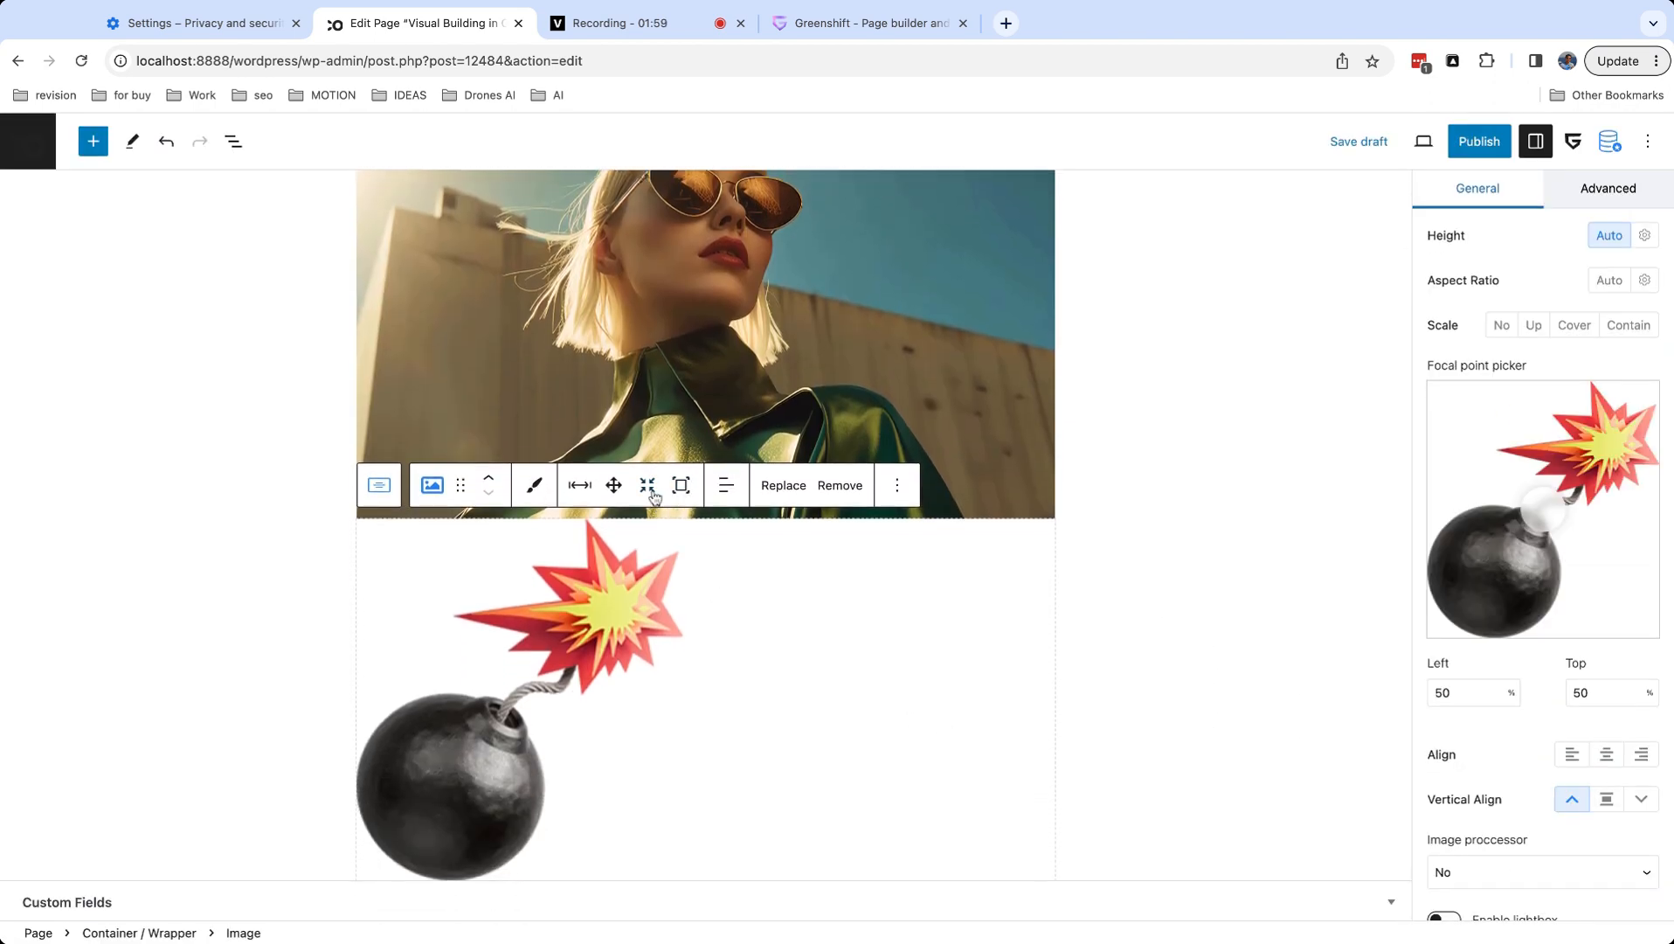
{"action": "left_click", "coordinate": [646, 484]}
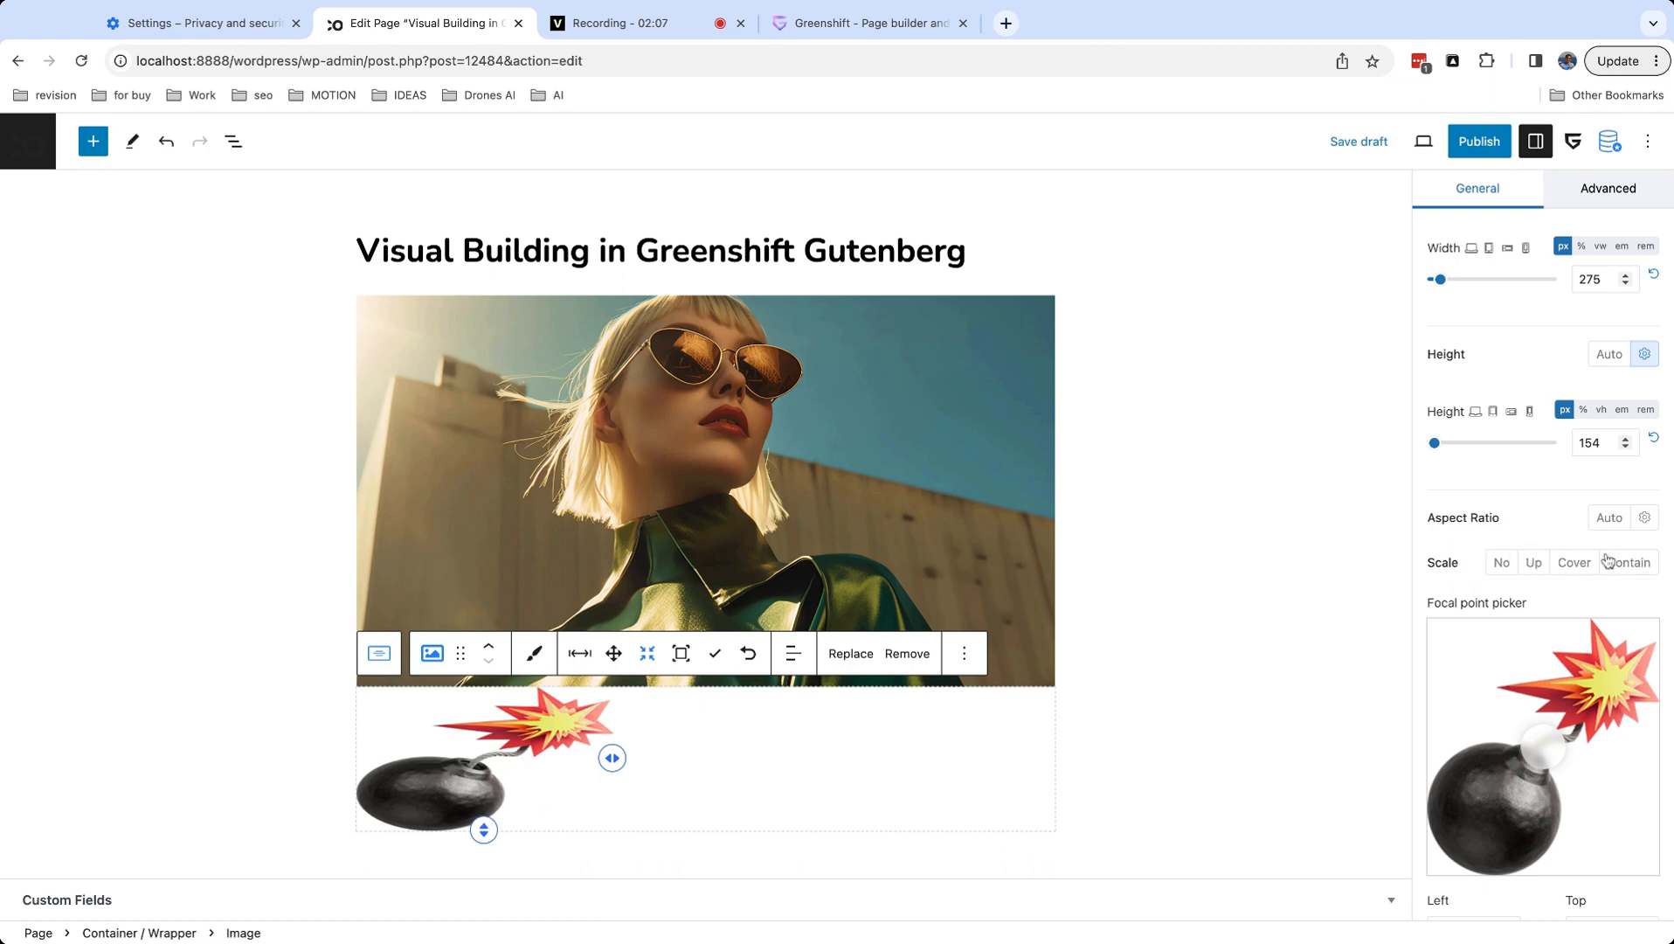
{"action": "left_click", "coordinate": [1629, 561]}
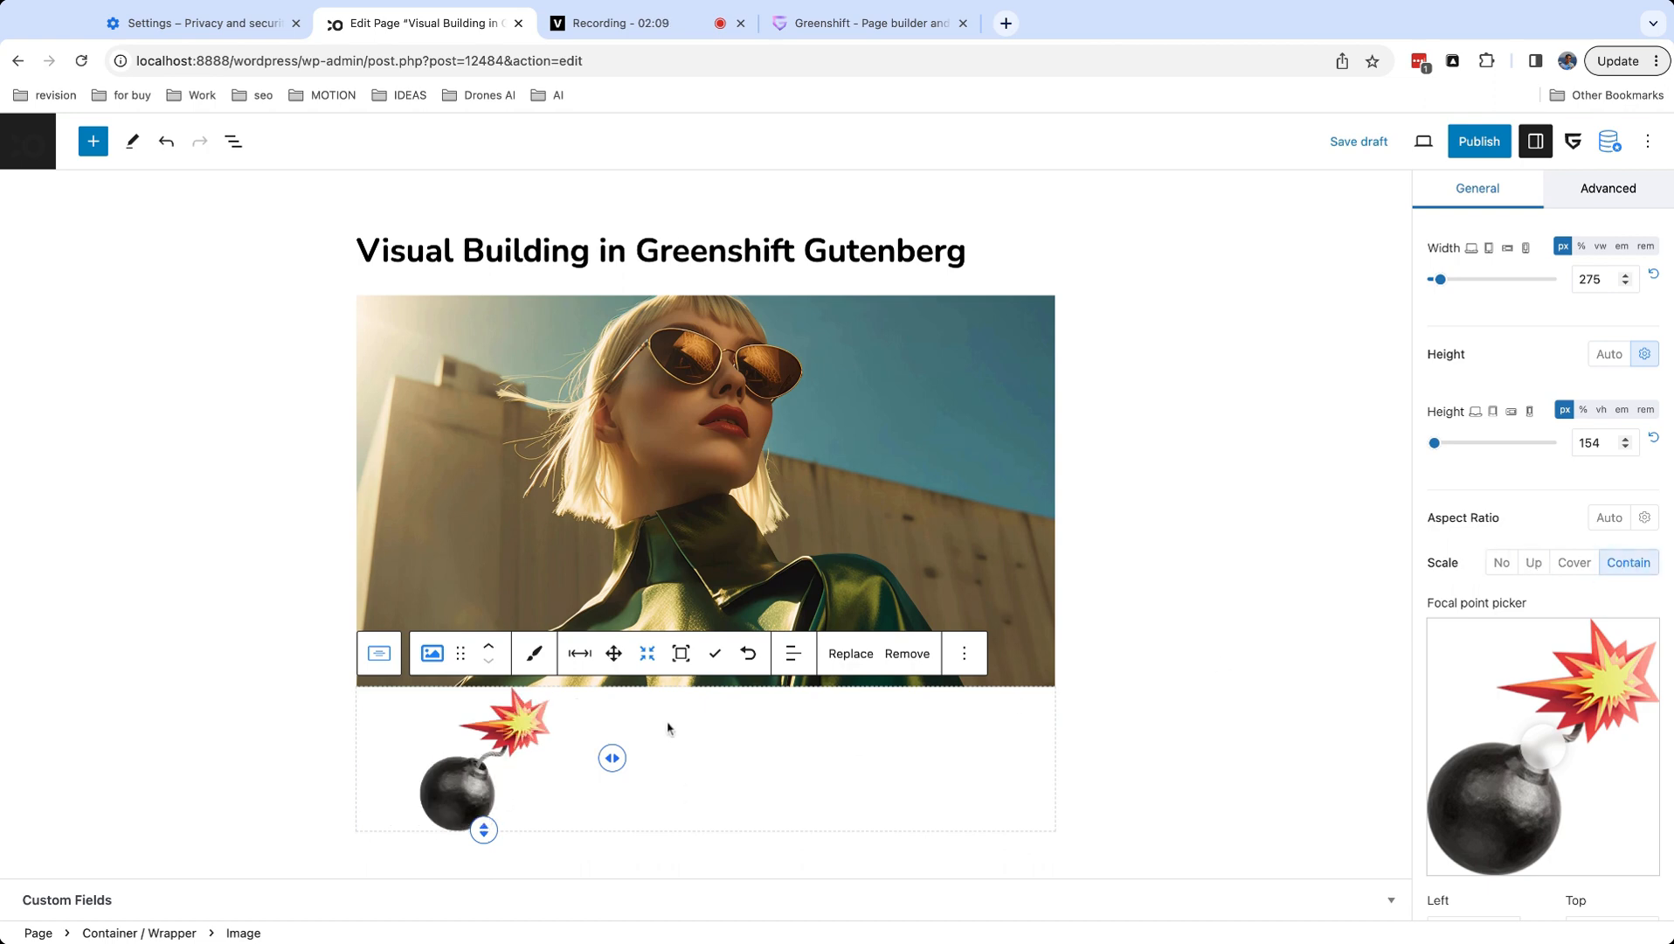
{"action": "mouse_move", "coordinate": [614, 652]}
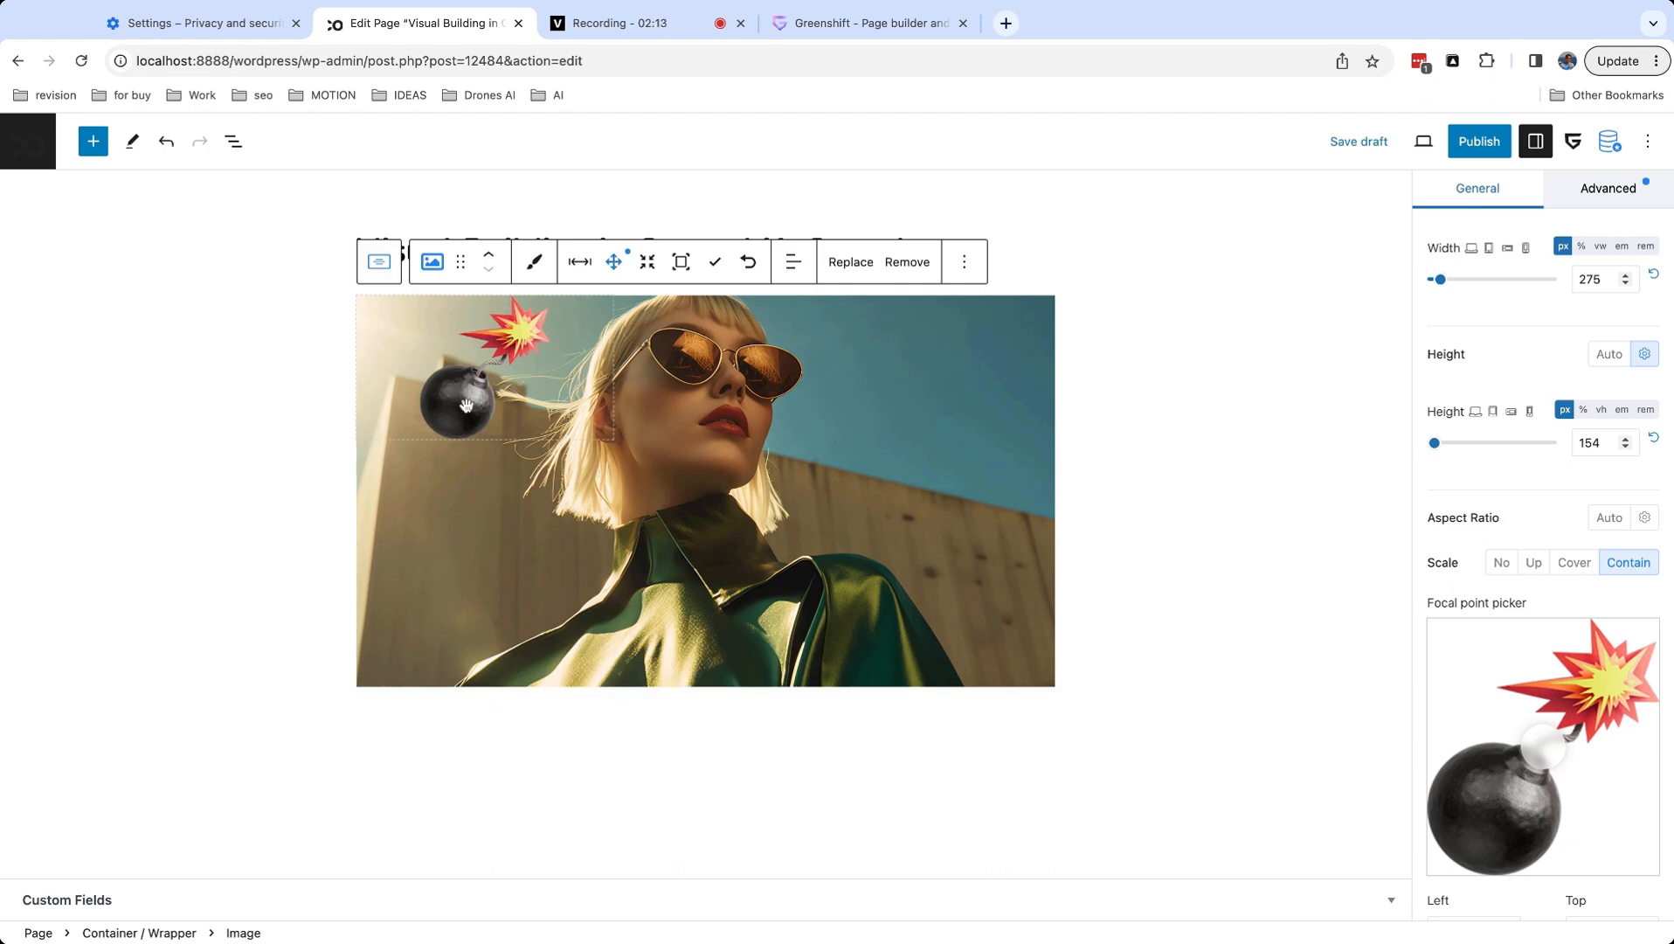
Drag the bomb absolutely over the portrait, finishing at top 69, right -134.
{"action": "left_click_drag", "start_coordinate": [461, 405], "coordinate": [1047, 431]}
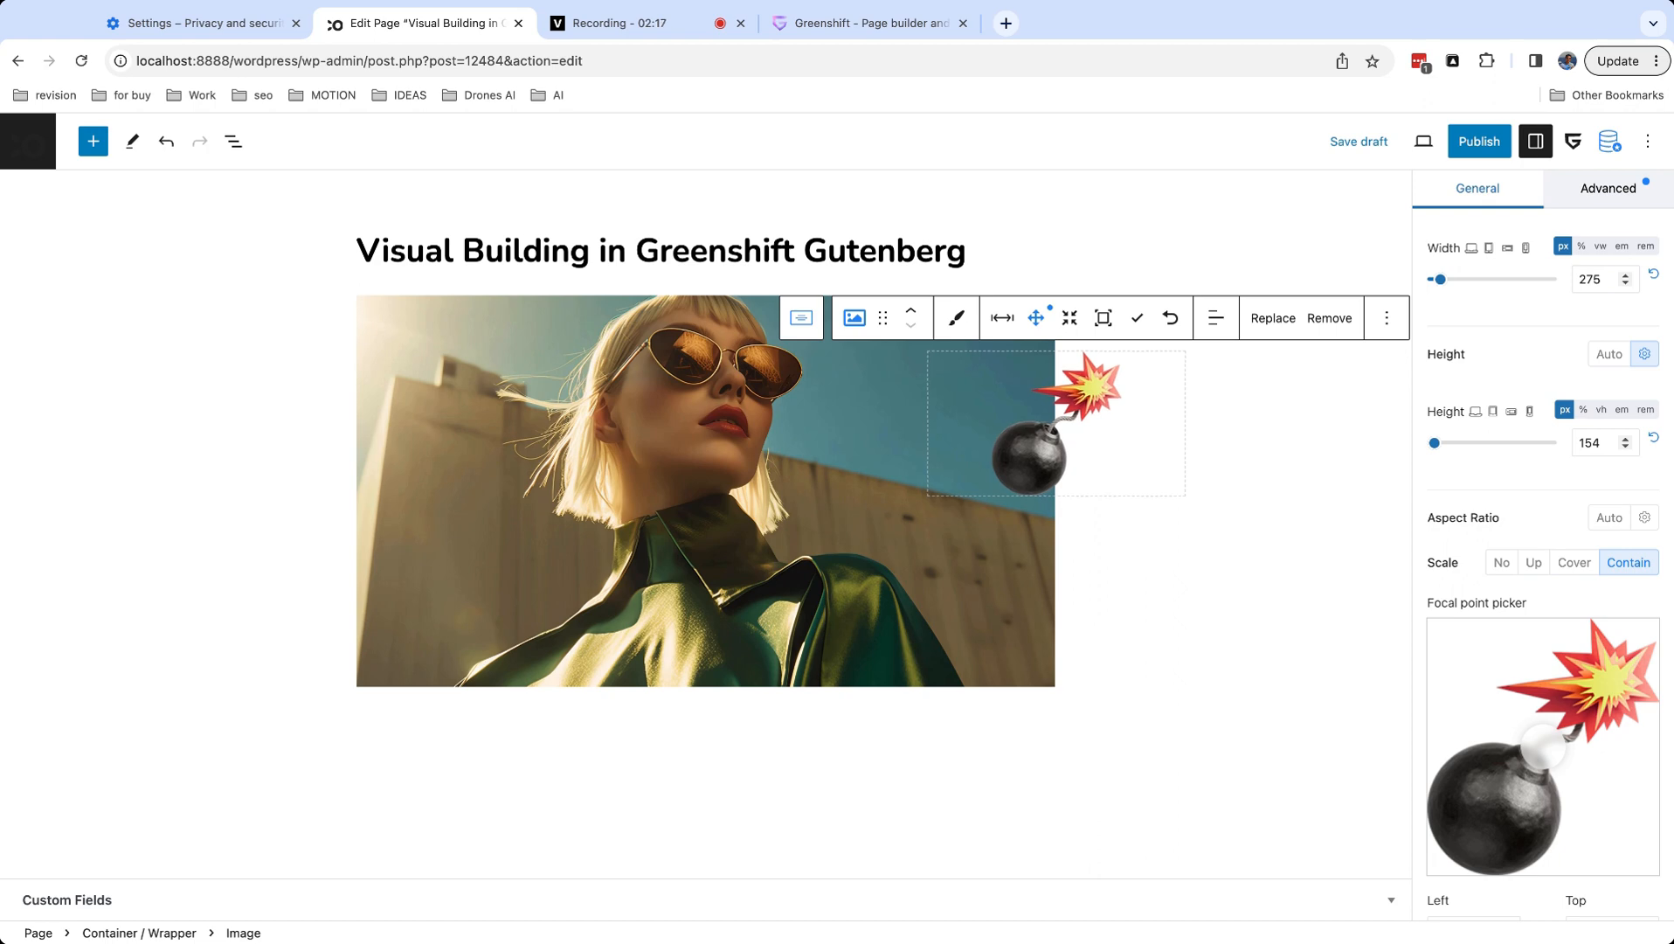
{"action": "left_click", "coordinate": [1607, 187]}
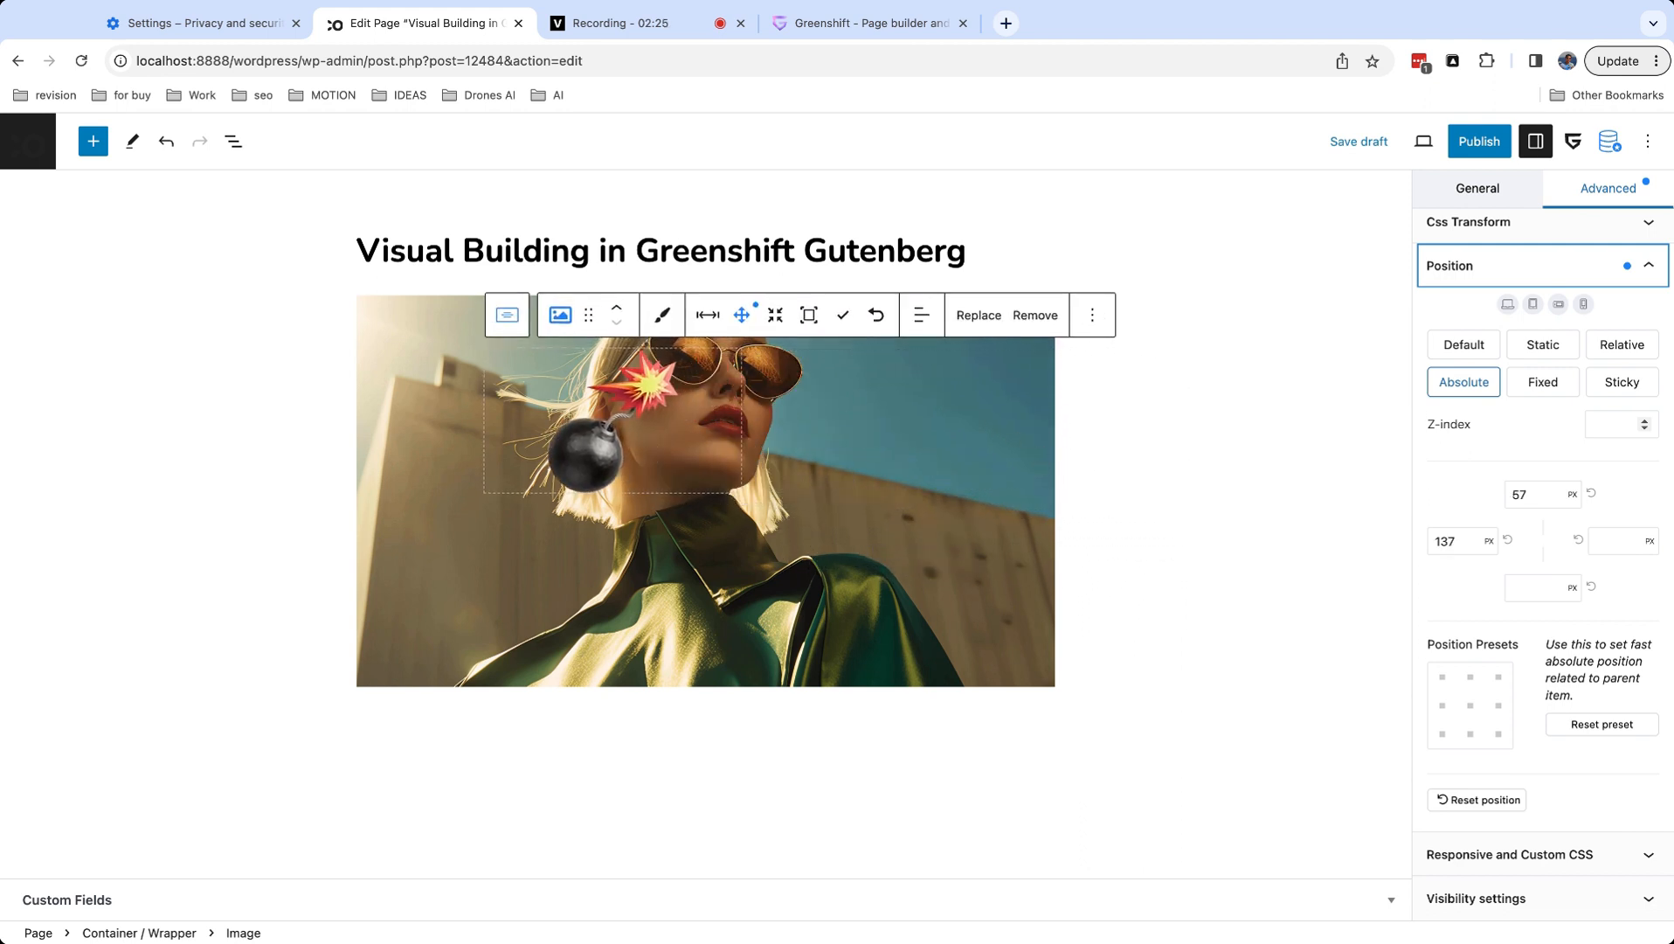
{"action": "left_click_drag", "start_coordinate": [618, 426], "coordinate": [512, 444]}
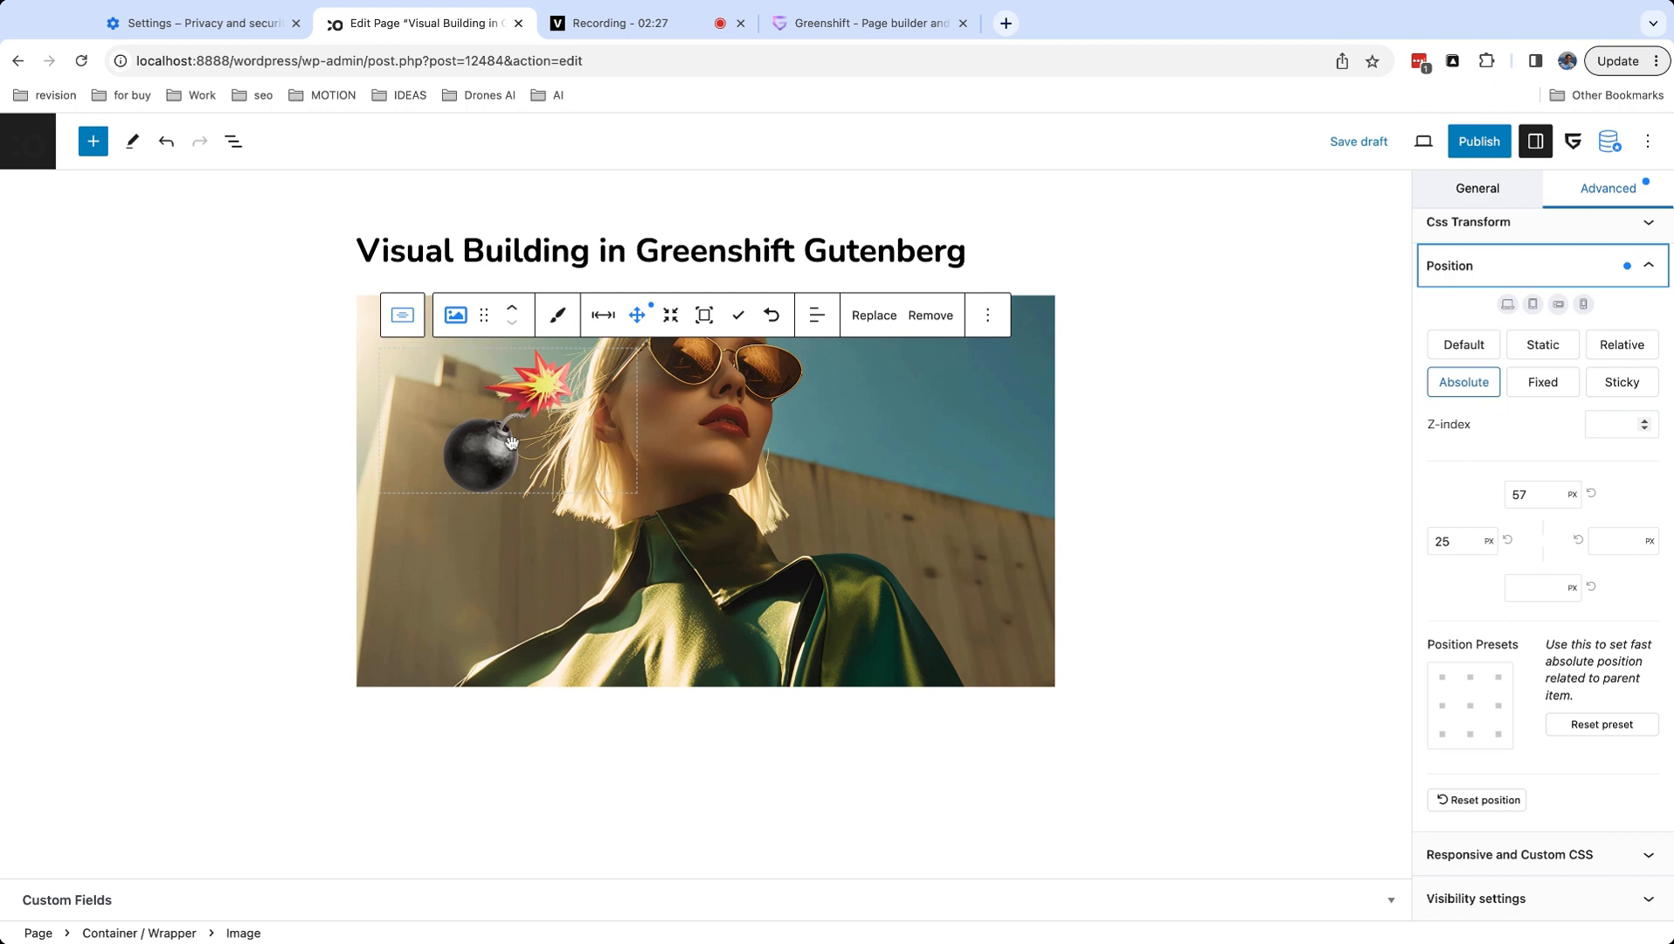
{"action": "left_click_drag", "start_coordinate": [512, 444], "coordinate": [362, 449]}
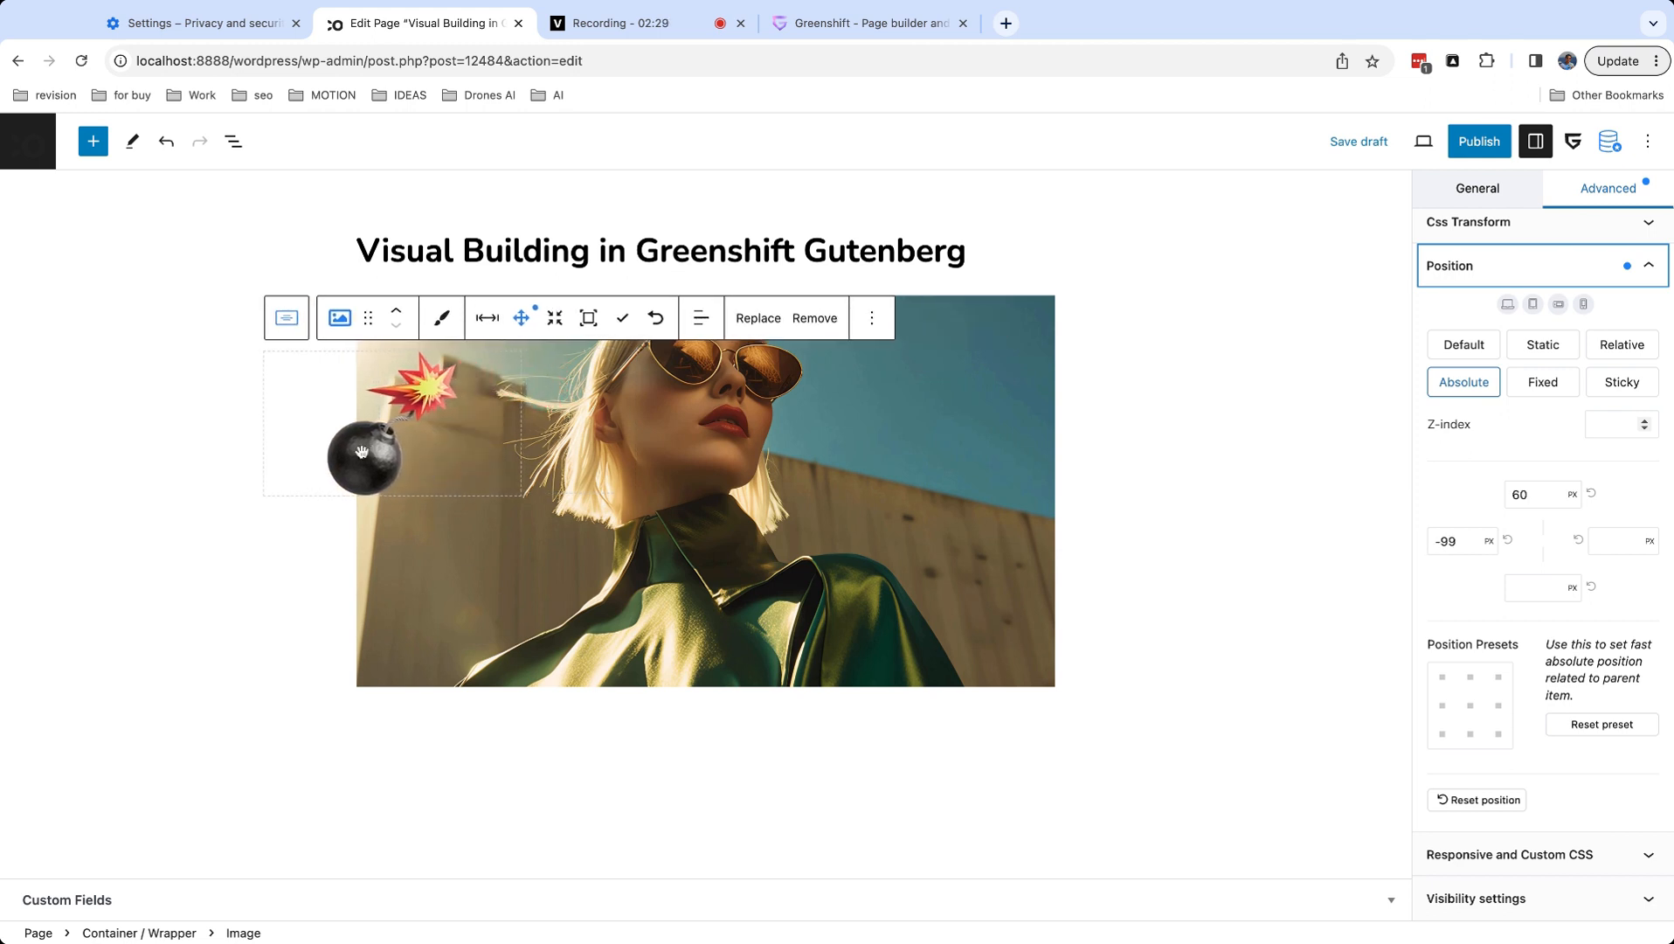
{"action": "left_click_drag", "start_coordinate": [362, 451], "coordinate": [1031, 456]}
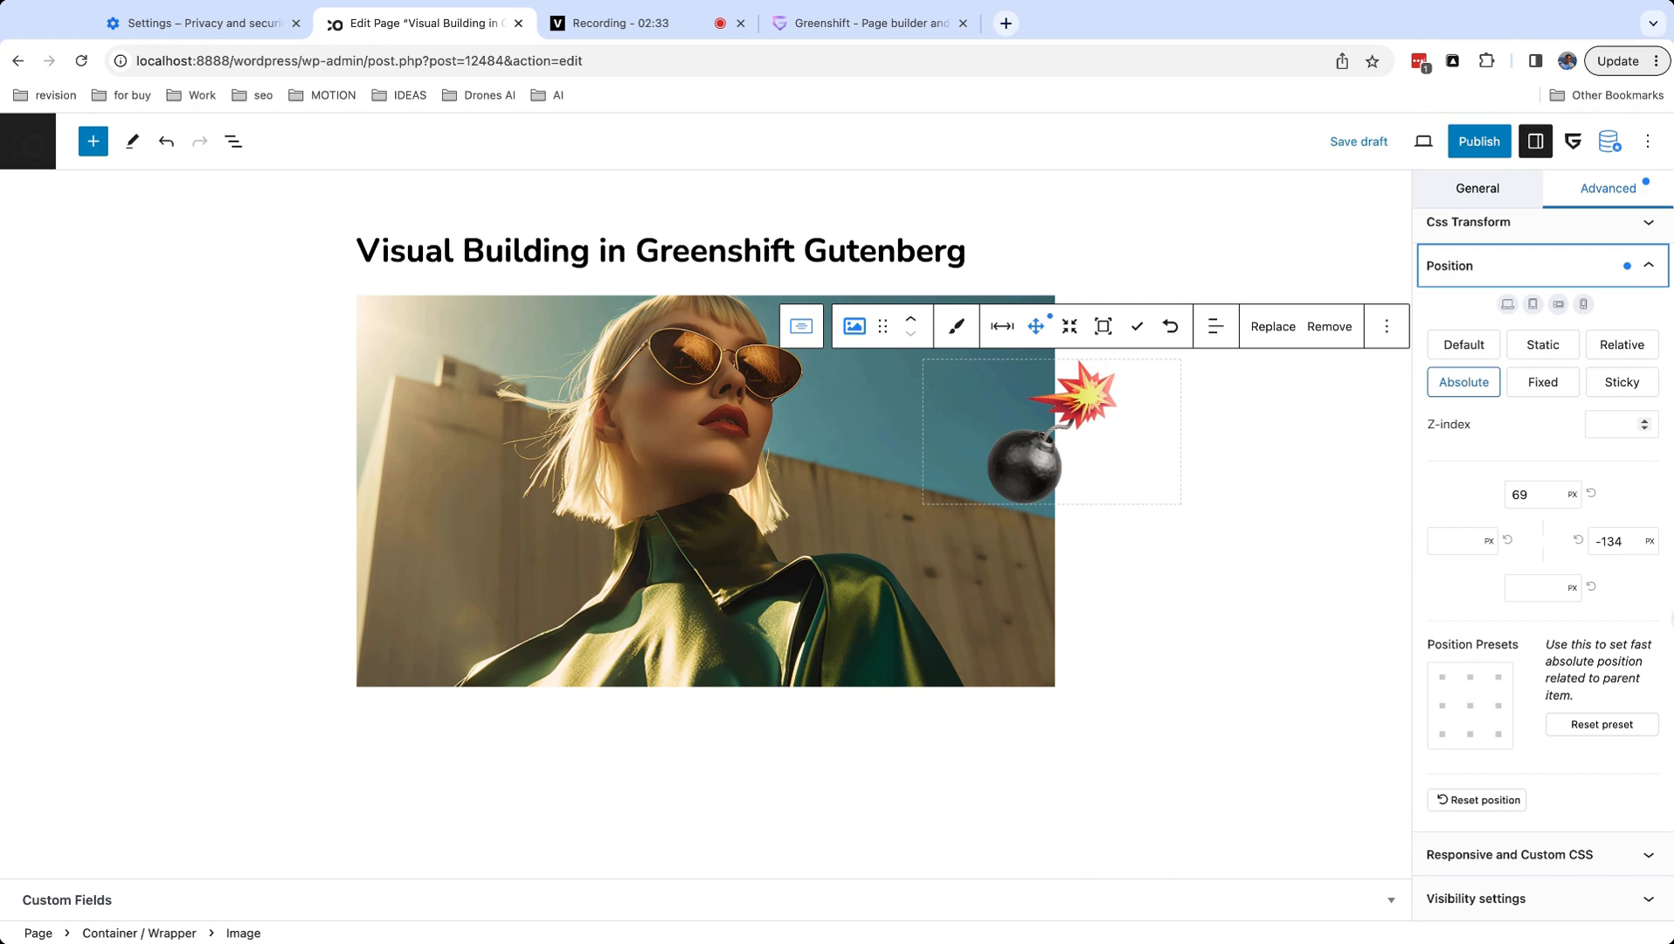
Delete the portrait image block and insert a Button block in its place.
{"action": "left_click", "coordinate": [1477, 189]}
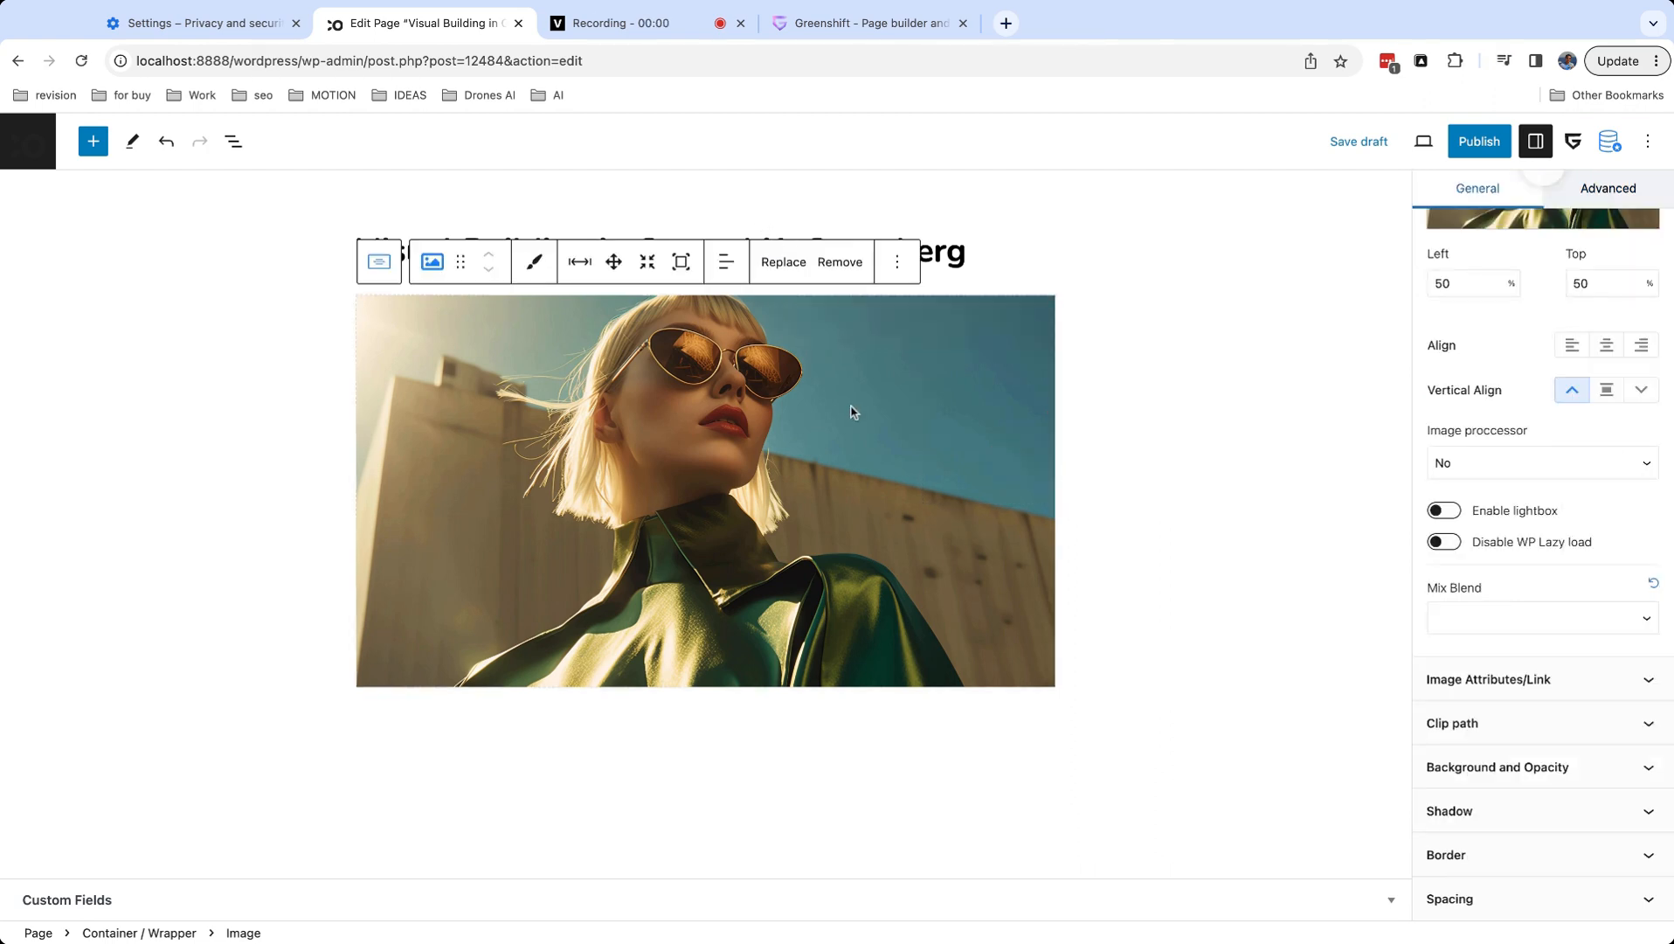
{"action": "left_click", "coordinate": [896, 262]}
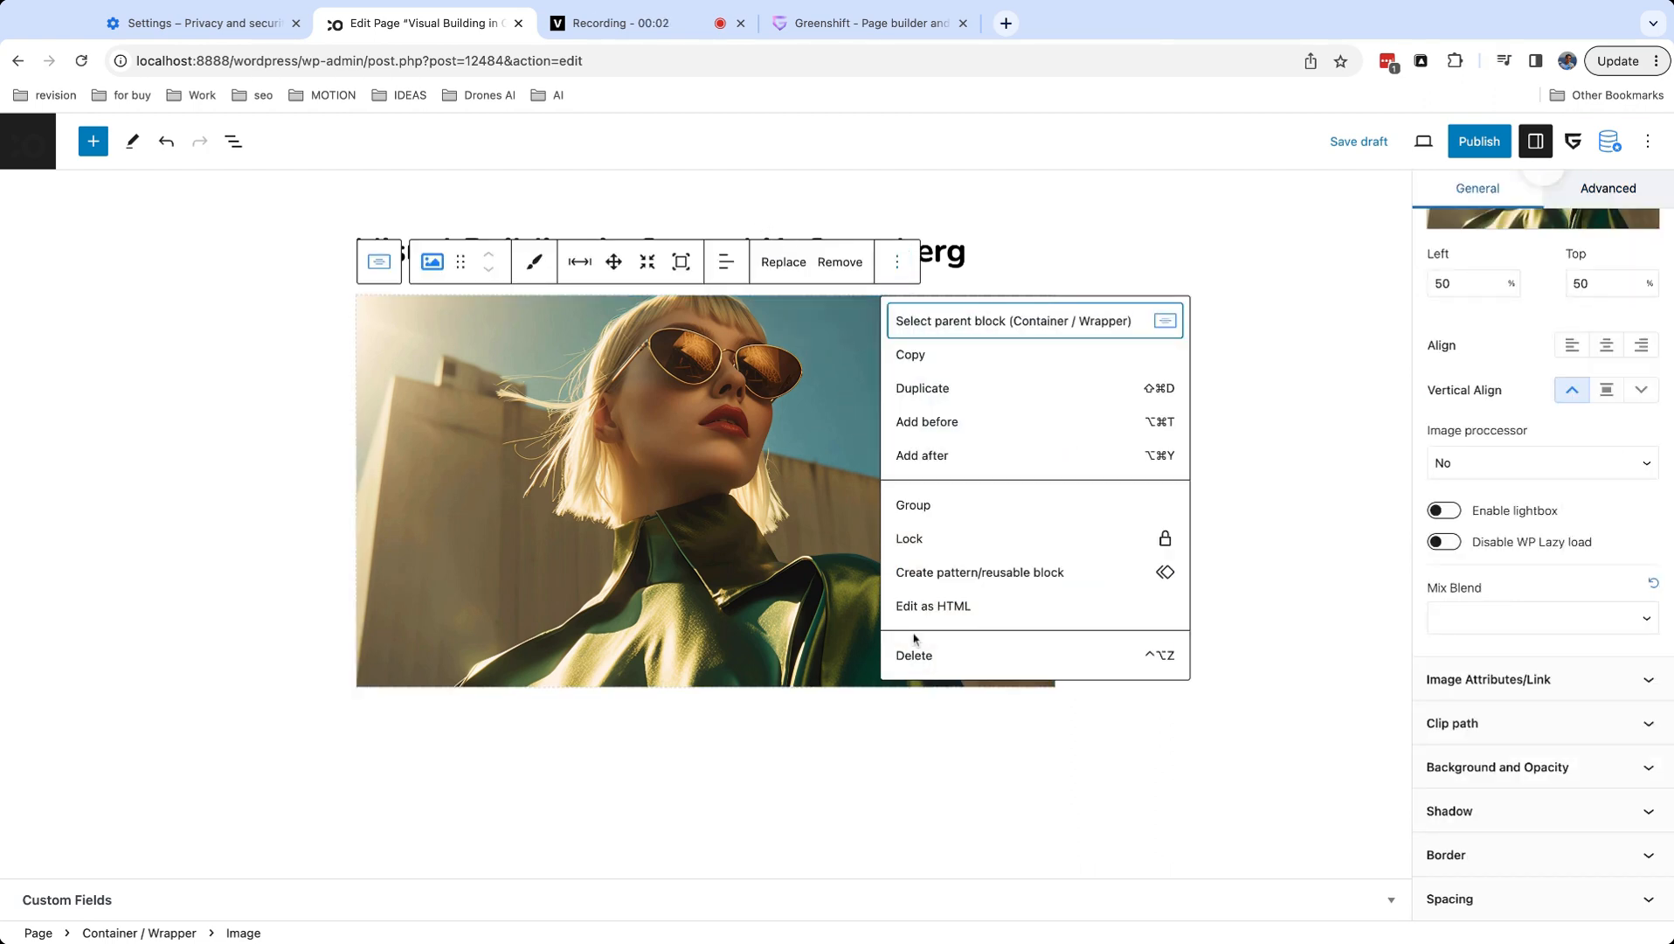
{"action": "left_click", "coordinate": [914, 653]}
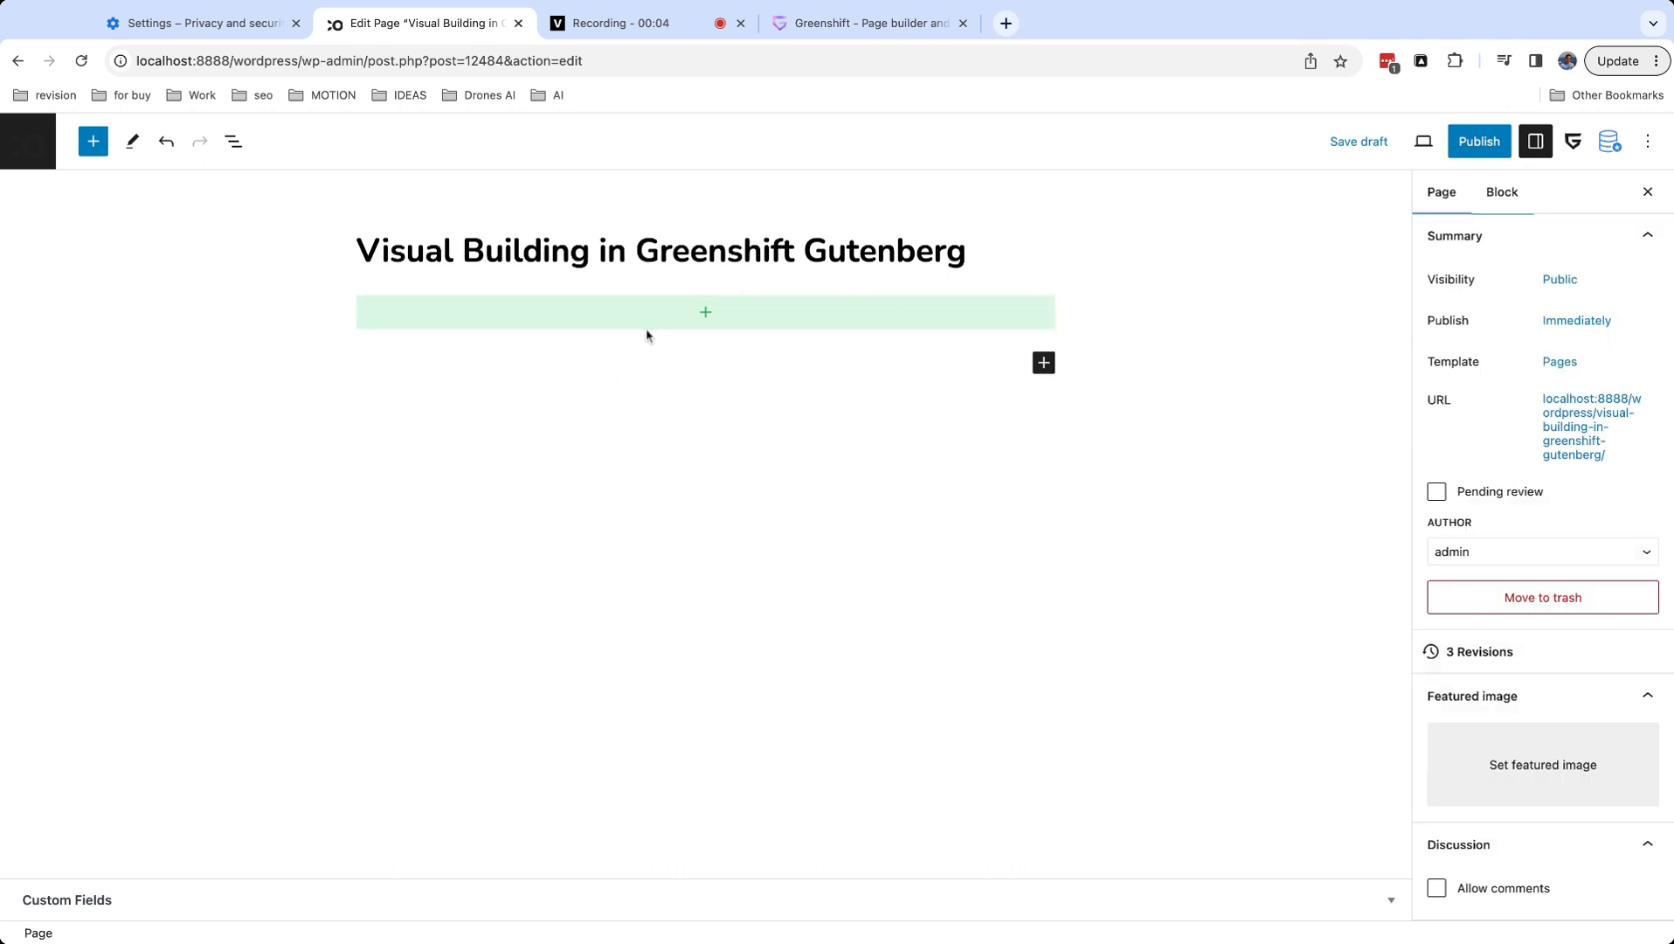
{"action": "type", "text": "bu"}
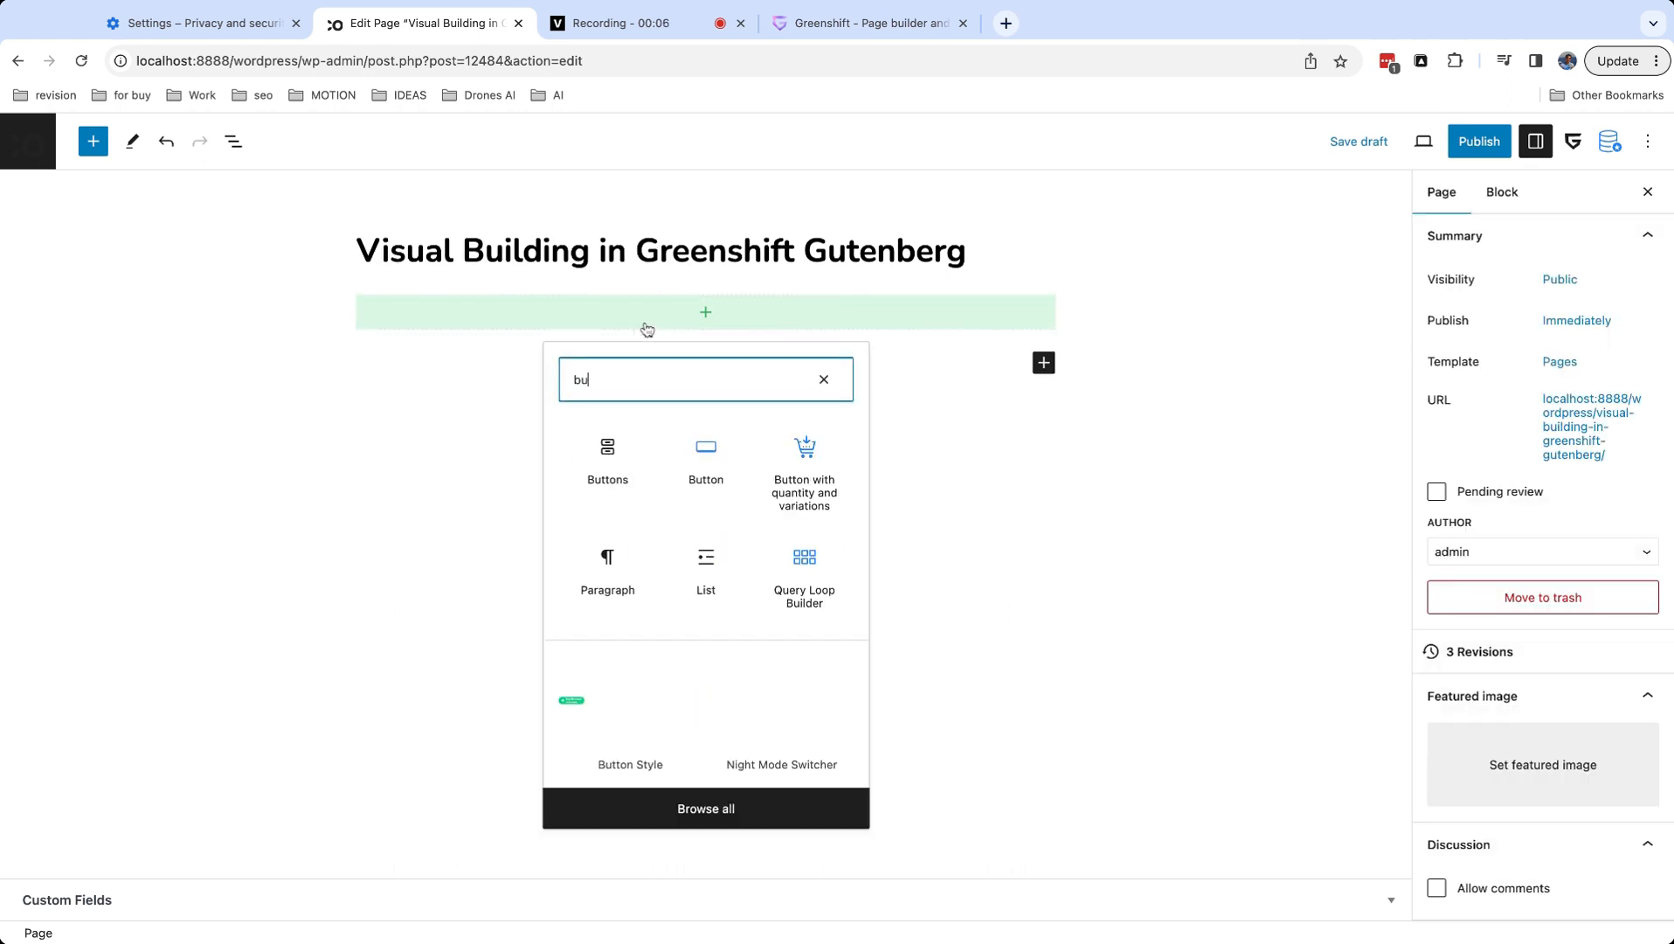
{"action": "left_click", "coordinate": [706, 458]}
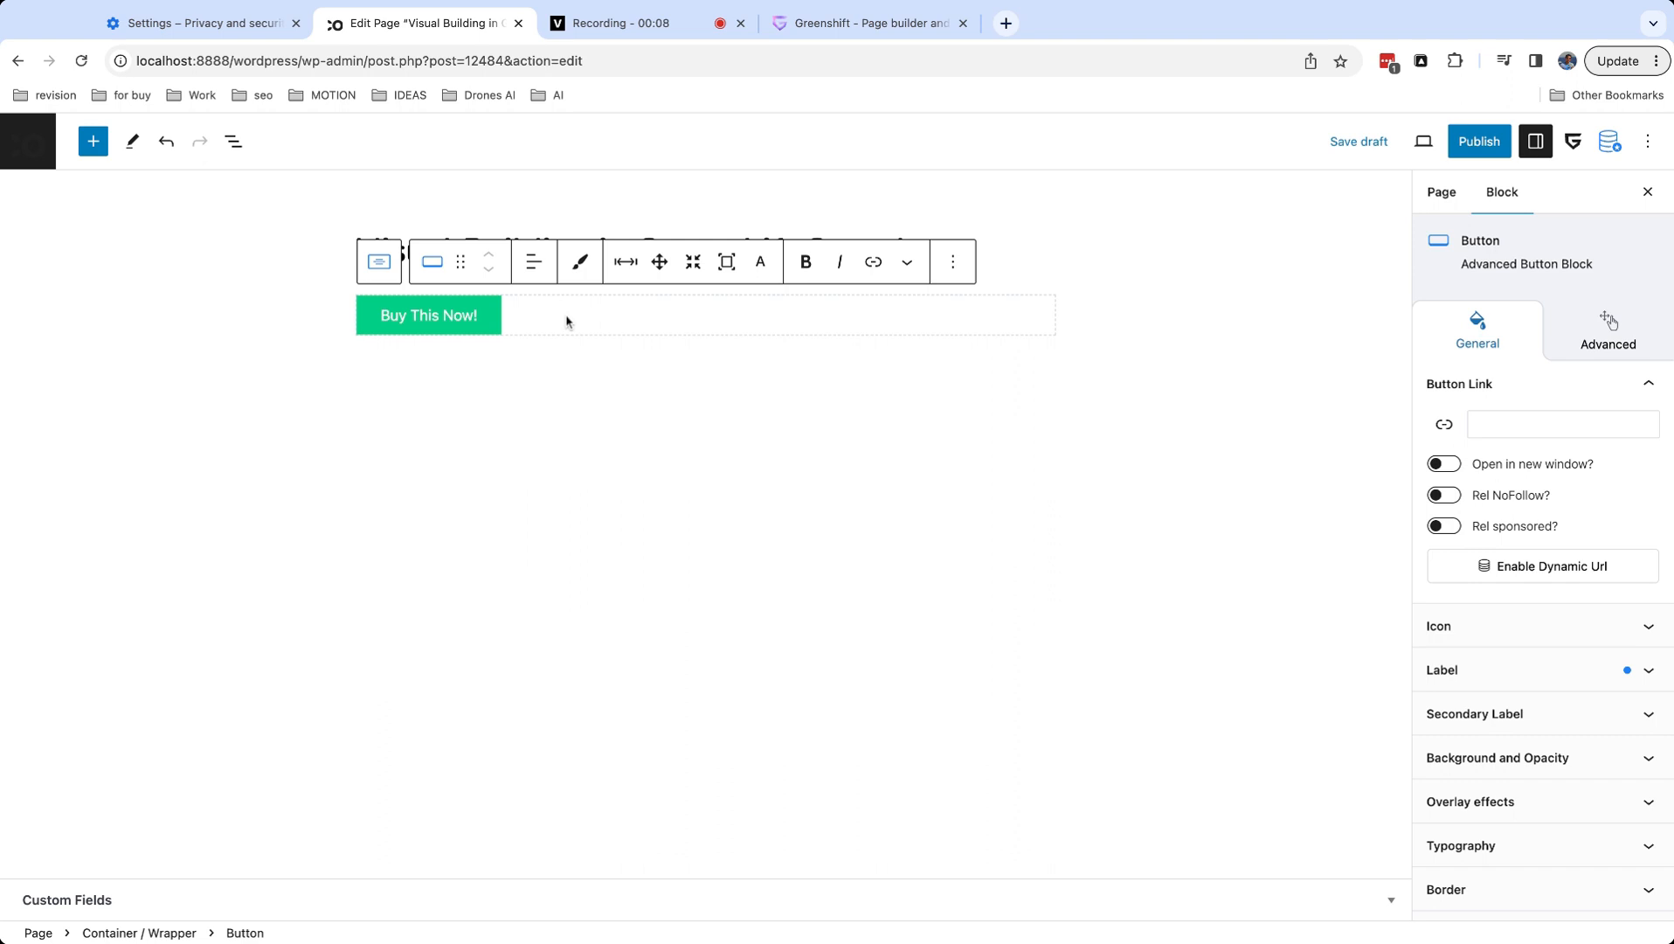
{"action": "mouse_move", "coordinate": [760, 263]}
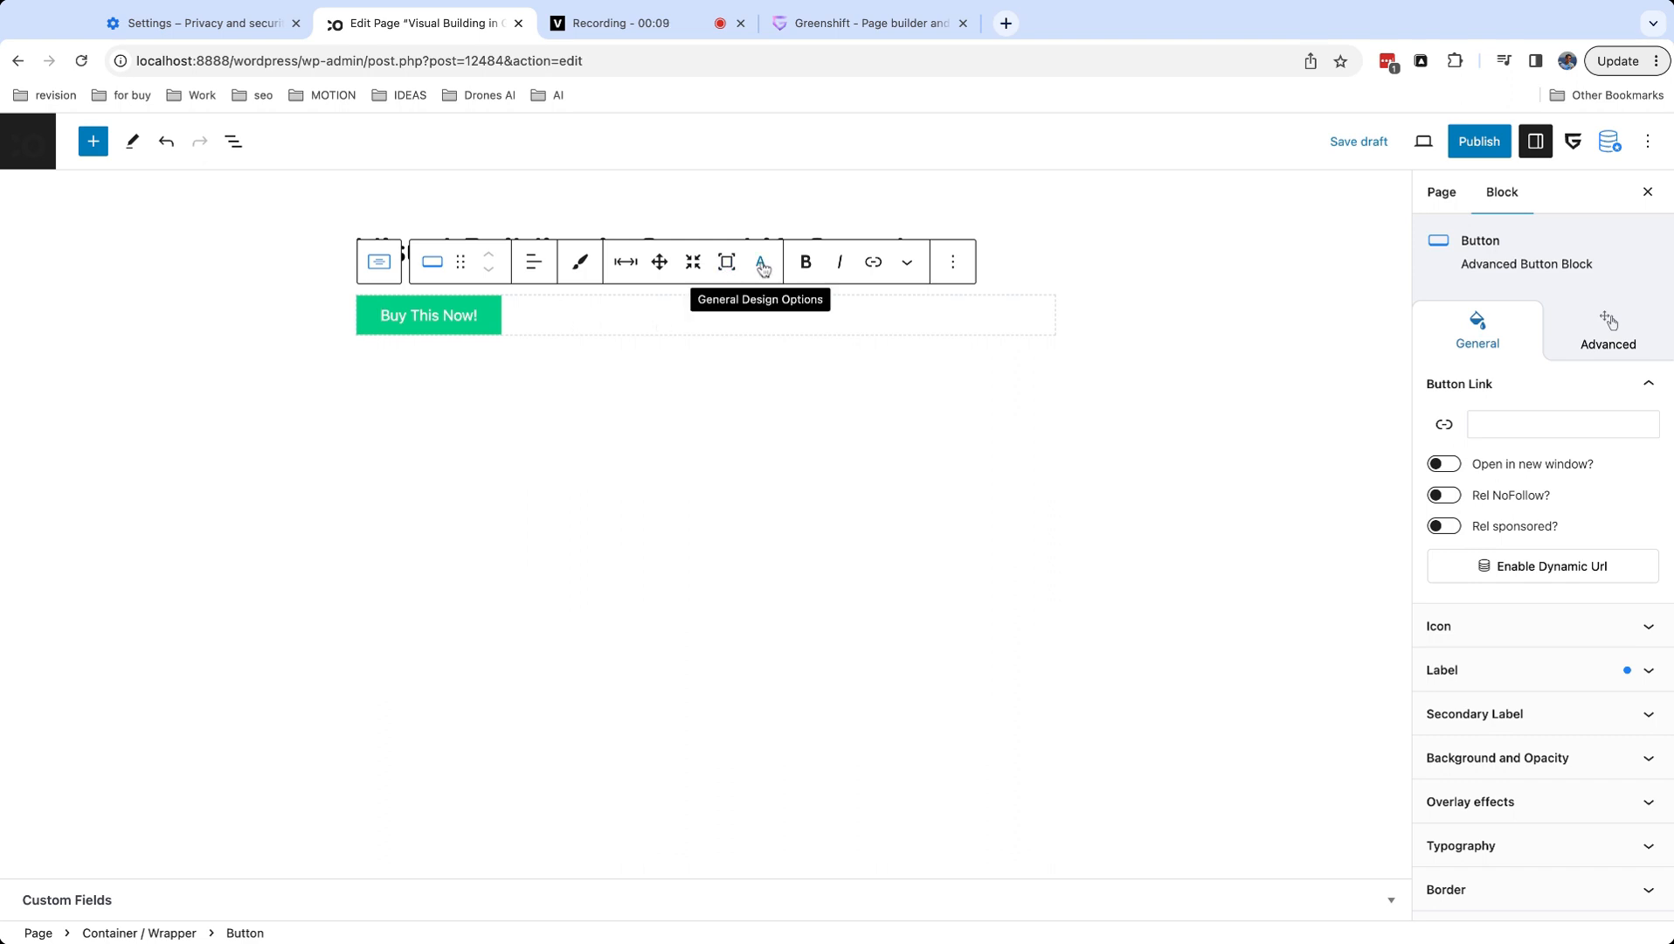
Give the button 22px font size and a gradient background preset.
{"action": "left_click", "coordinate": [760, 262]}
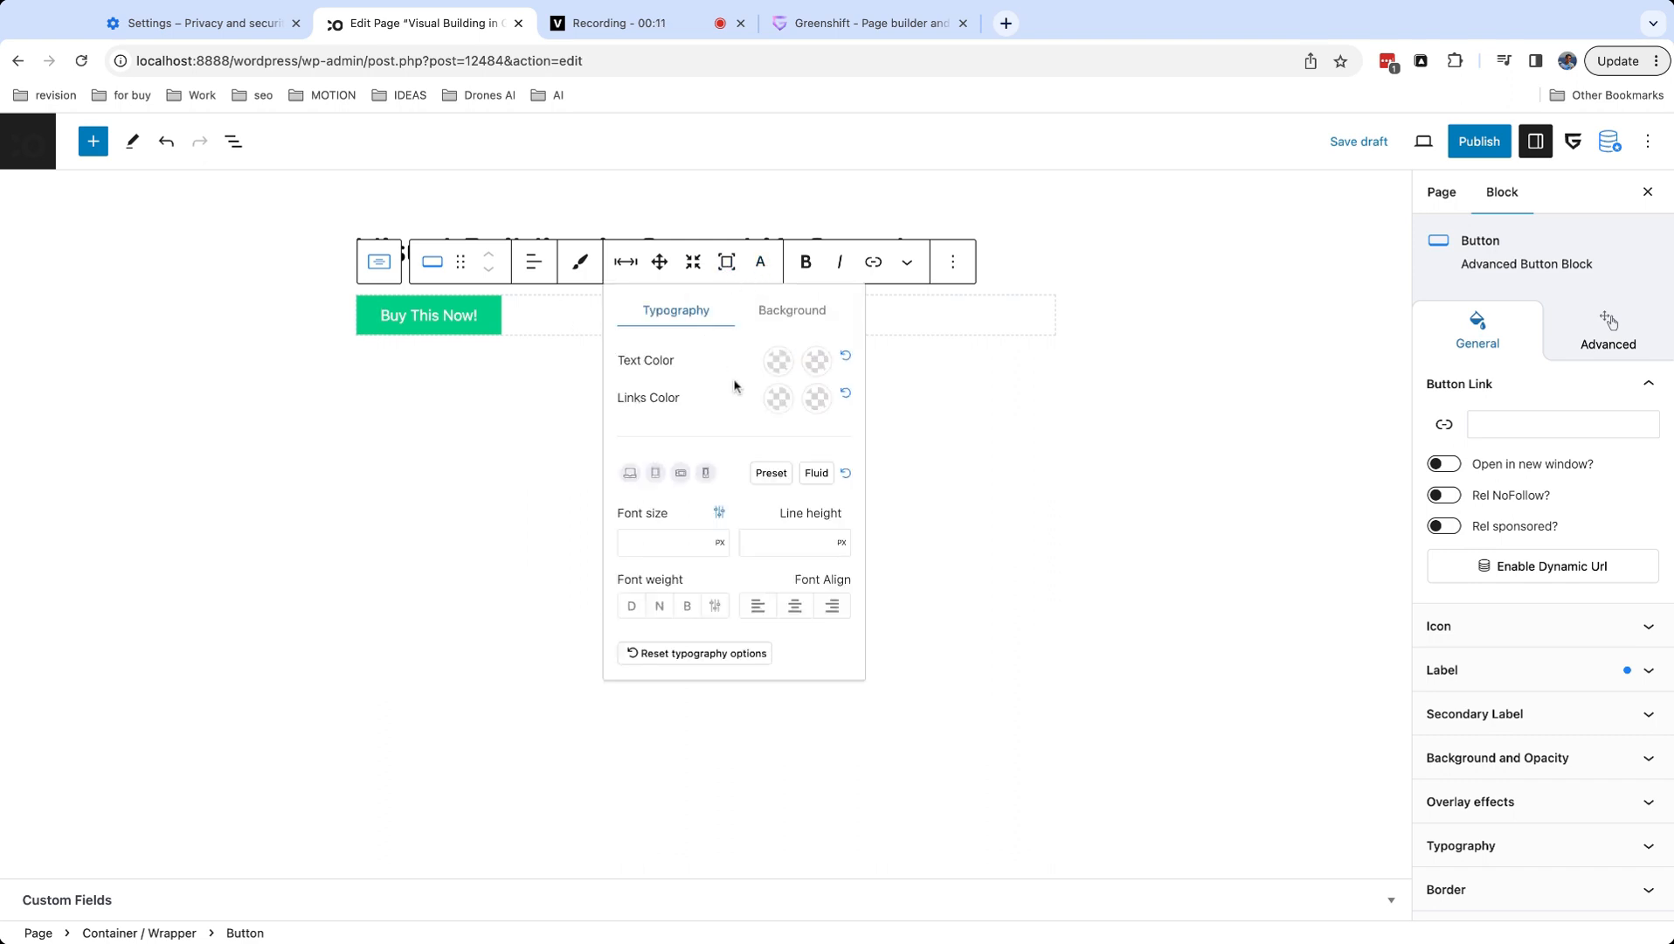
{"action": "left_click", "coordinate": [668, 542]}
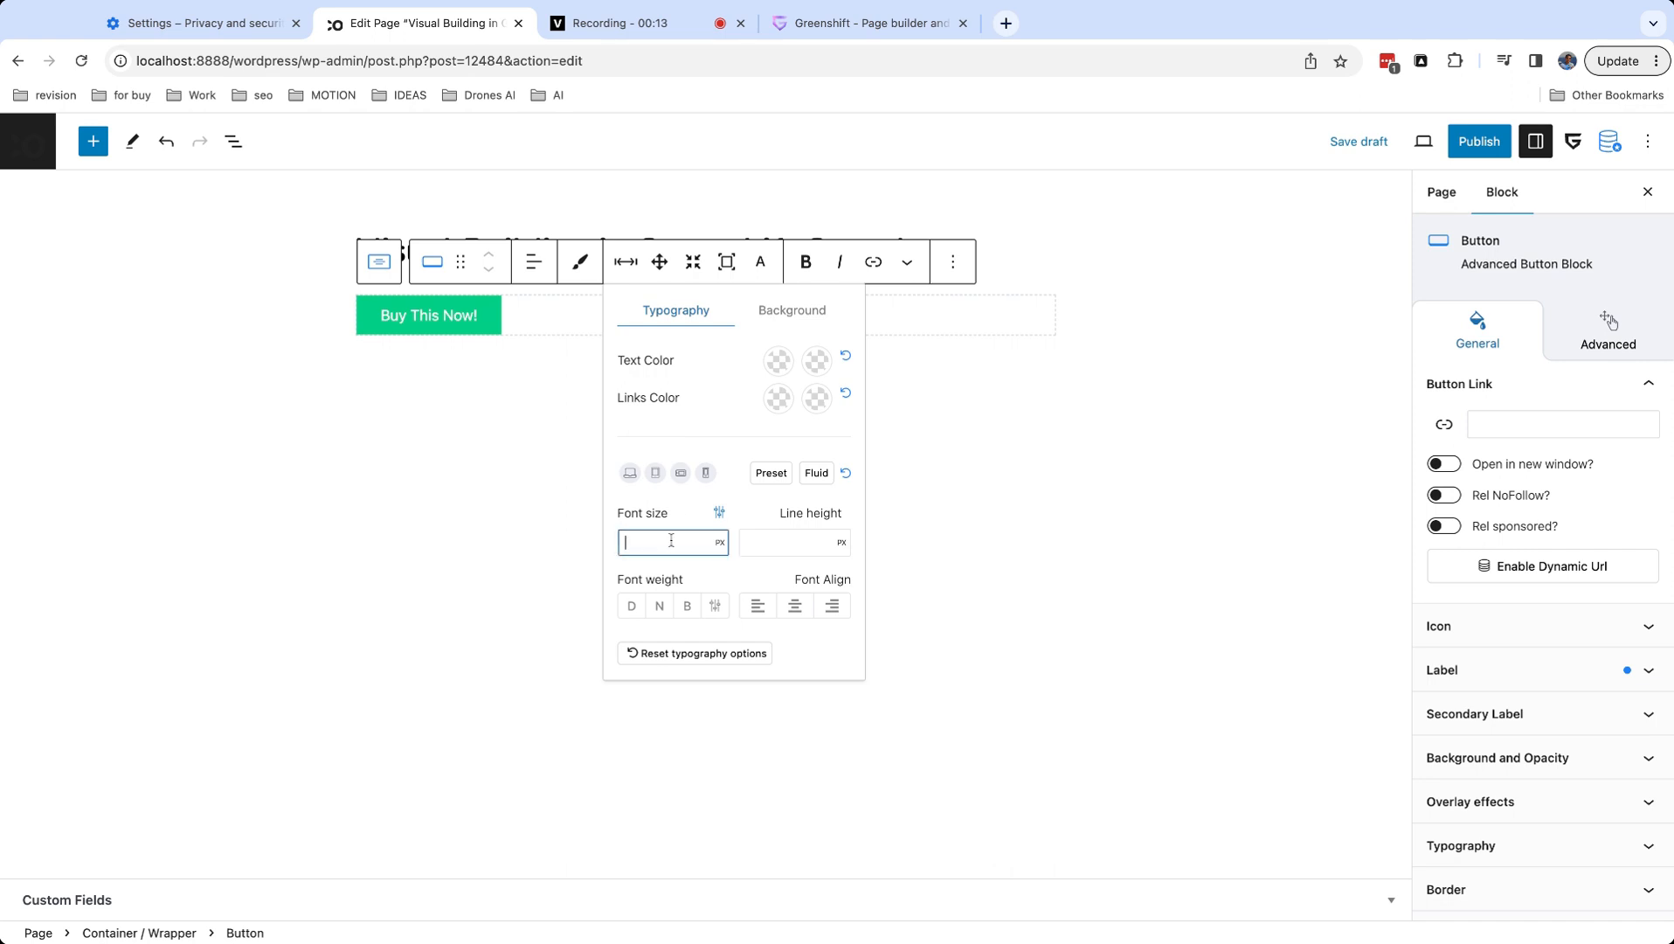
{"action": "type", "text": "22"}
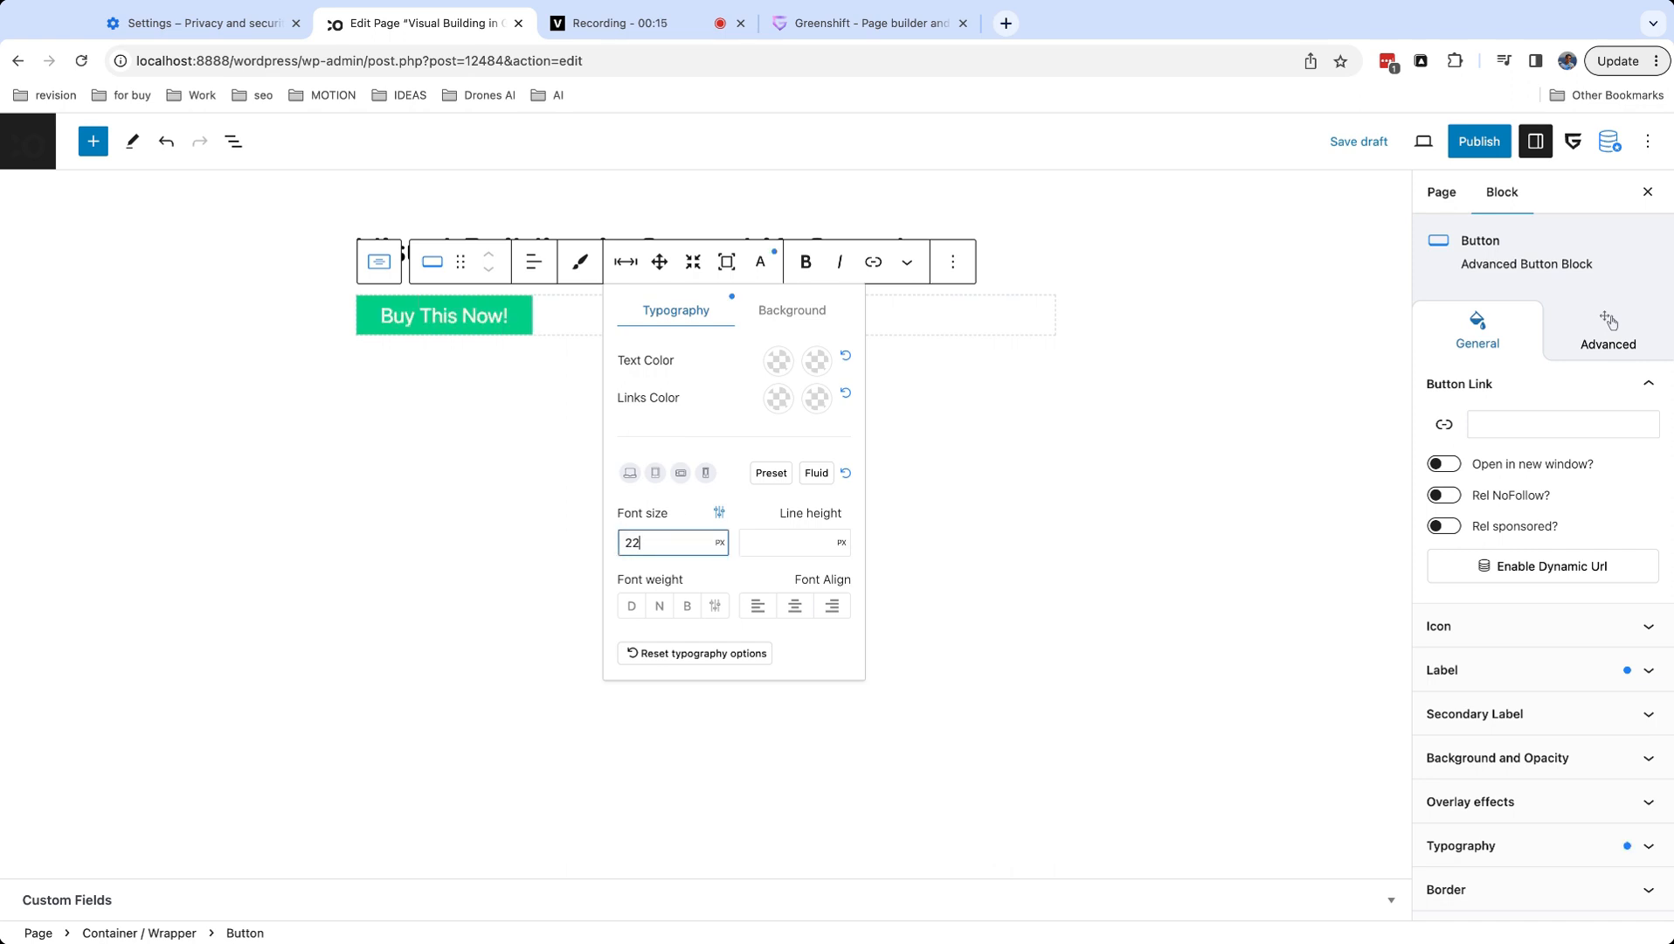
{"action": "left_click", "coordinate": [792, 309]}
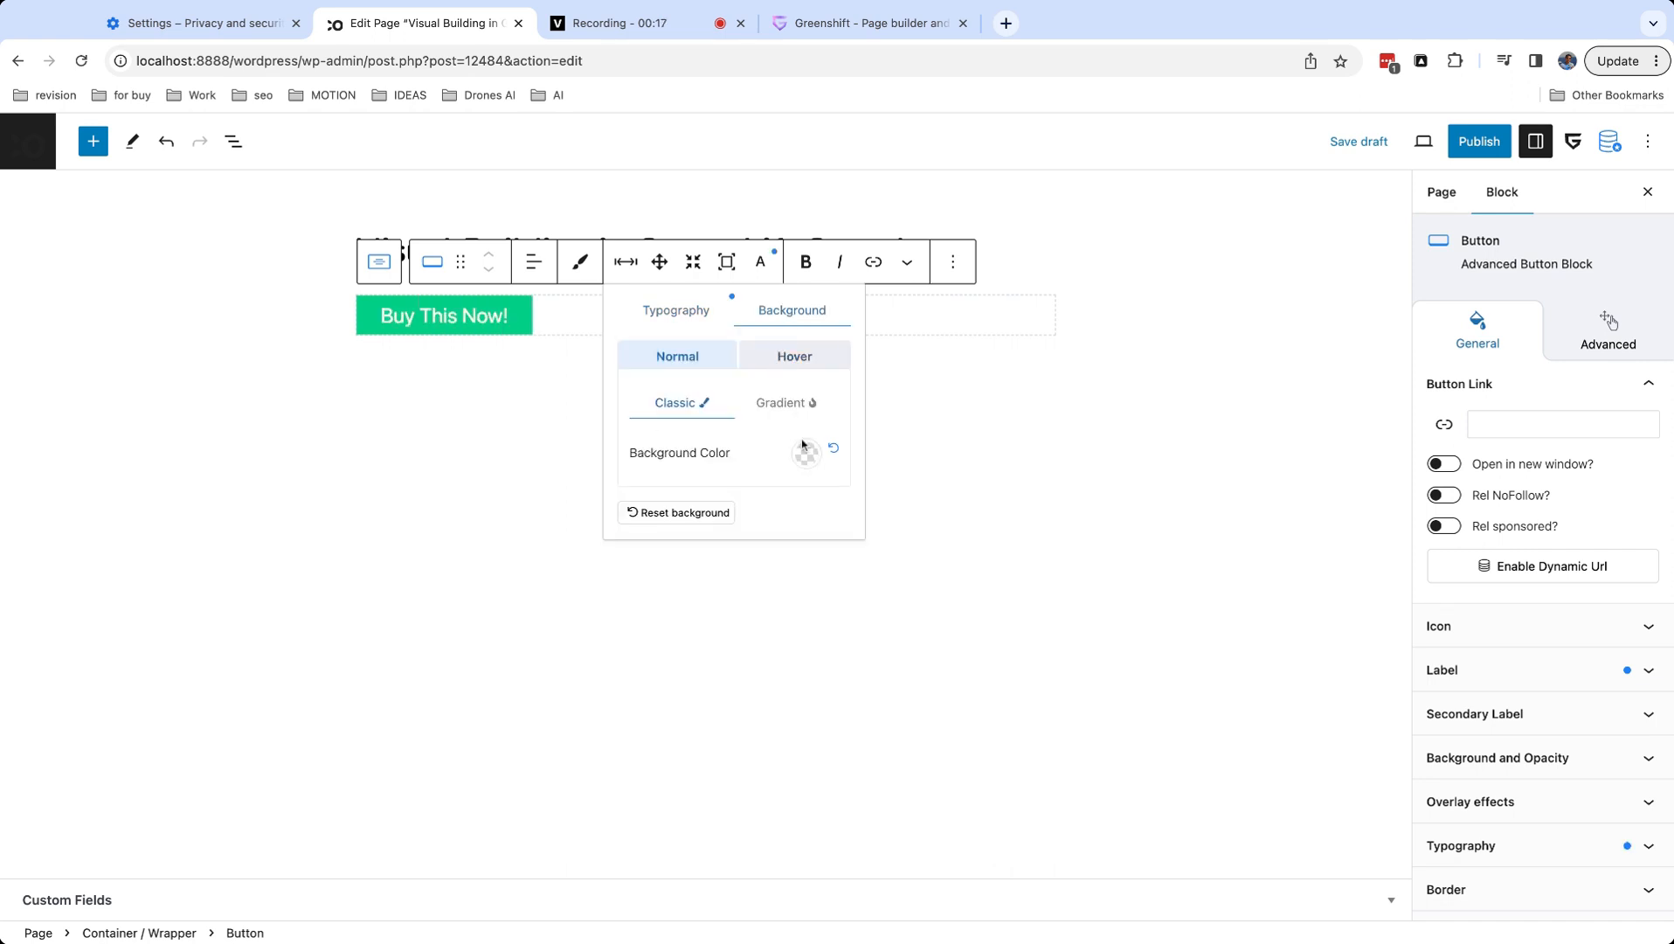
{"action": "left_click", "coordinate": [785, 402]}
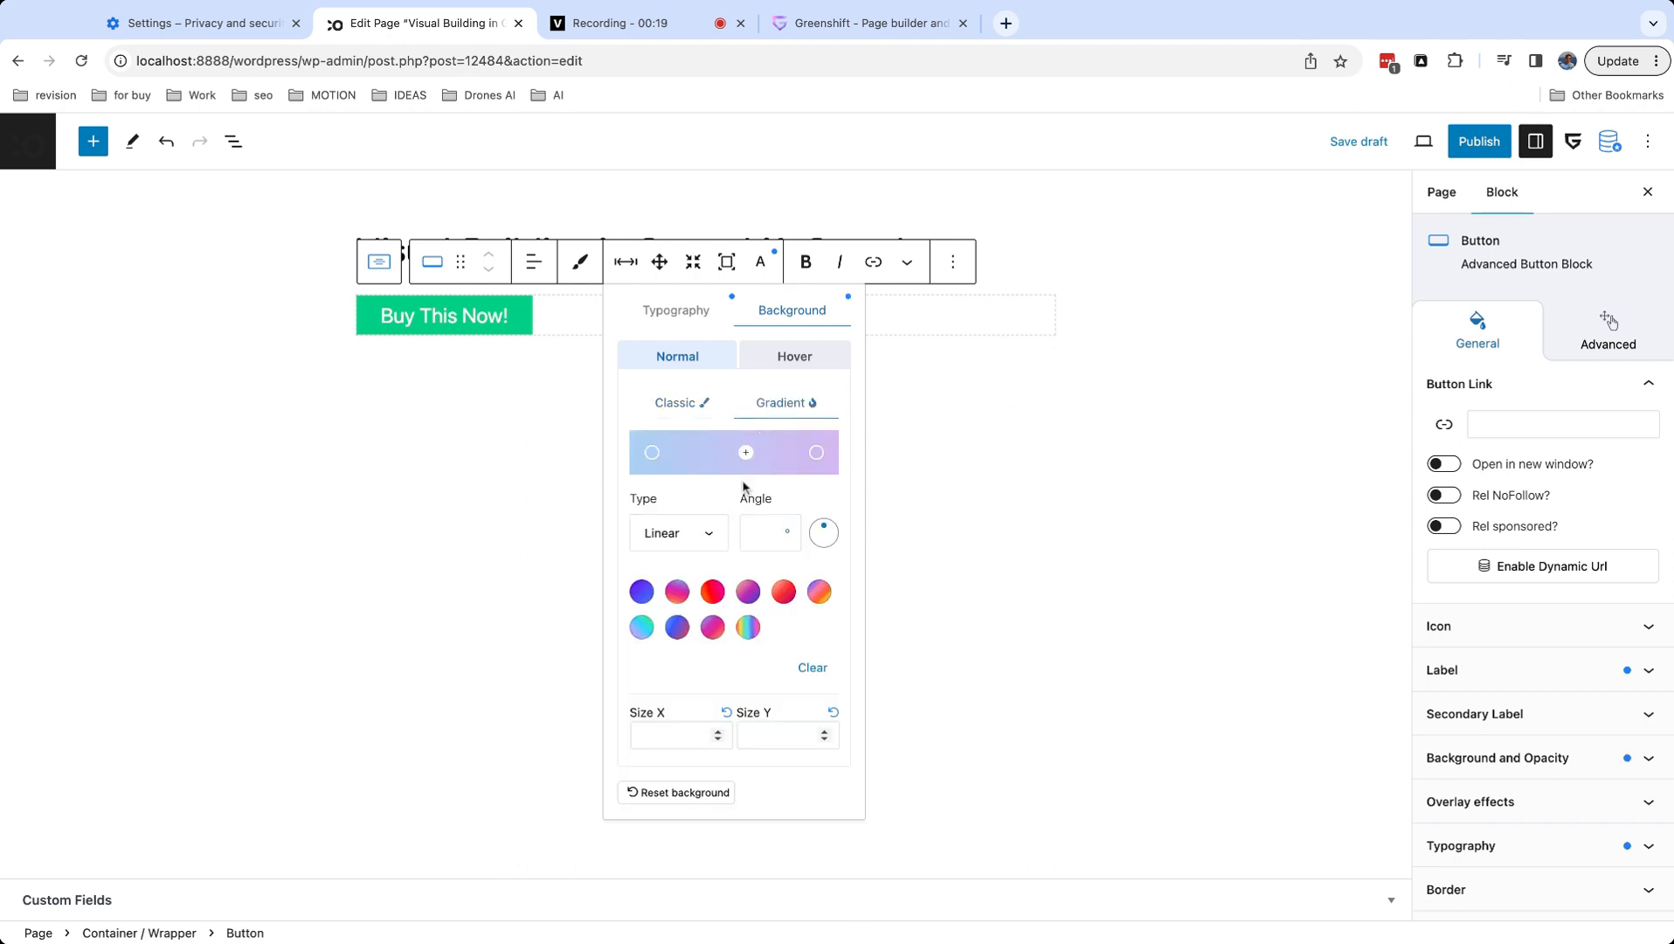
{"action": "left_click", "coordinate": [748, 590]}
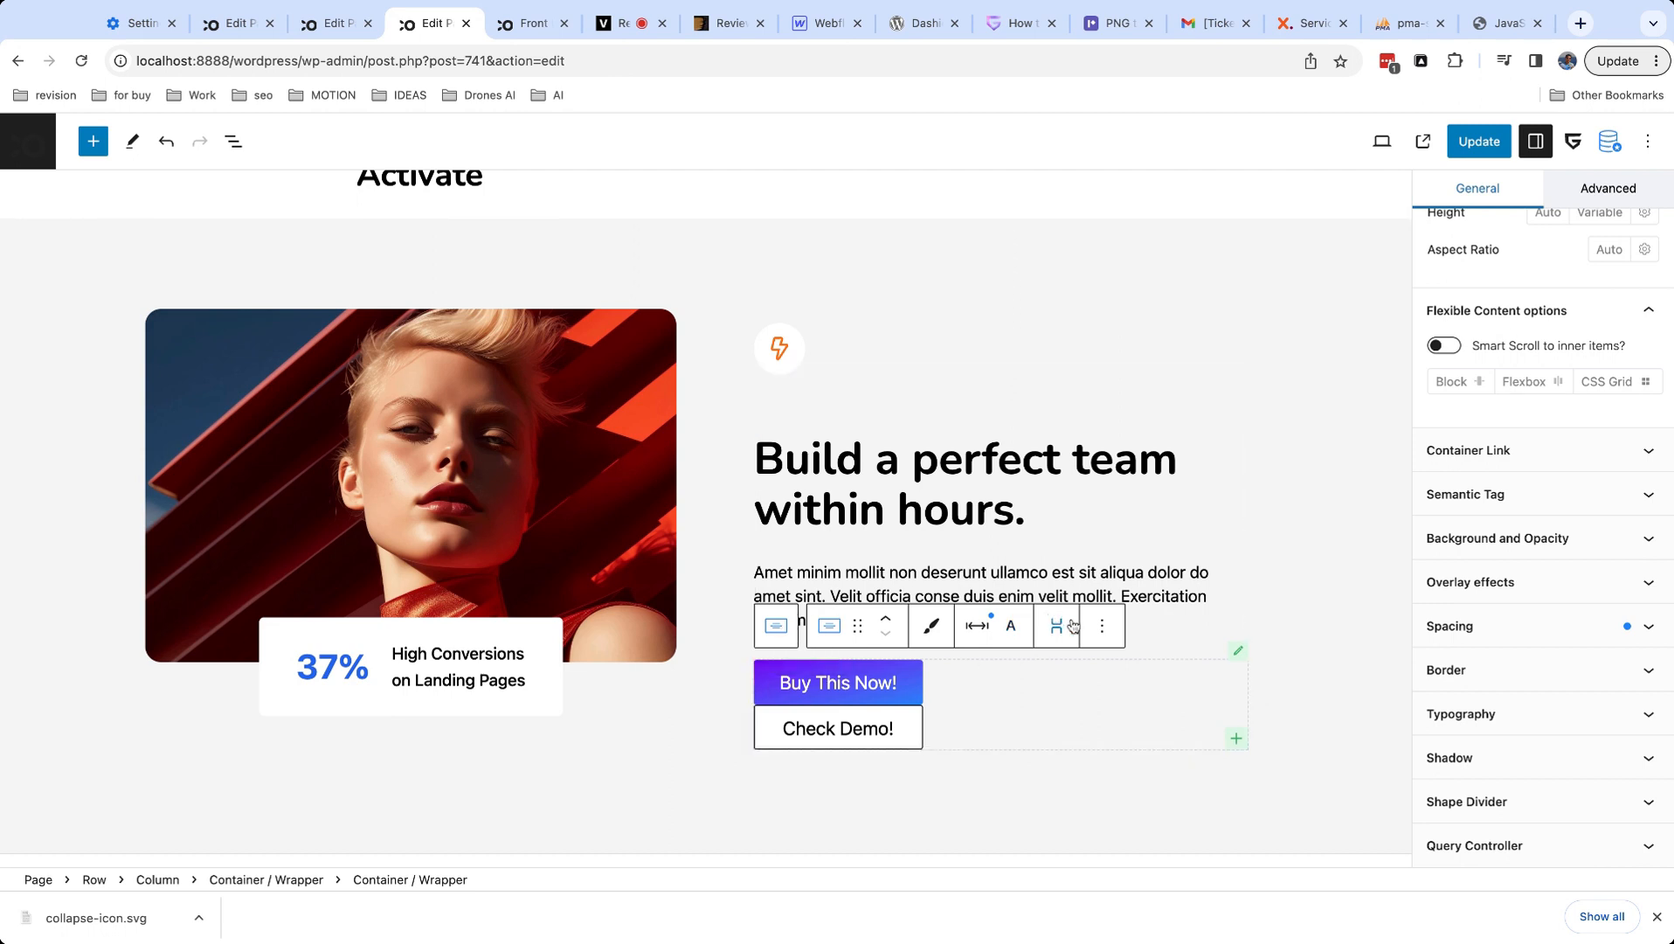
Enable Flexbox Row on the button container with a 23.2 side gap, justified flex-end.
{"action": "left_click", "coordinate": [1057, 625]}
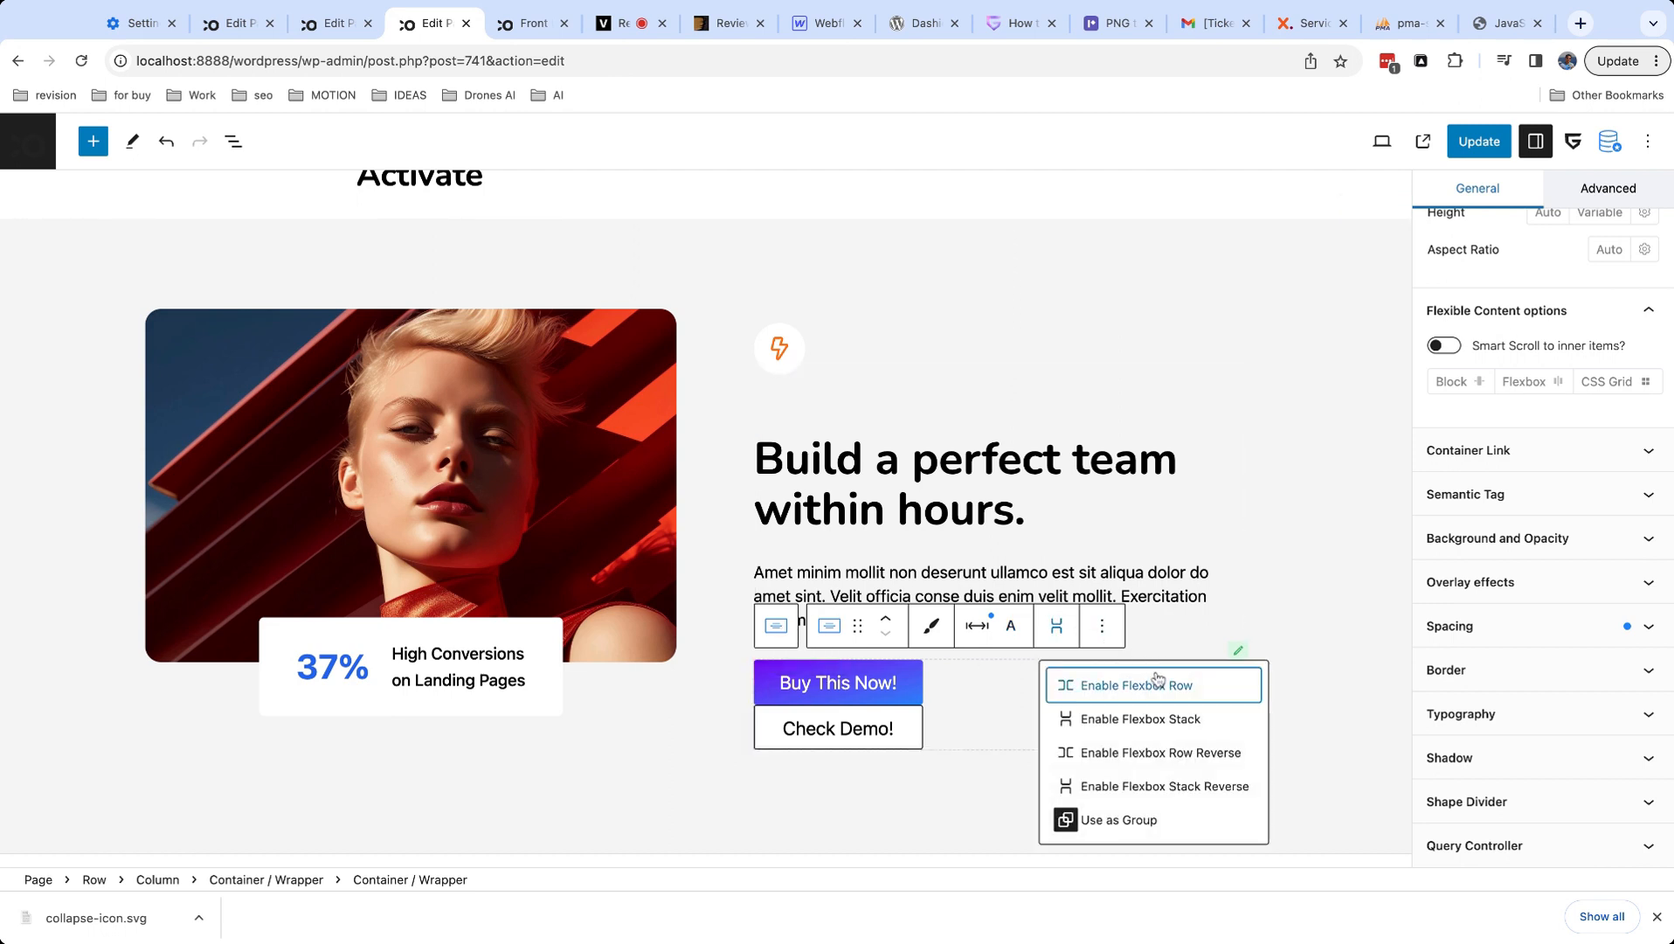
{"action": "left_click", "coordinate": [1128, 685]}
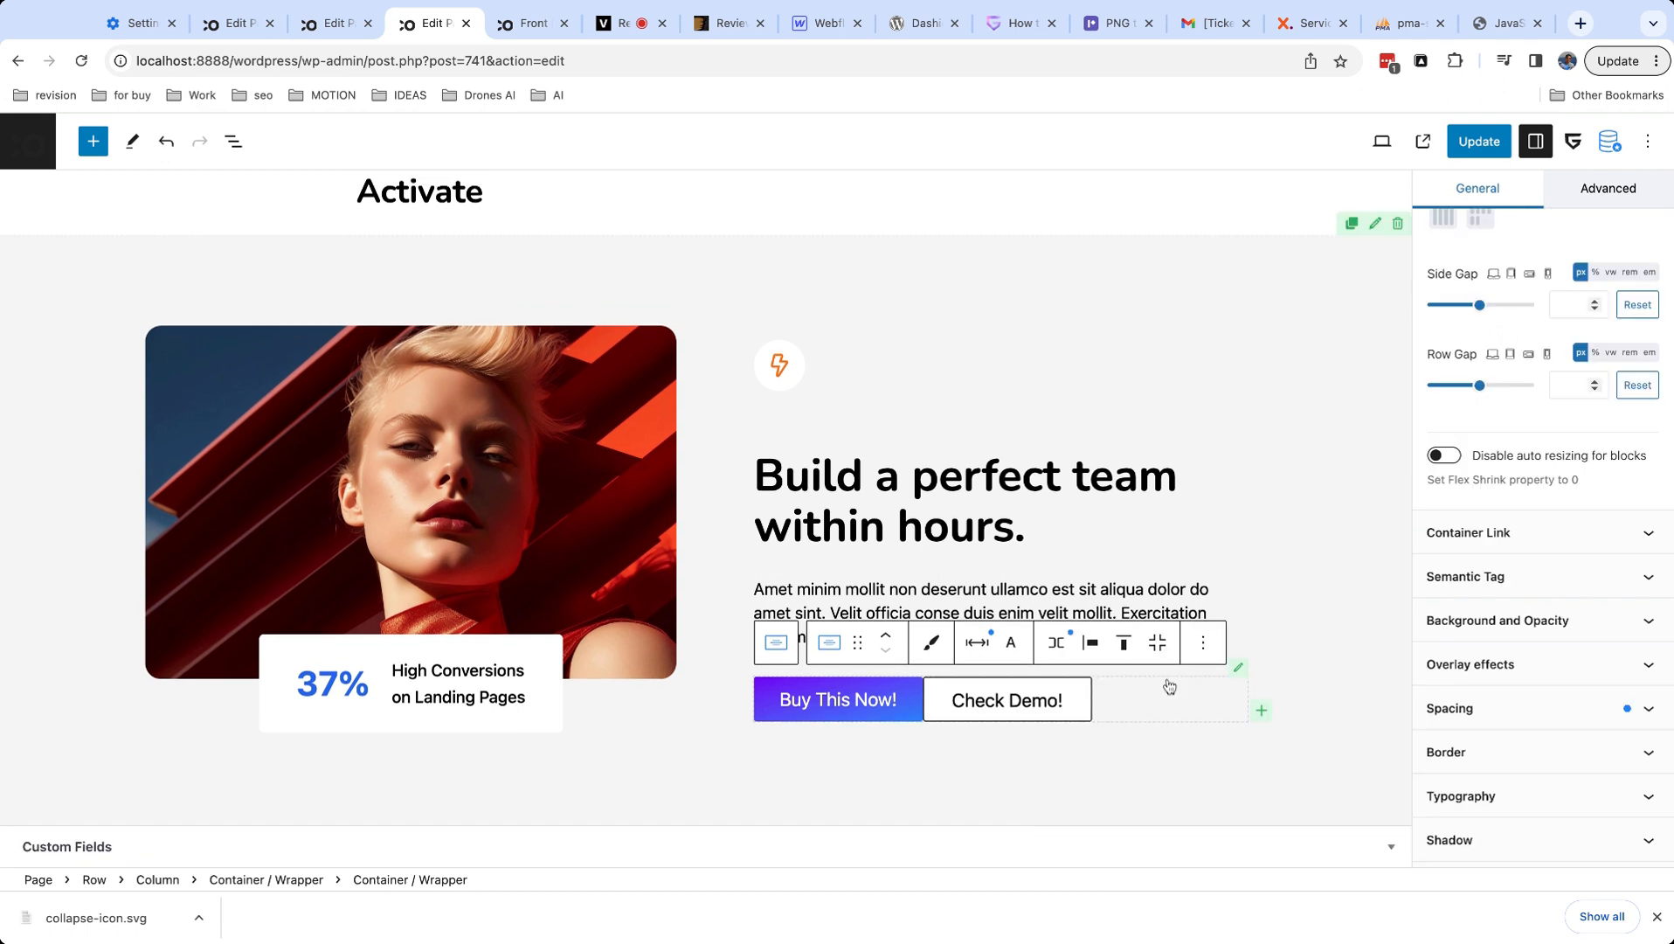
{"action": "left_click", "coordinate": [1157, 642]}
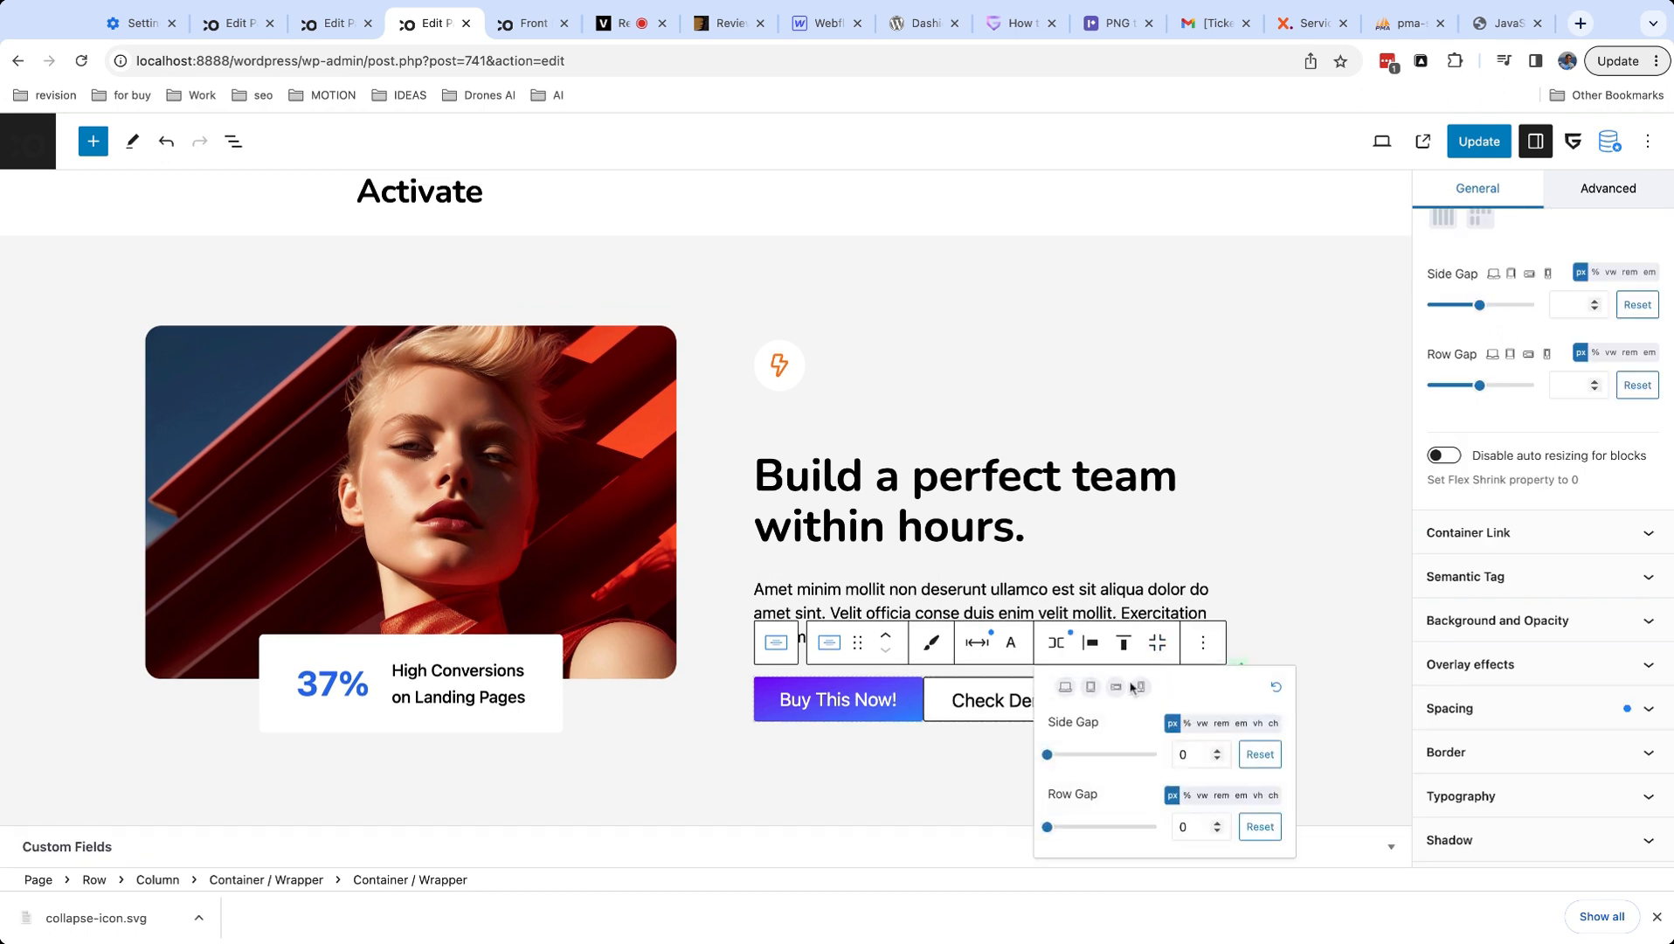
{"action": "left_click_drag", "start_coordinate": [1048, 753], "coordinate": [1052, 753]}
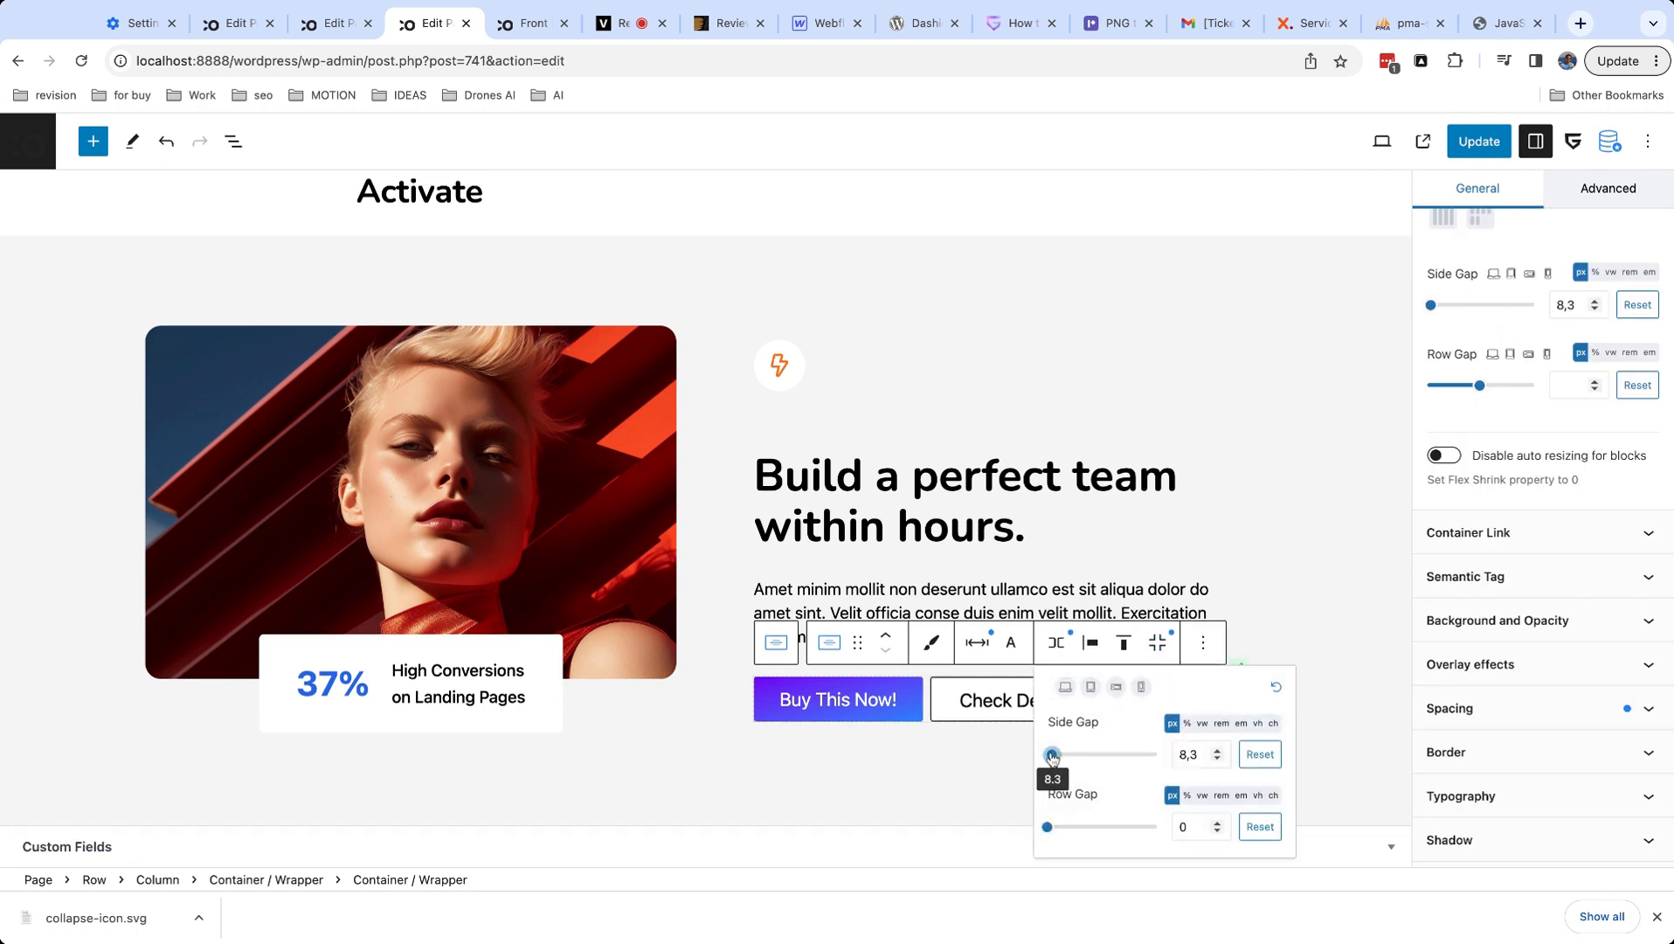
{"action": "left_click_drag", "start_coordinate": [1050, 753], "coordinate": [1059, 753]}
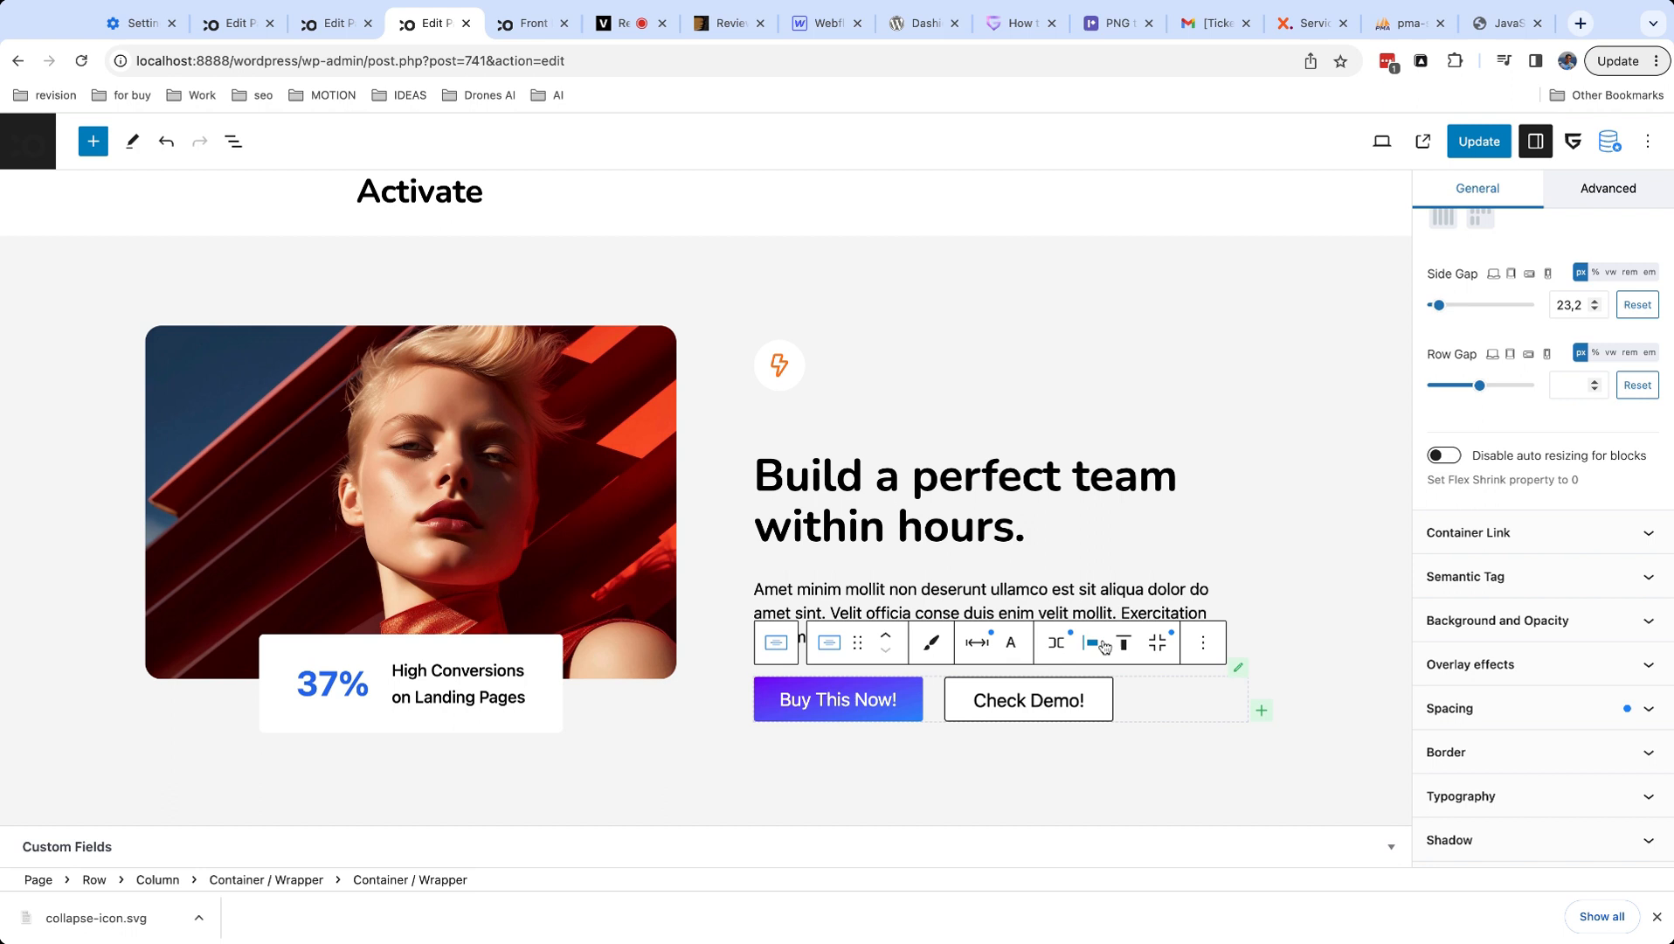
{"action": "left_click", "coordinate": [1091, 643]}
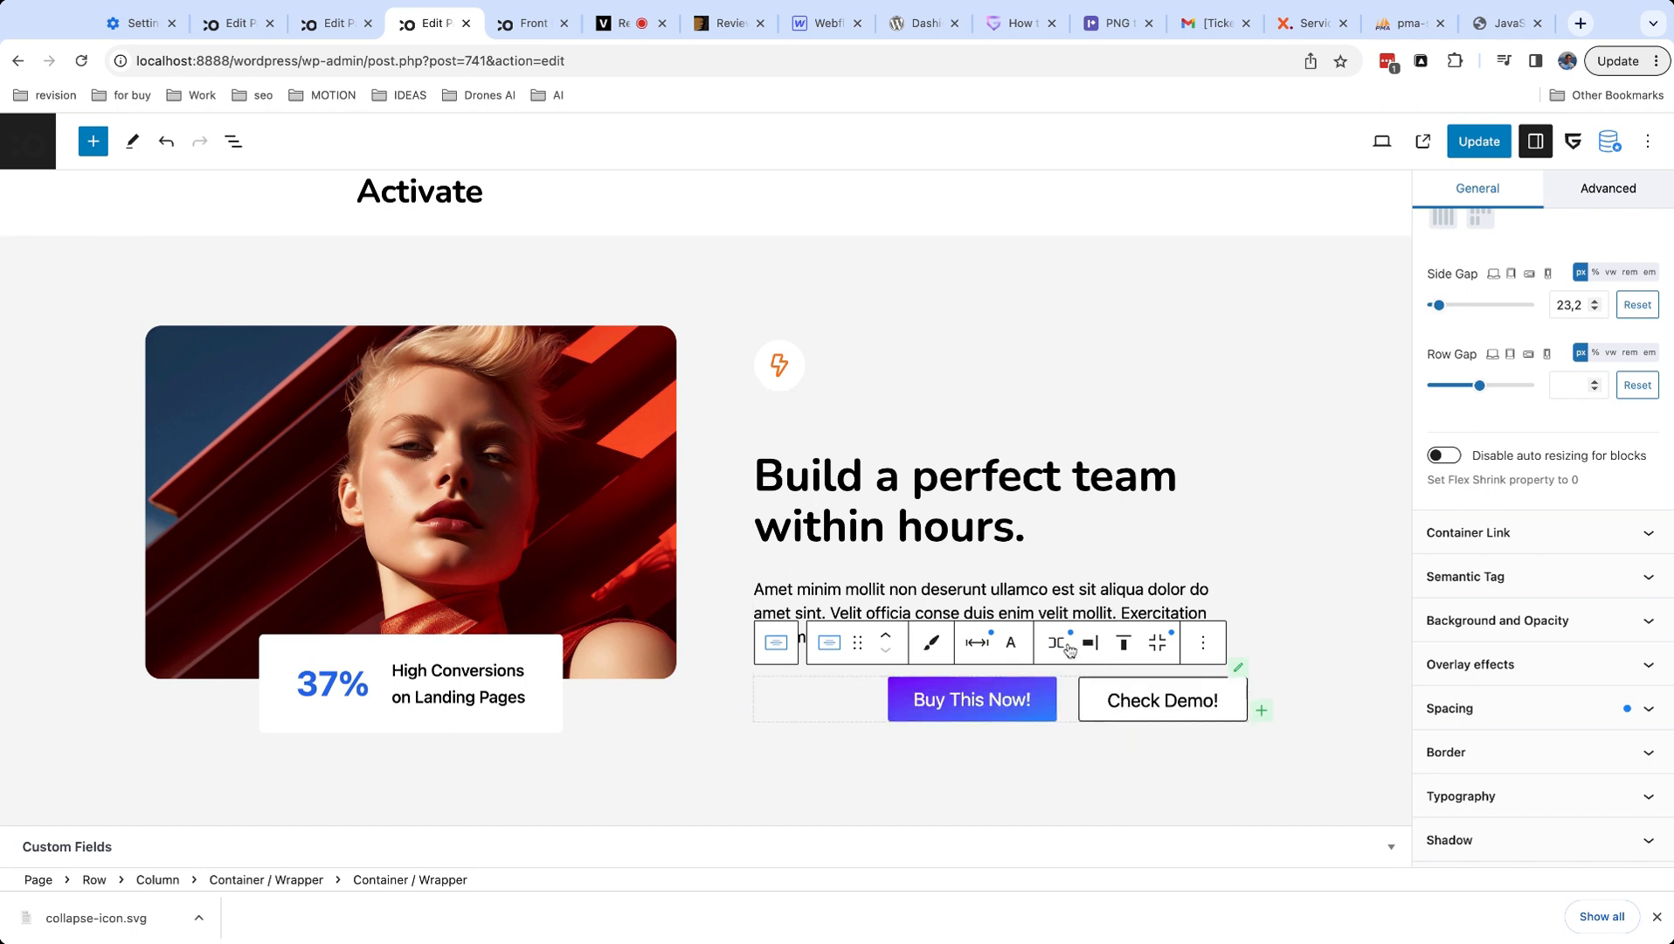
{"action": "left_click", "coordinate": [1055, 641]}
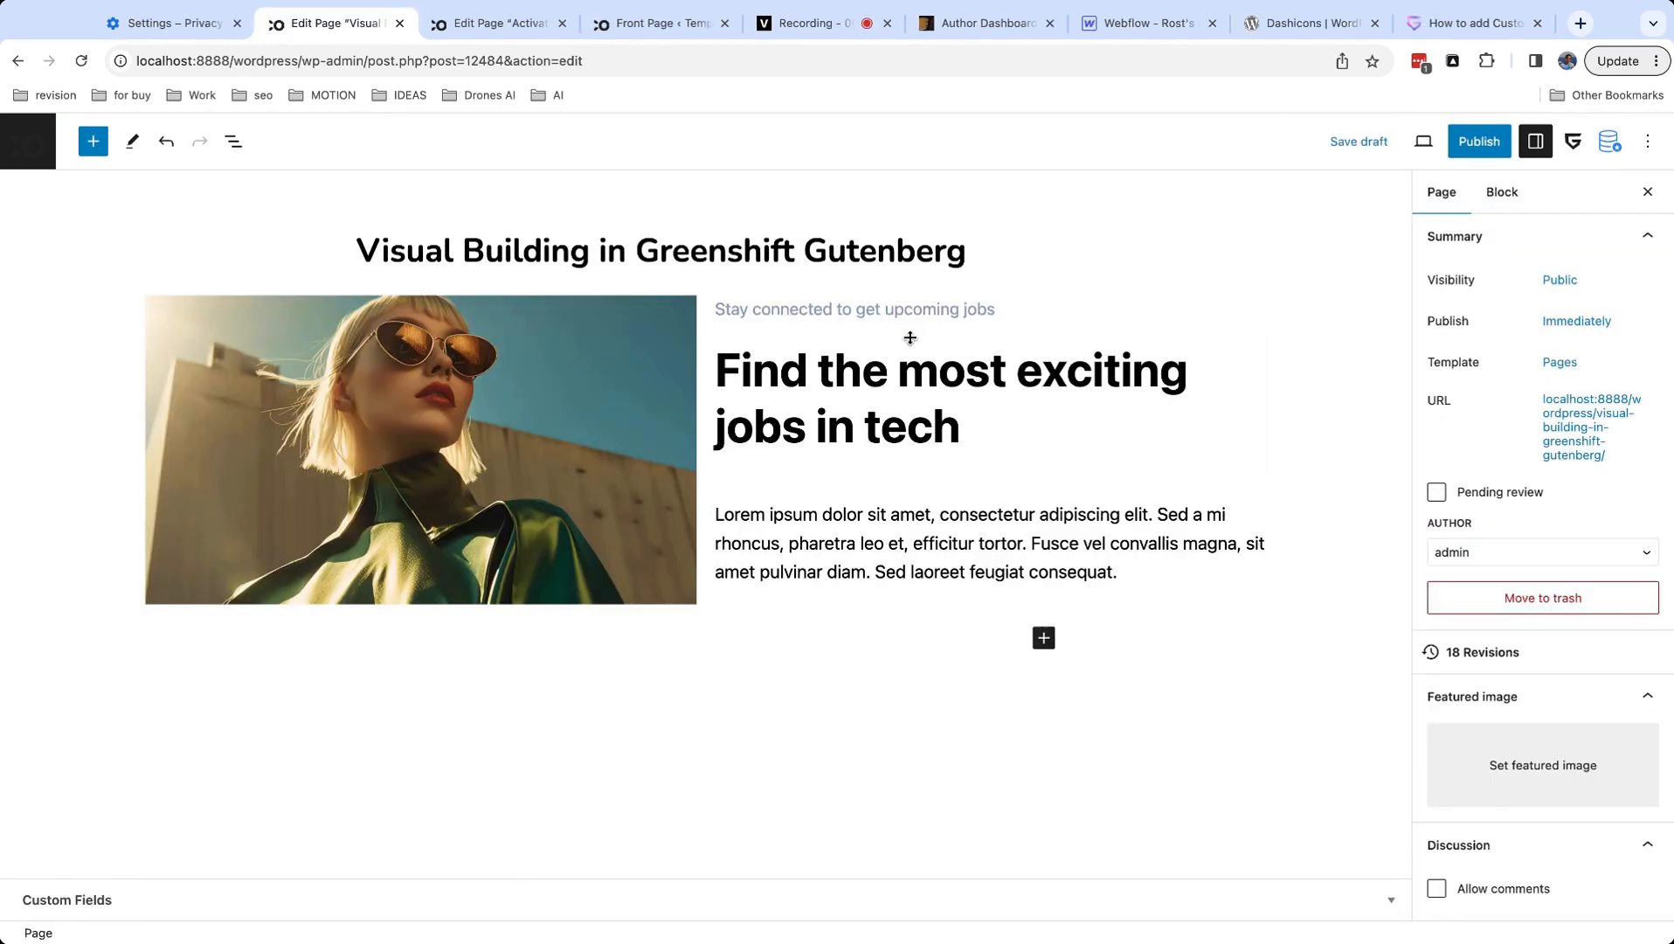
Select the CSS grid via List View, set the first column to 0.9FR in the Visual Grid builder and apply the template.
{"action": "left_click", "coordinate": [234, 139]}
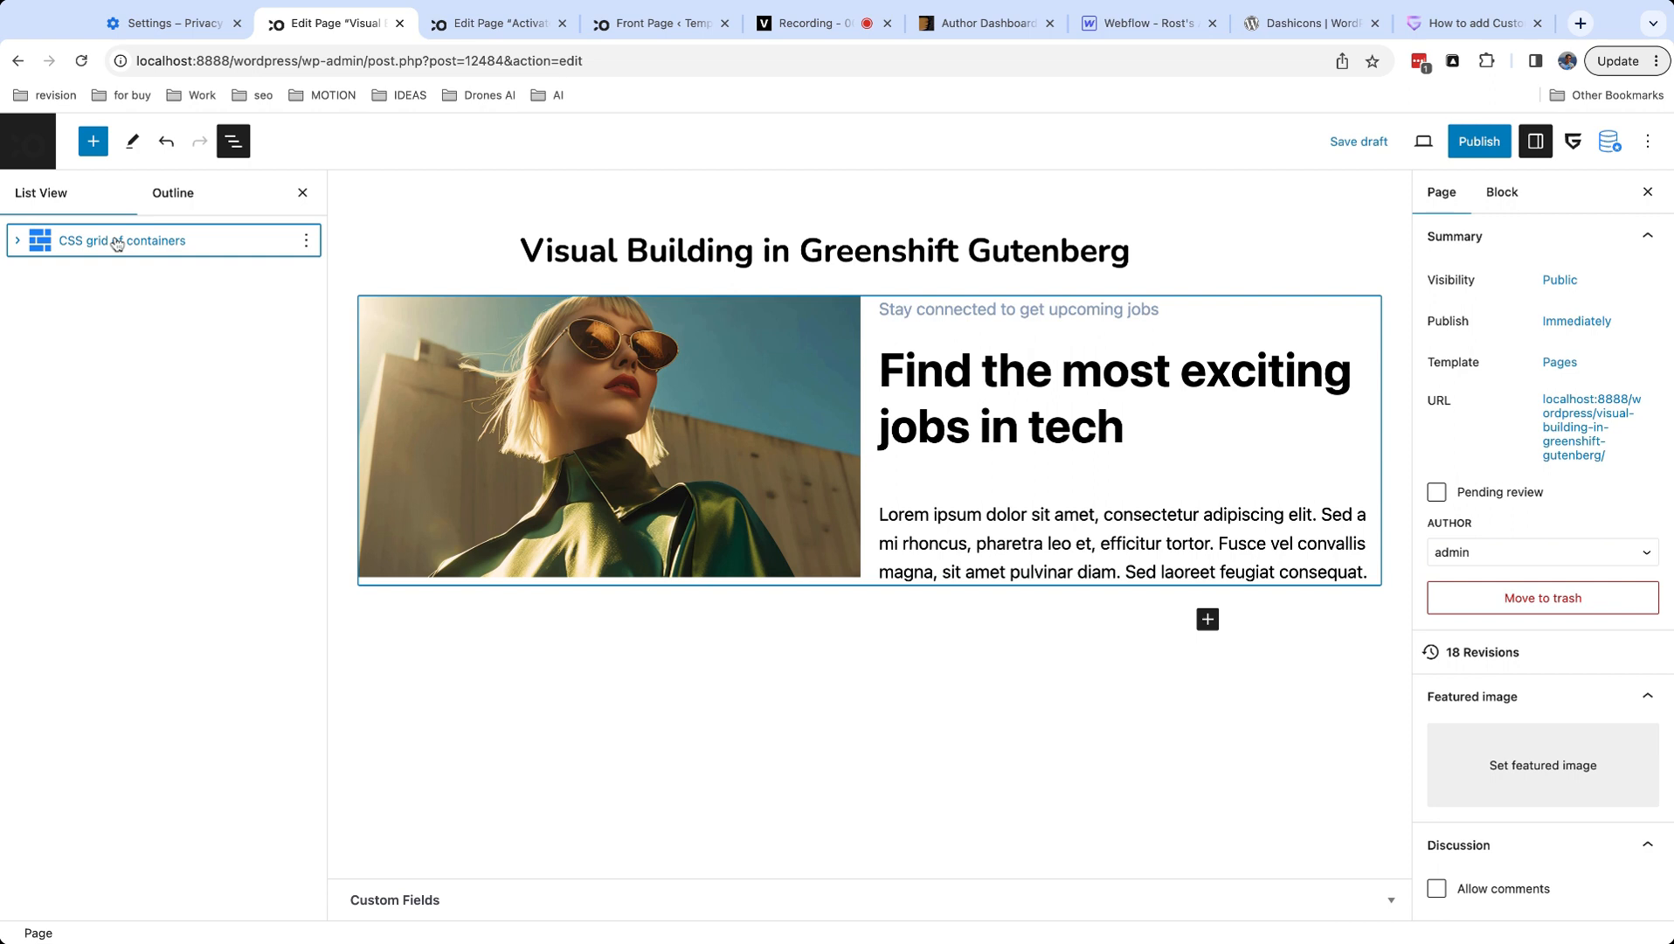
{"action": "left_click", "coordinate": [116, 241]}
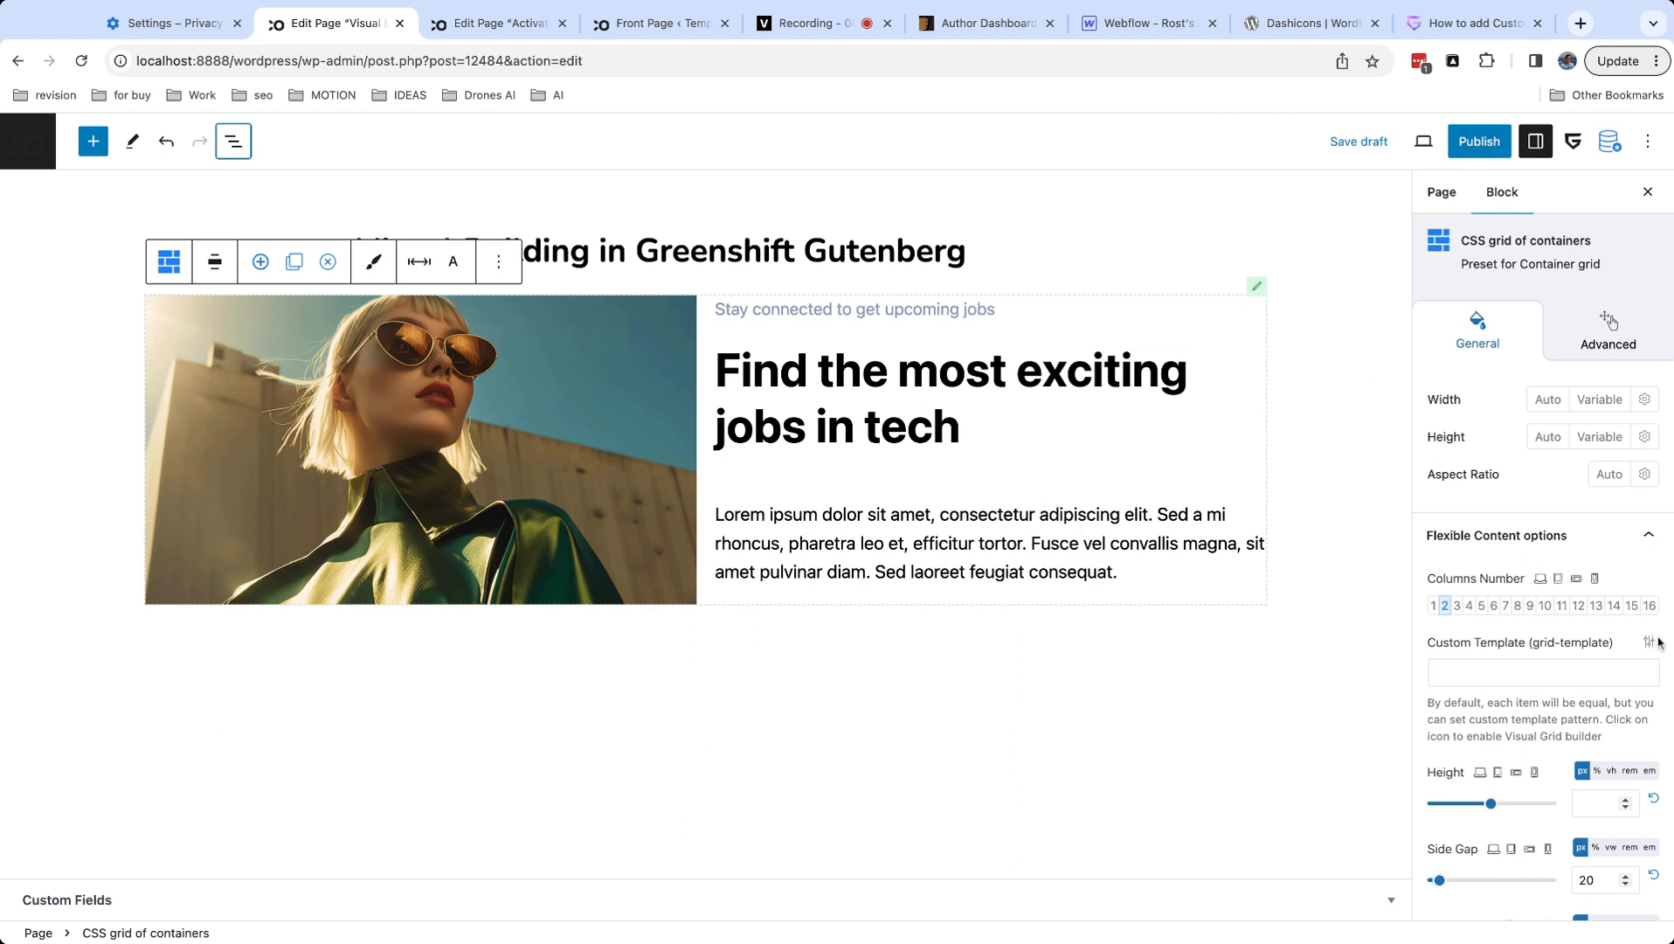
{"action": "left_click", "coordinate": [1649, 641]}
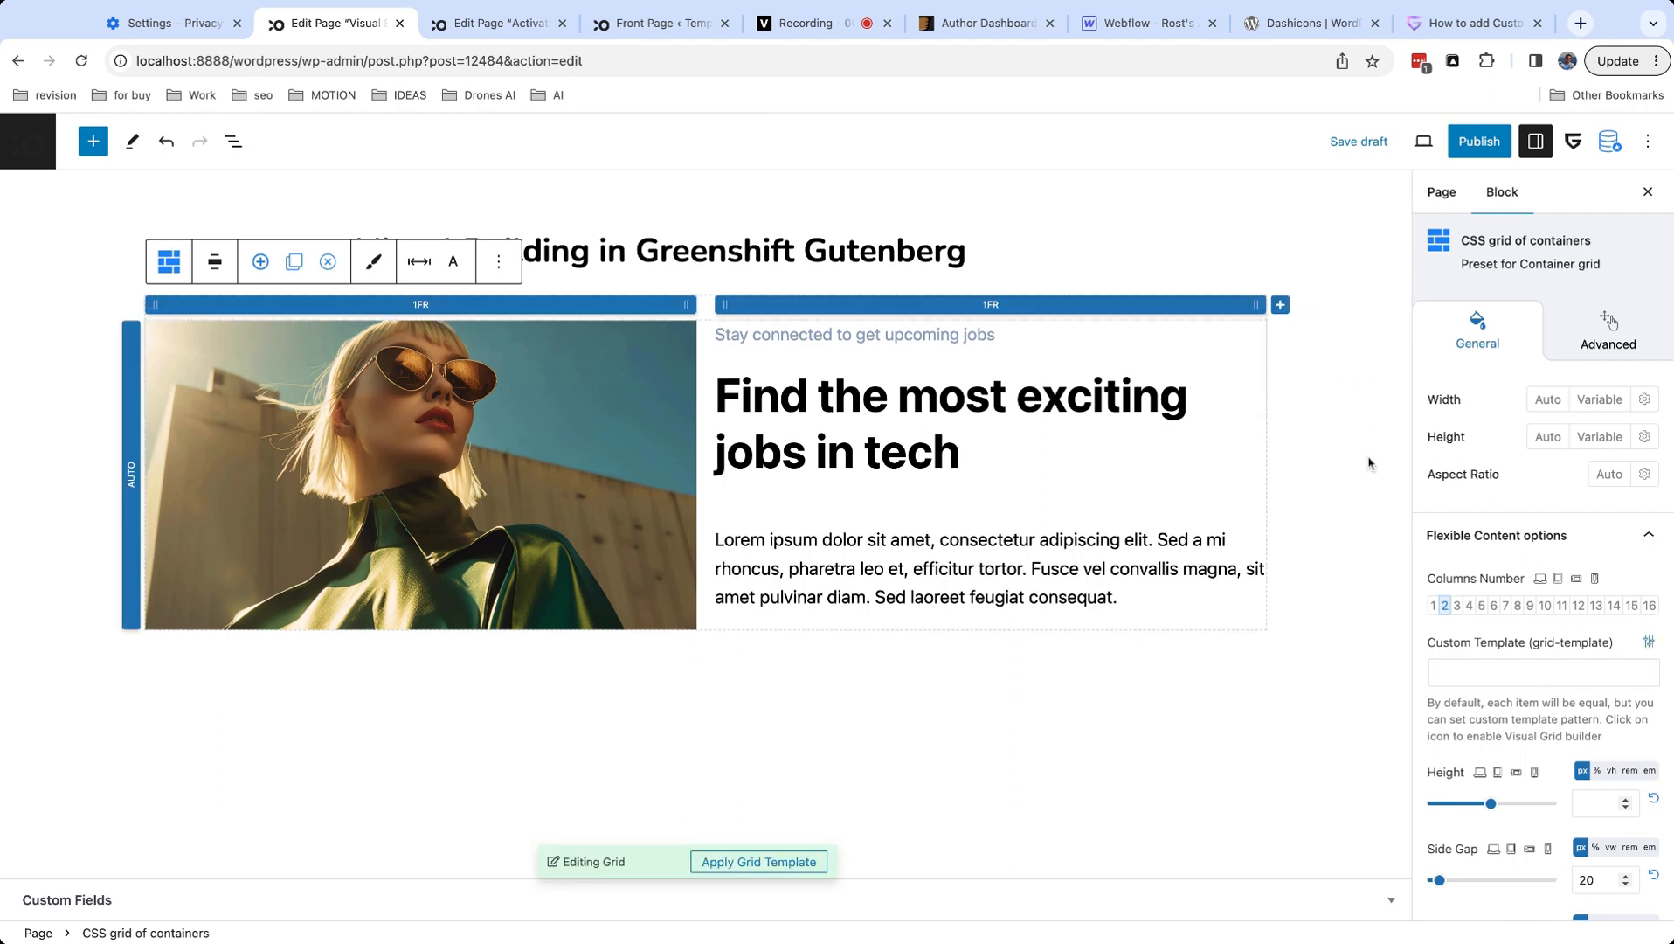
{"action": "left_click_drag", "start_coordinate": [709, 304], "coordinate": [422, 304]}
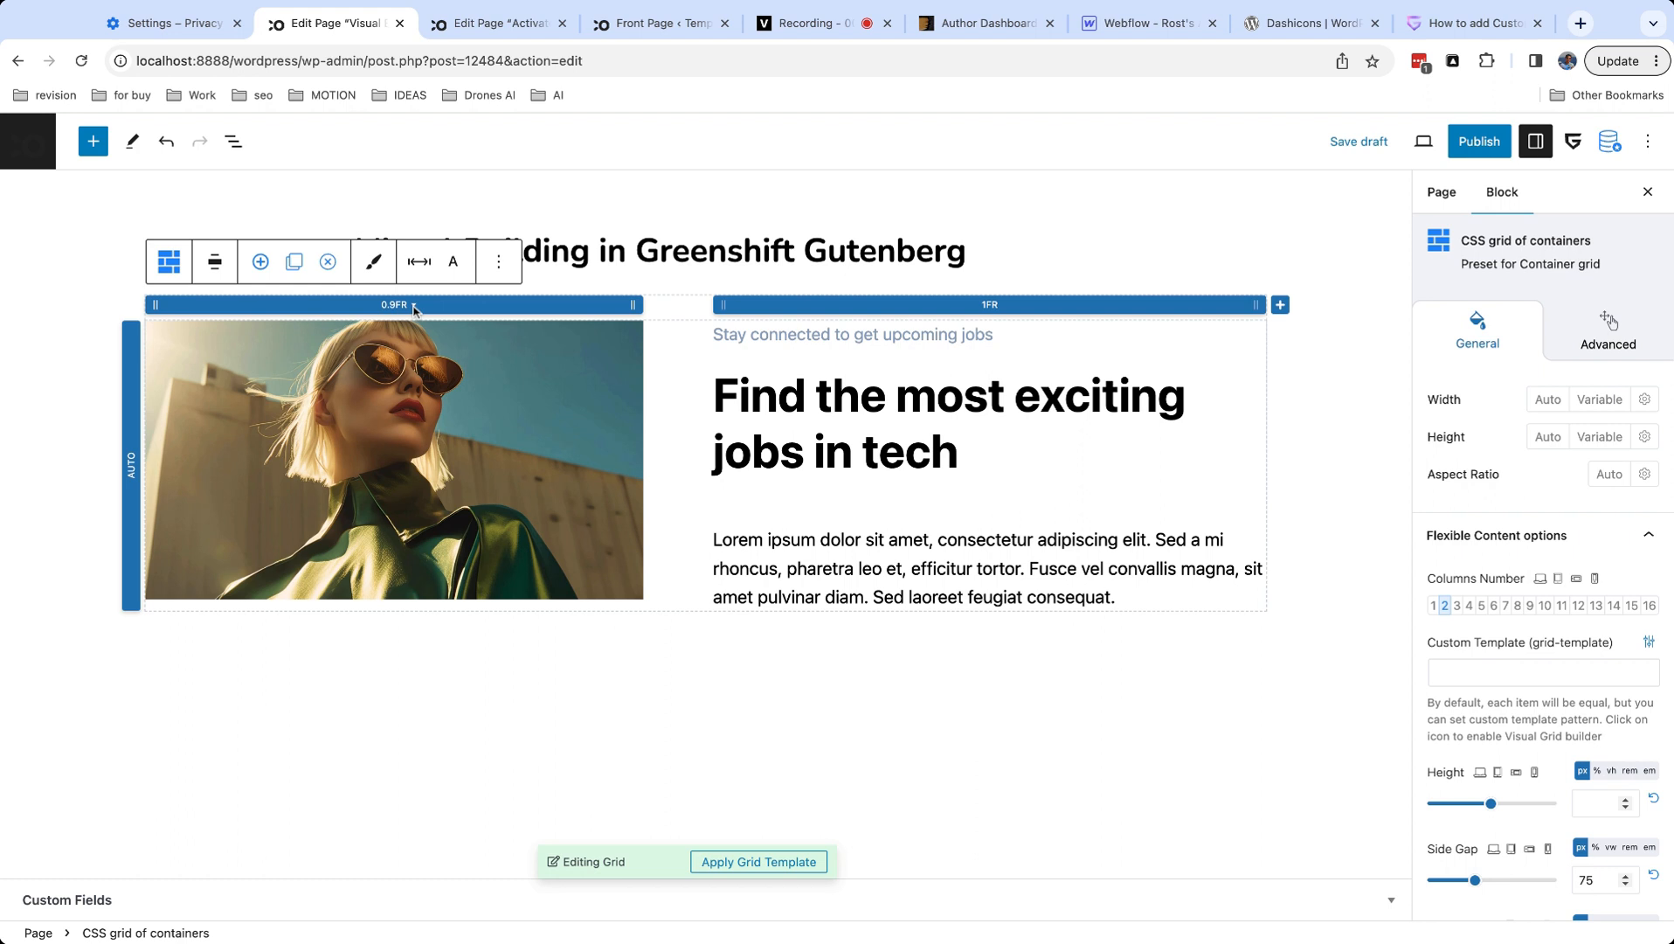
{"action": "left_click", "coordinate": [395, 304]}
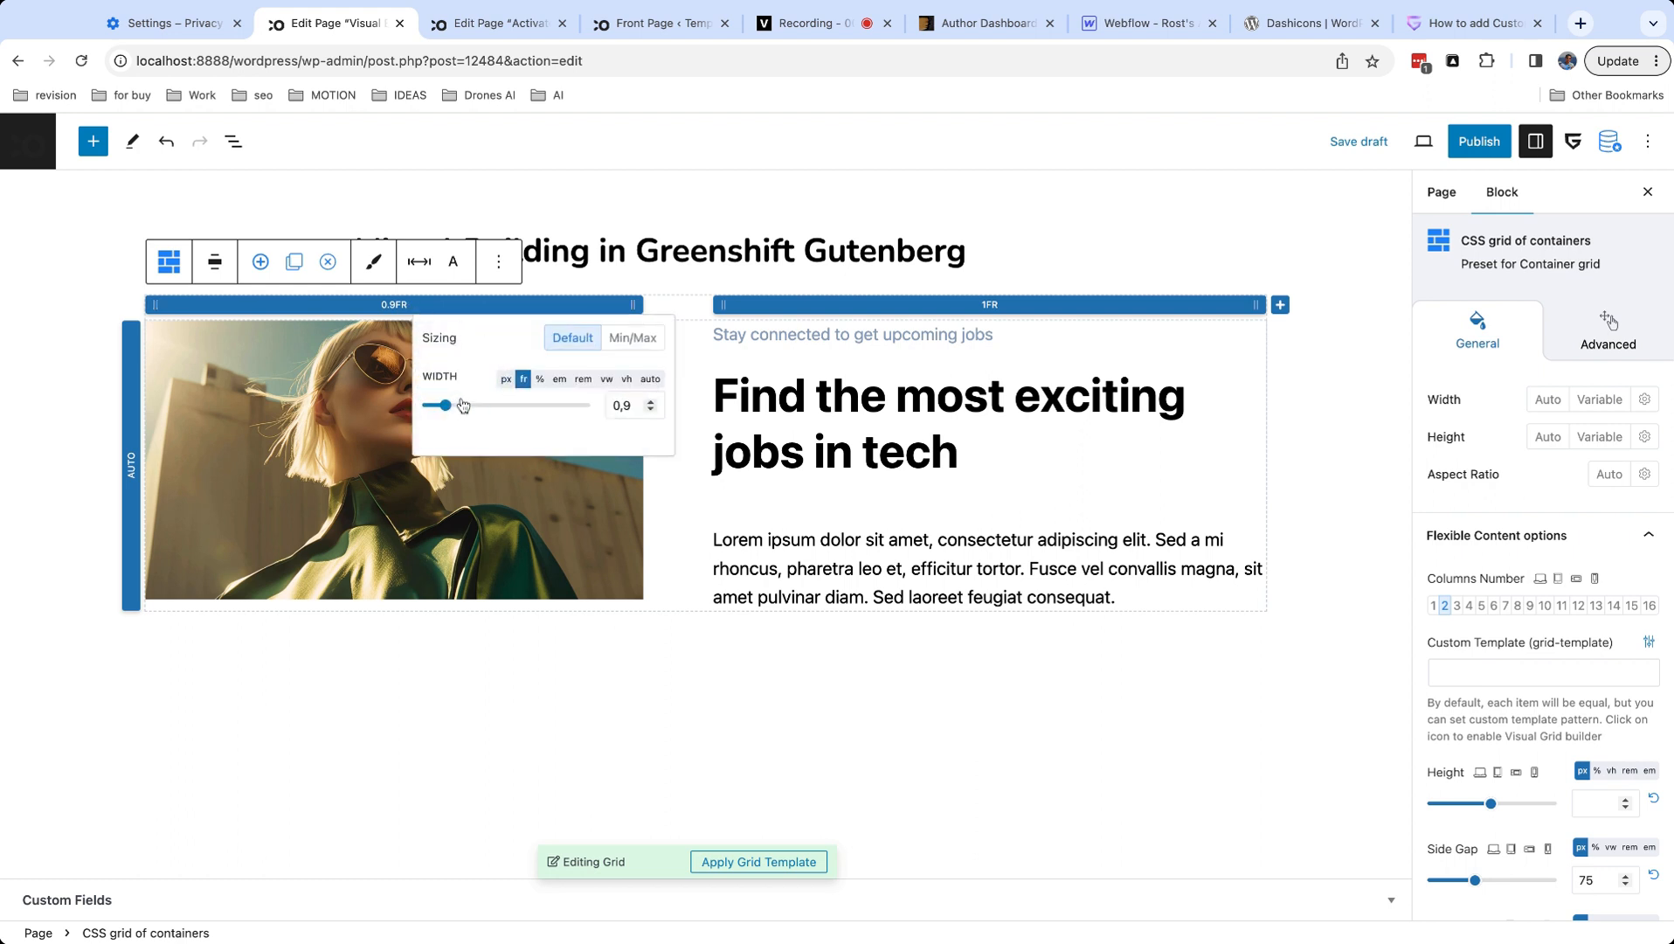
{"action": "left_click", "coordinate": [632, 337]}
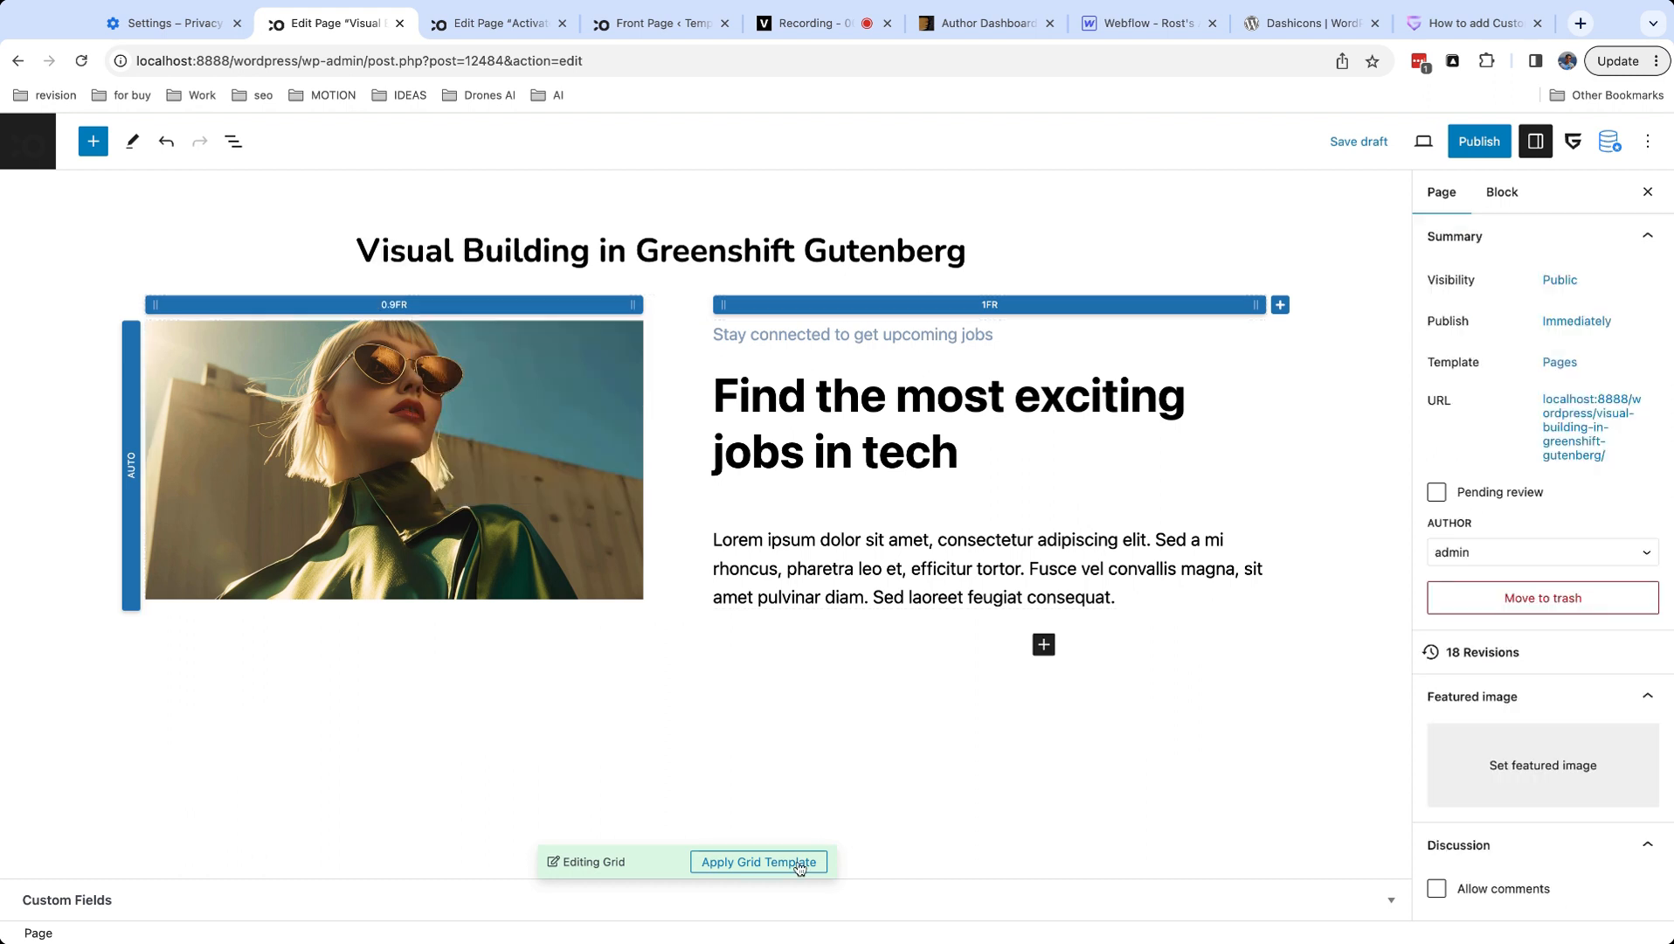
{"action": "left_click", "coordinate": [759, 861]}
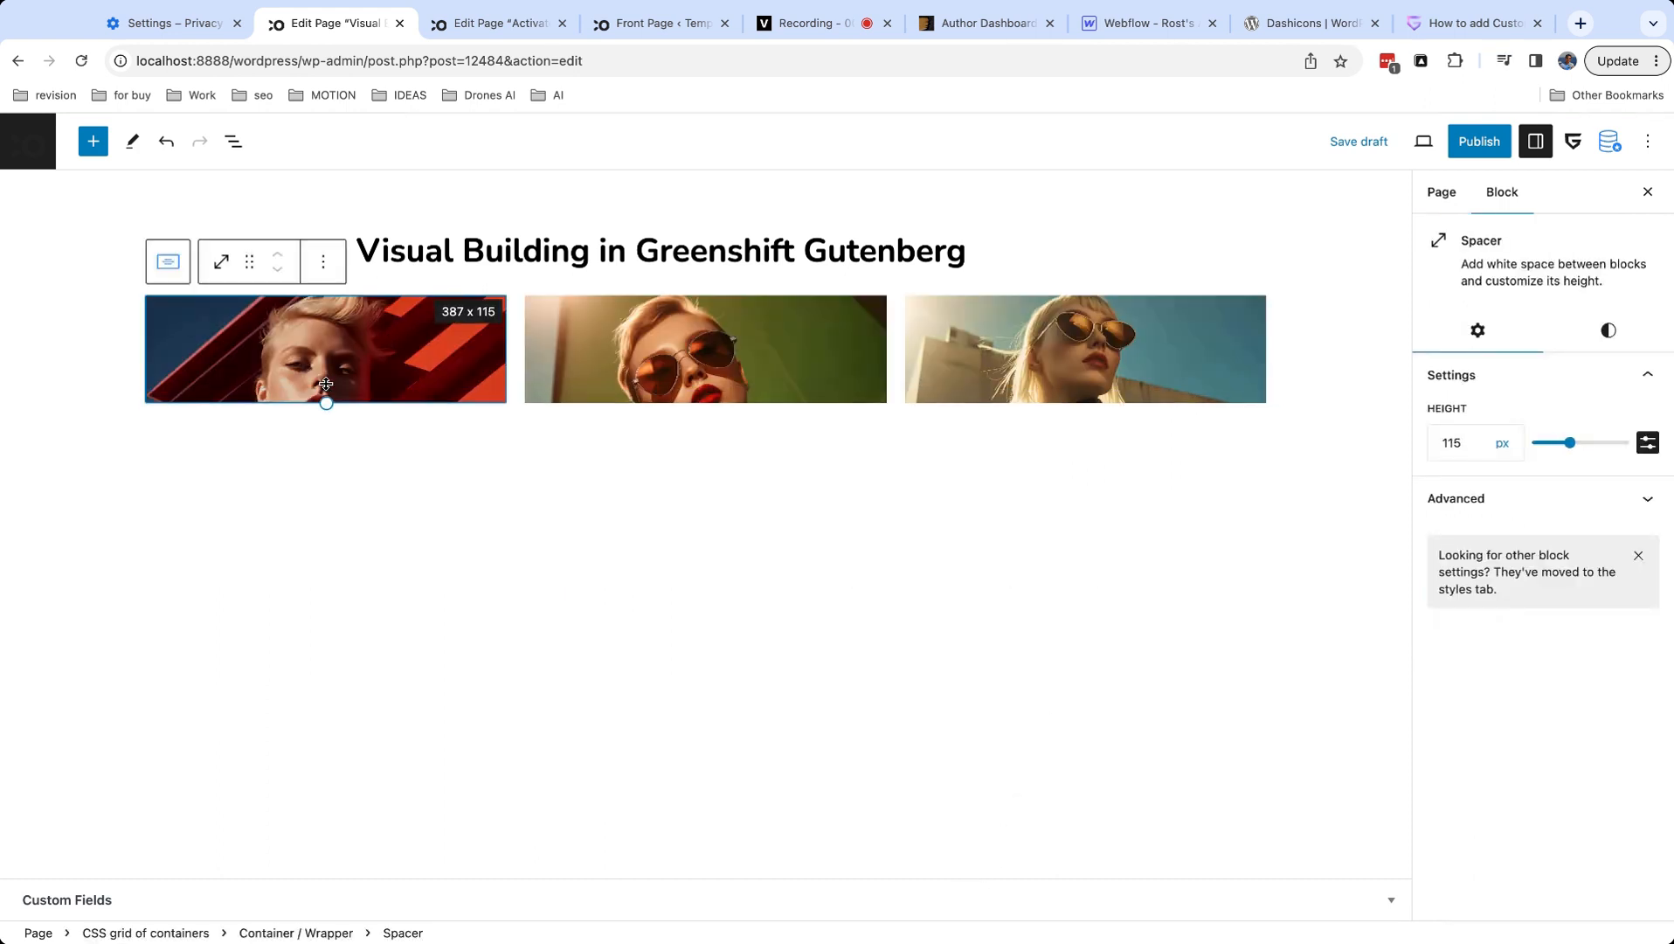
Make the image row taller, set the first grid column to 1.3FR and apply the template.
{"action": "left_click_drag", "start_coordinate": [327, 401], "coordinate": [327, 472]}
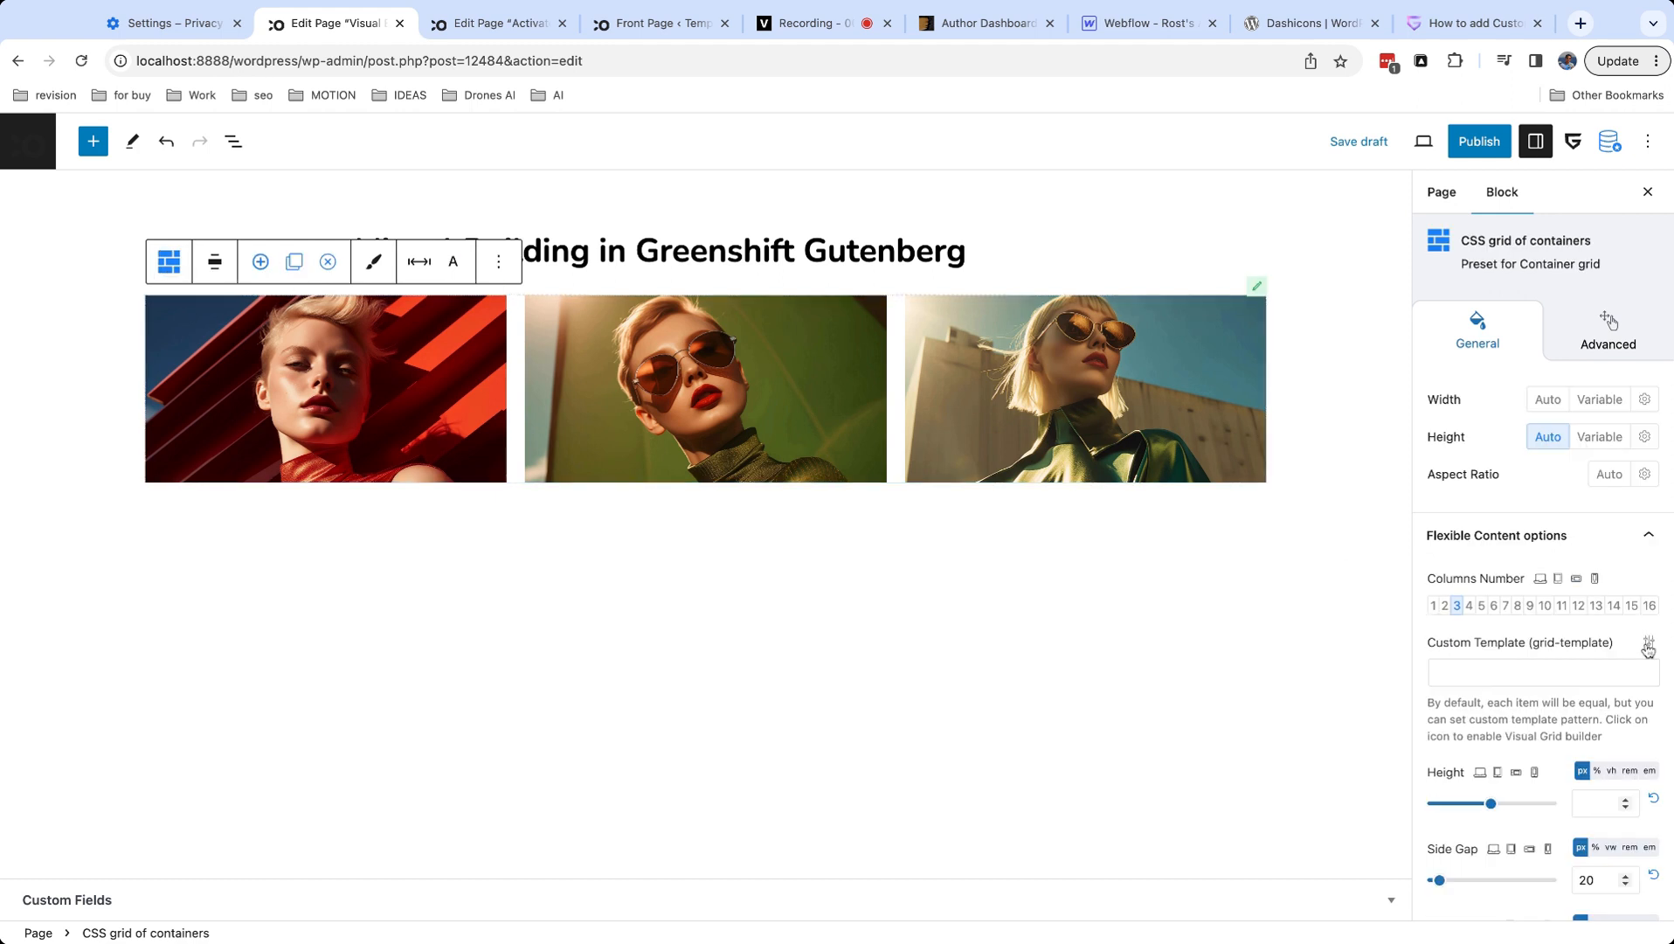
{"action": "left_click", "coordinate": [1644, 642]}
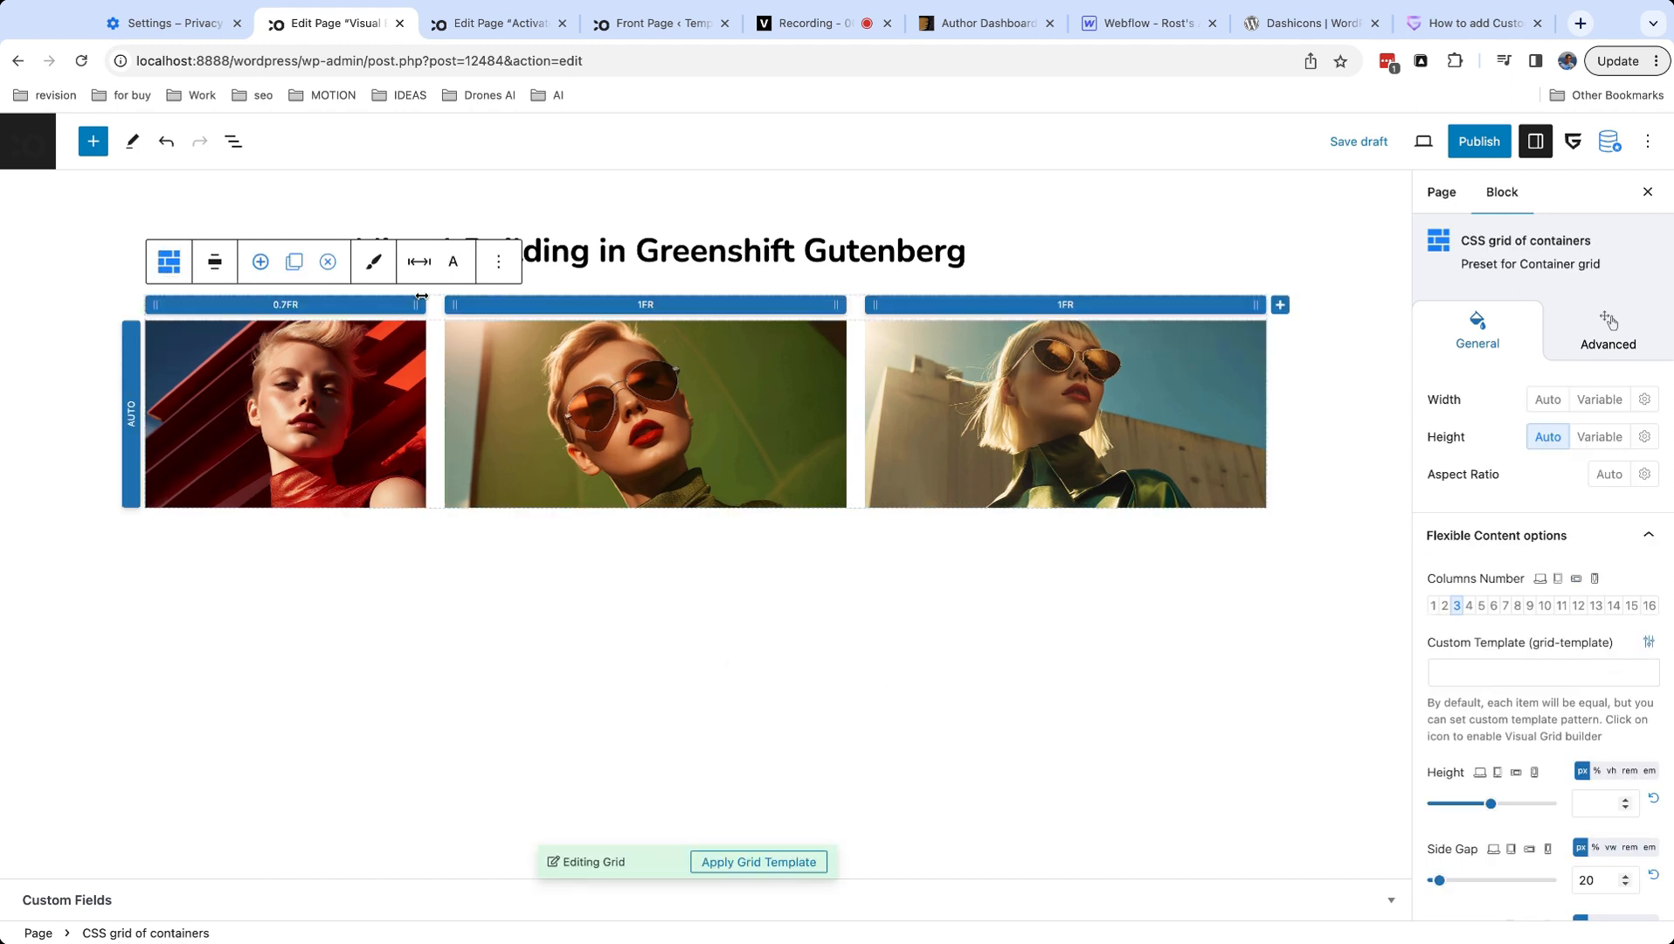
{"action": "left_click_drag", "start_coordinate": [420, 305], "coordinate": [546, 304]}
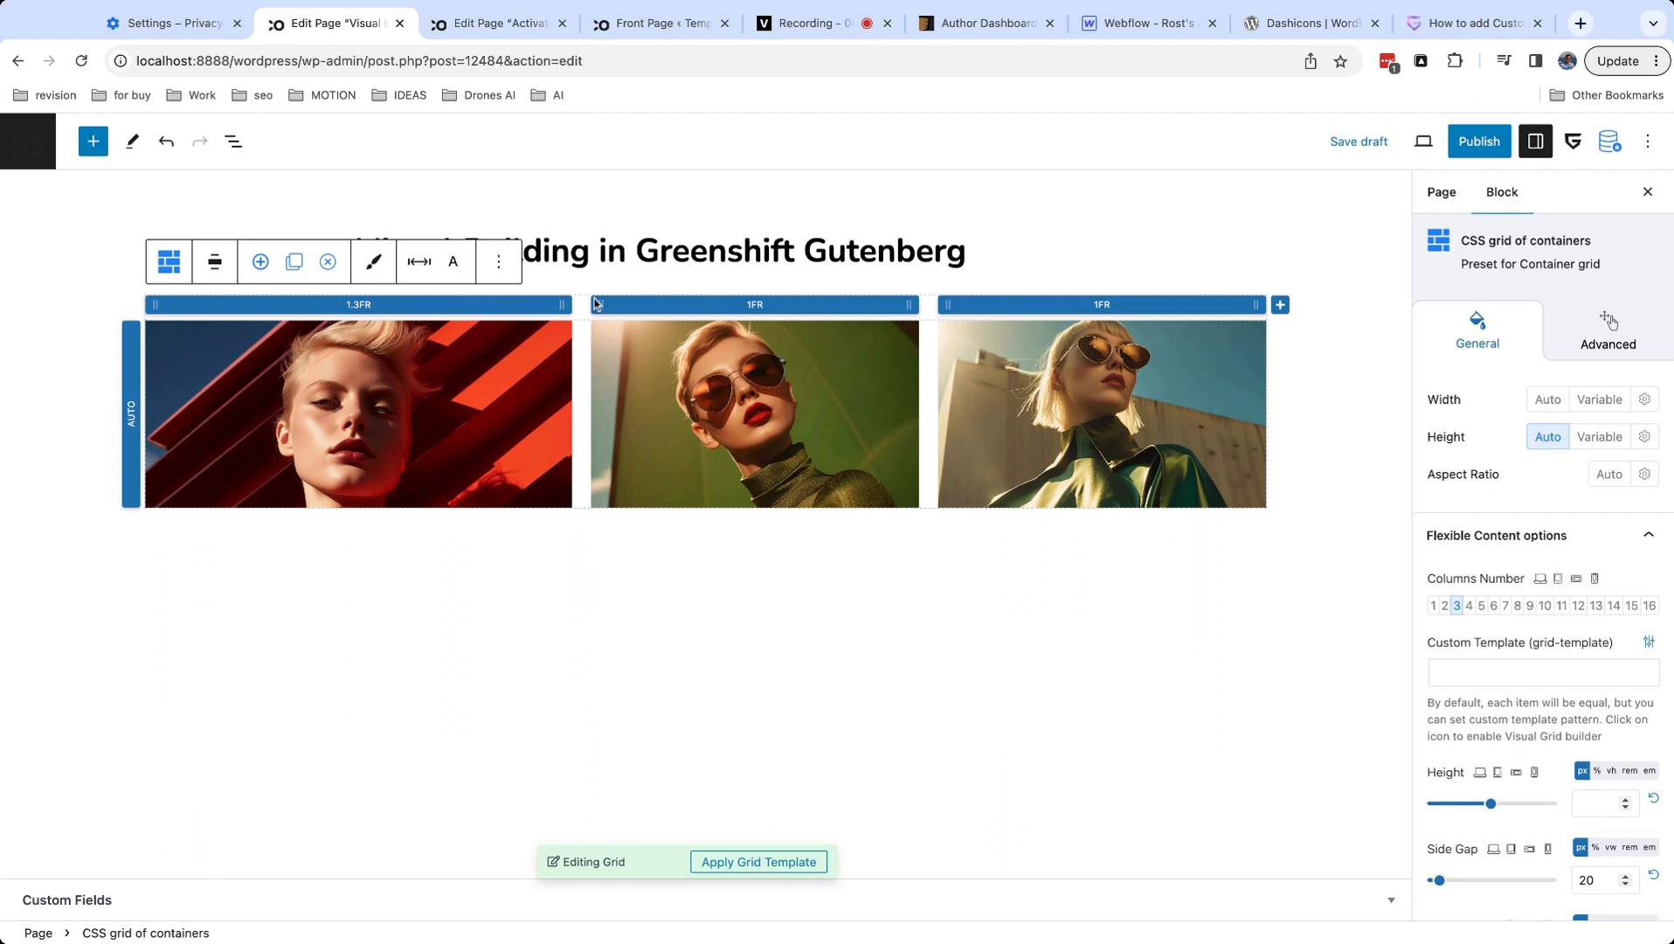
{"action": "mouse_move", "coordinate": [746, 785]}
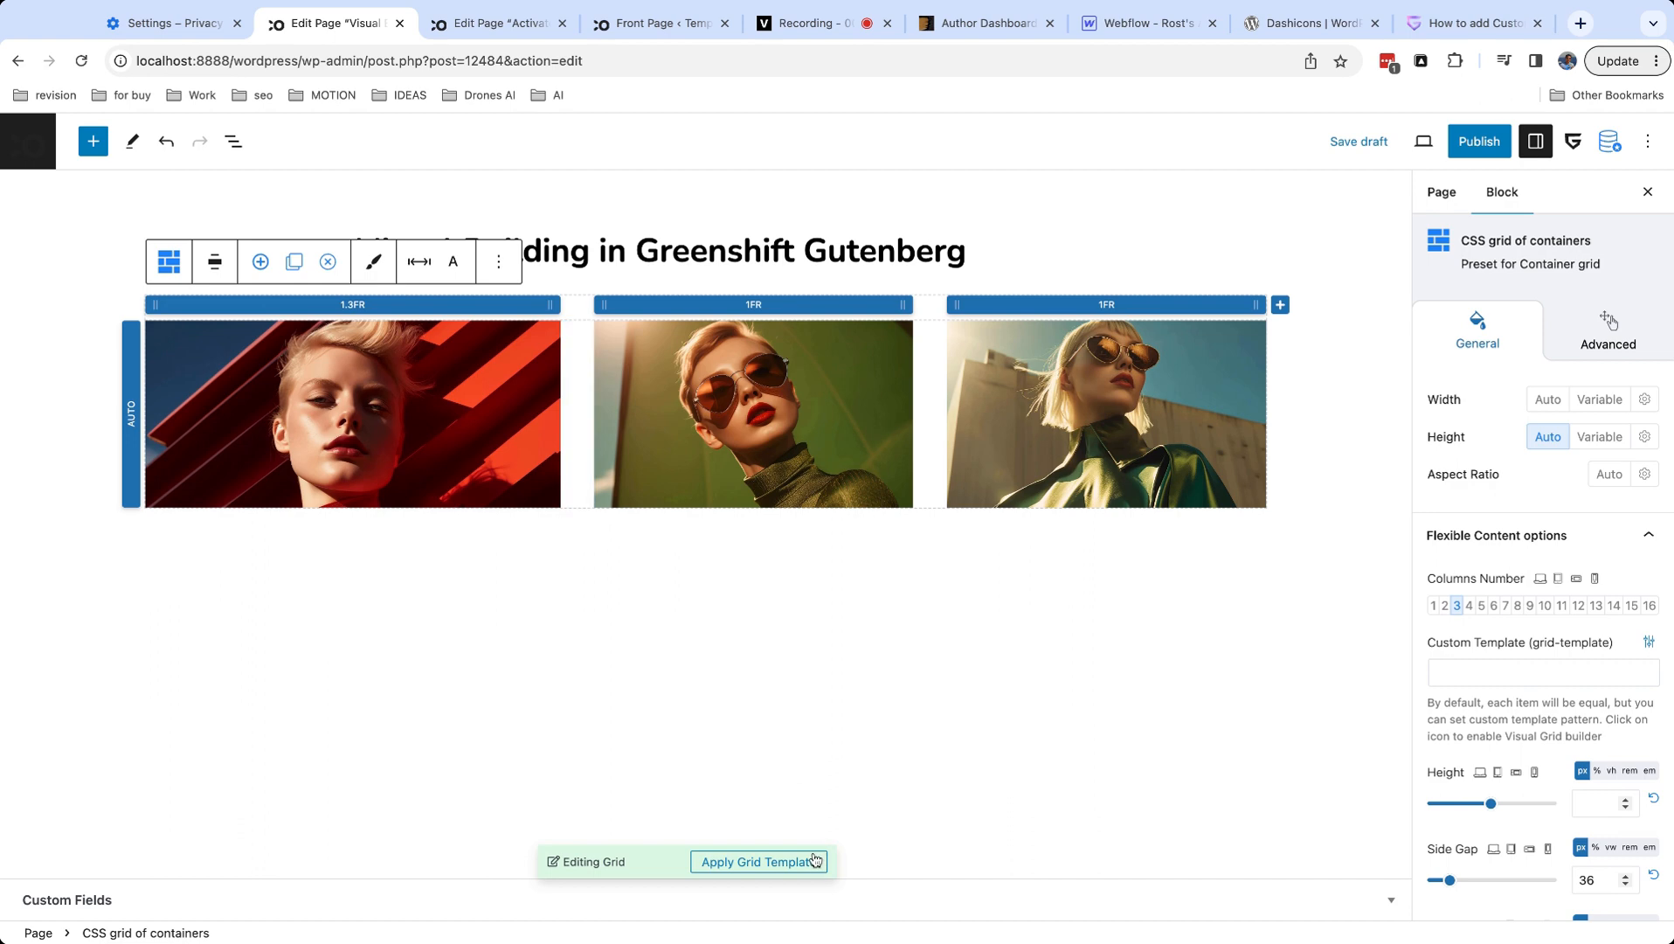
{"action": "left_click", "coordinate": [760, 861]}
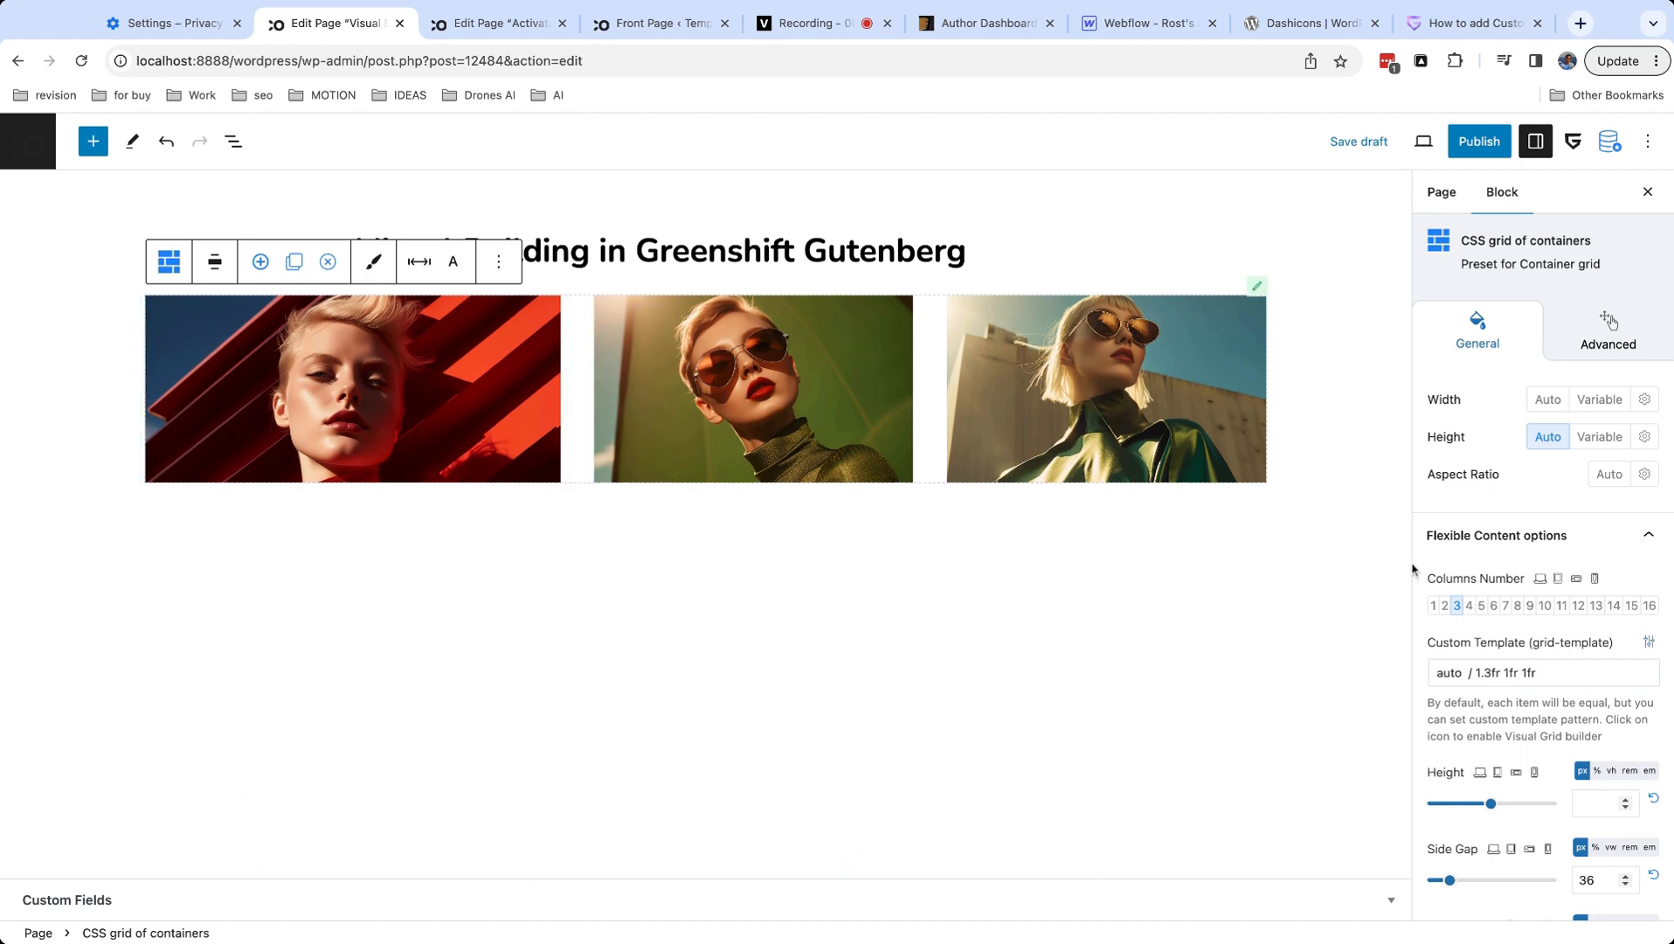
Switch the grid to 2 columns and stretch the wrapped third image's spacer to 187px.
{"action": "left_click", "coordinate": [1443, 604]}
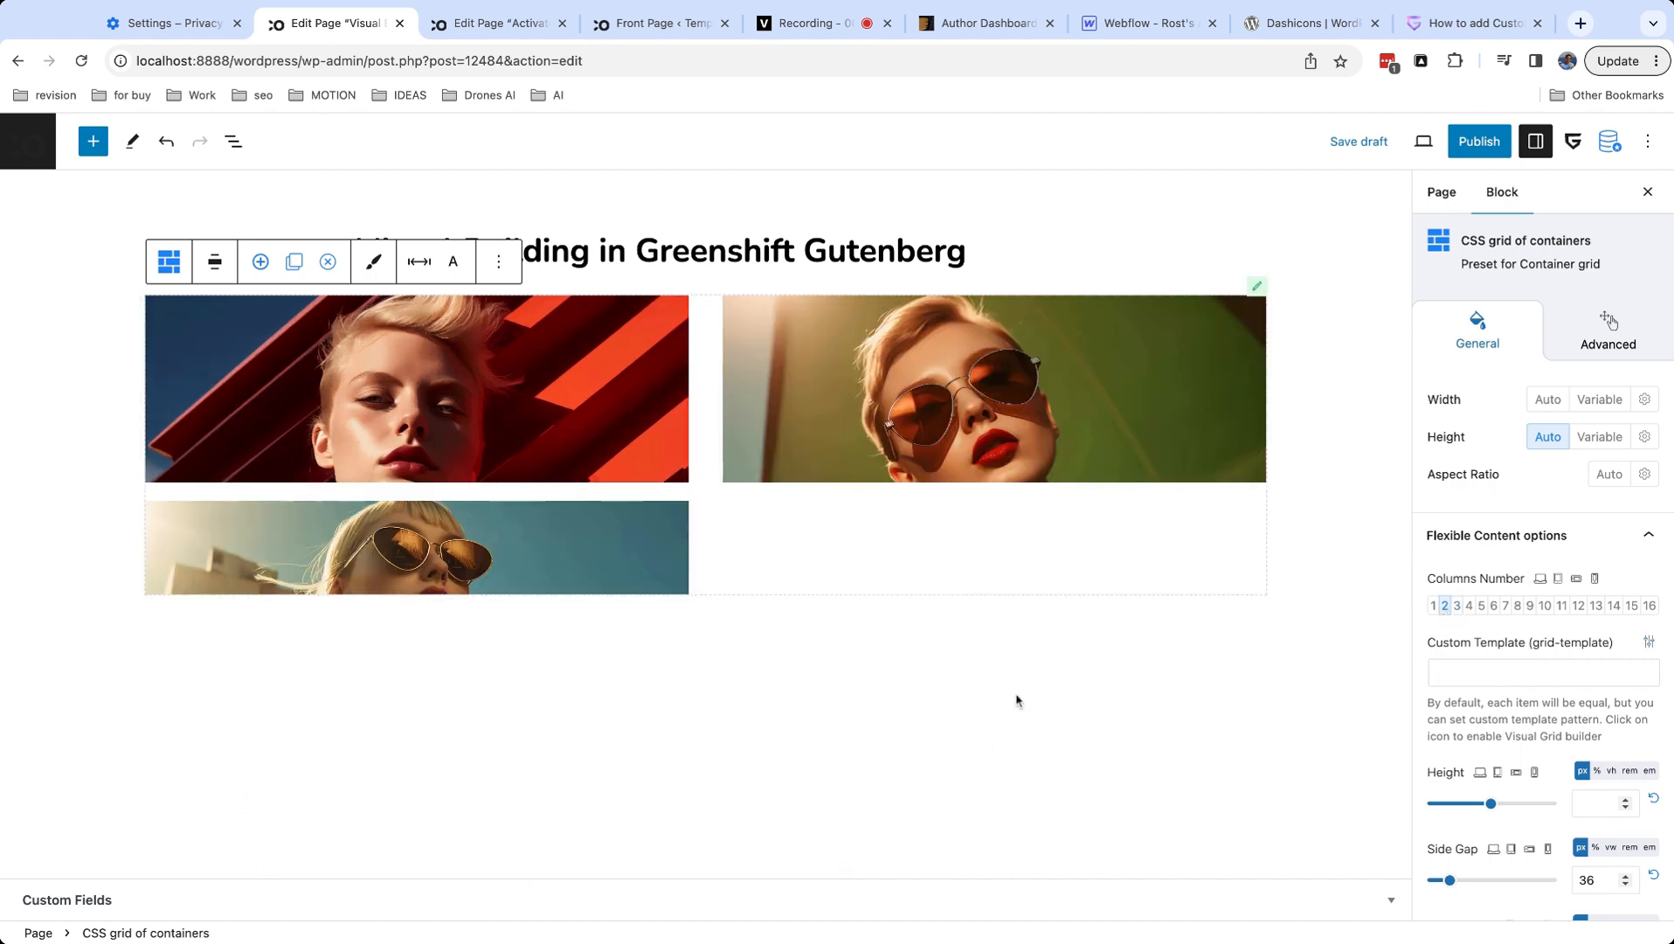
{"action": "left_click", "coordinate": [419, 547]}
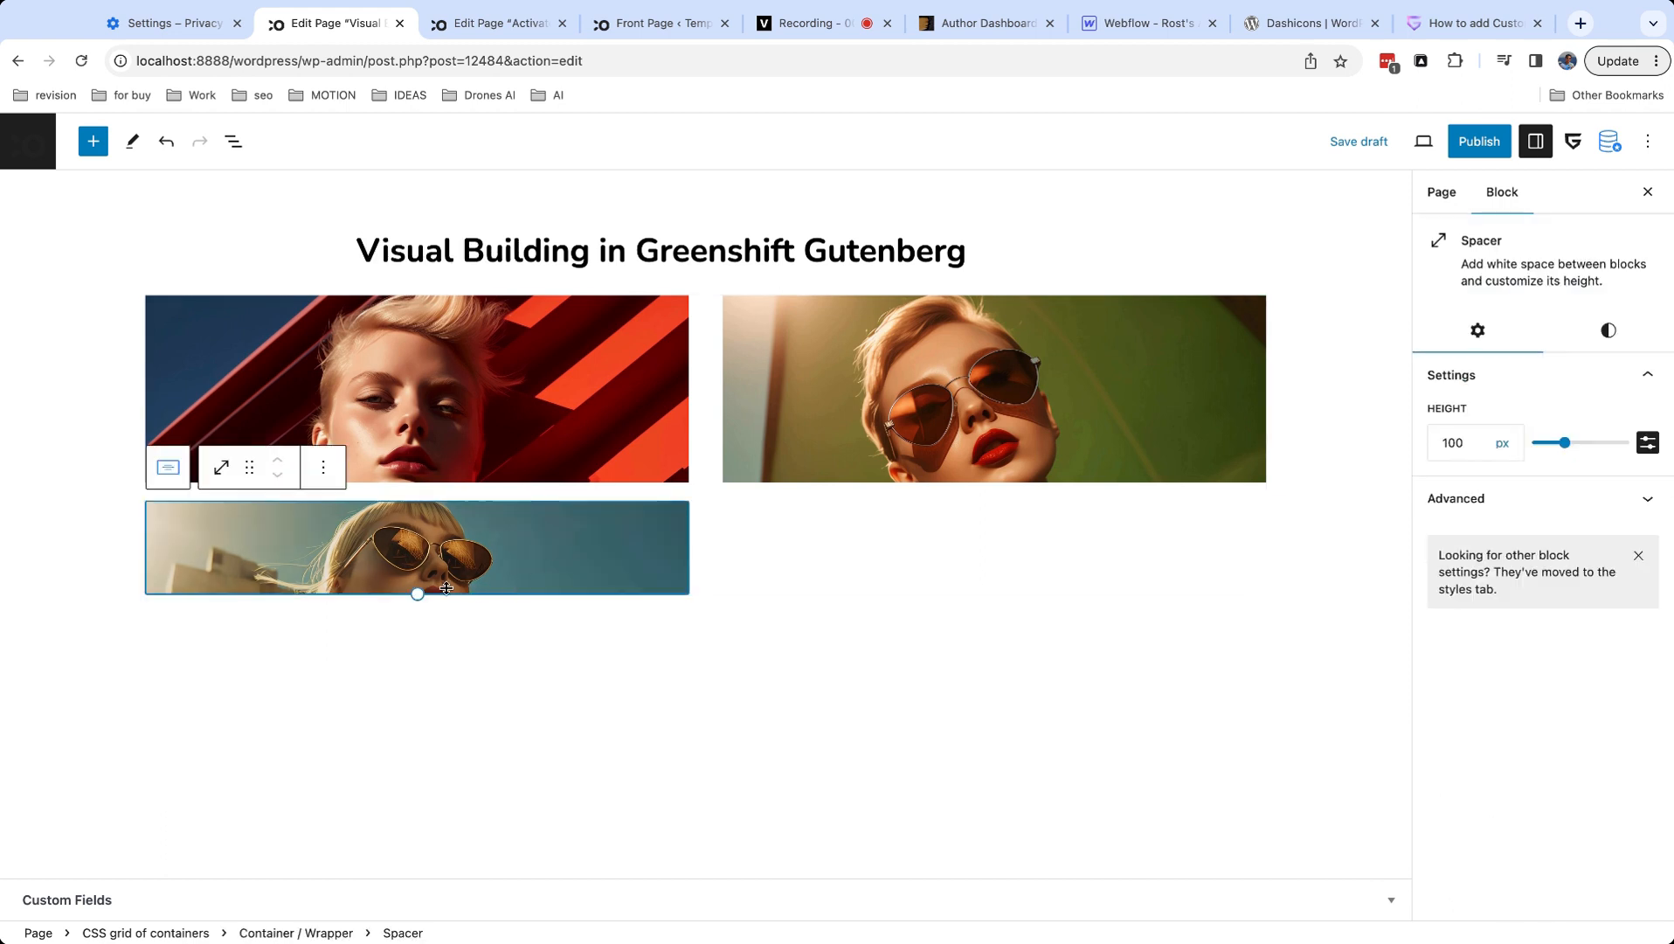
{"action": "left_click_drag", "start_coordinate": [418, 594], "coordinate": [418, 672]}
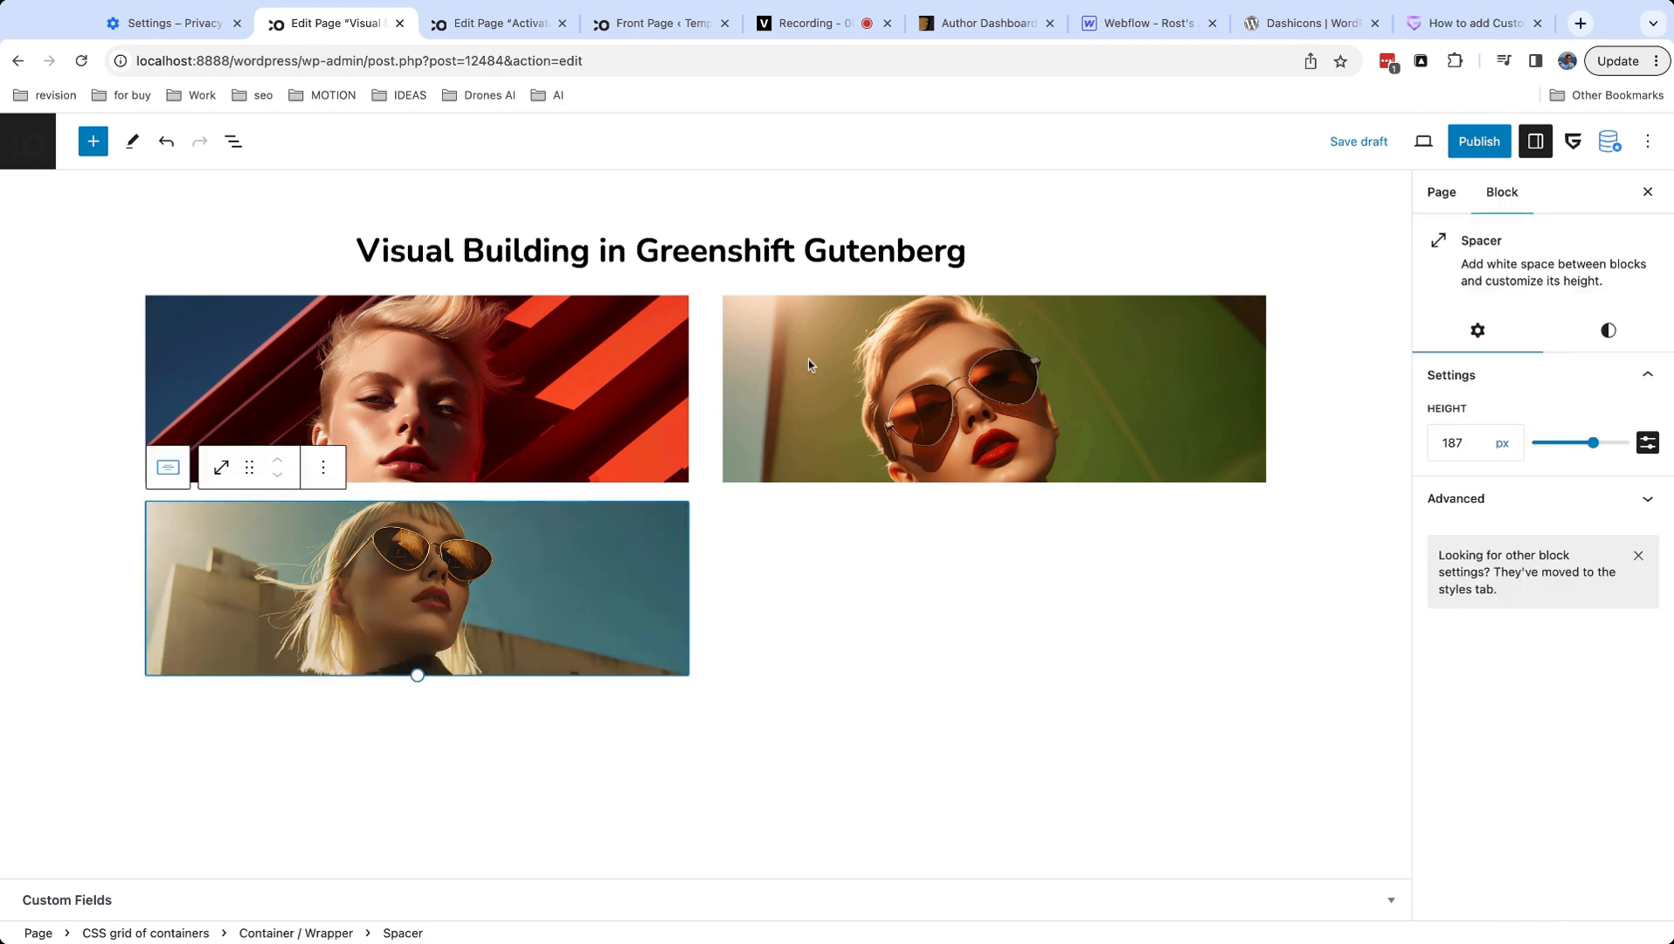
{"action": "left_click", "coordinate": [993, 390]}
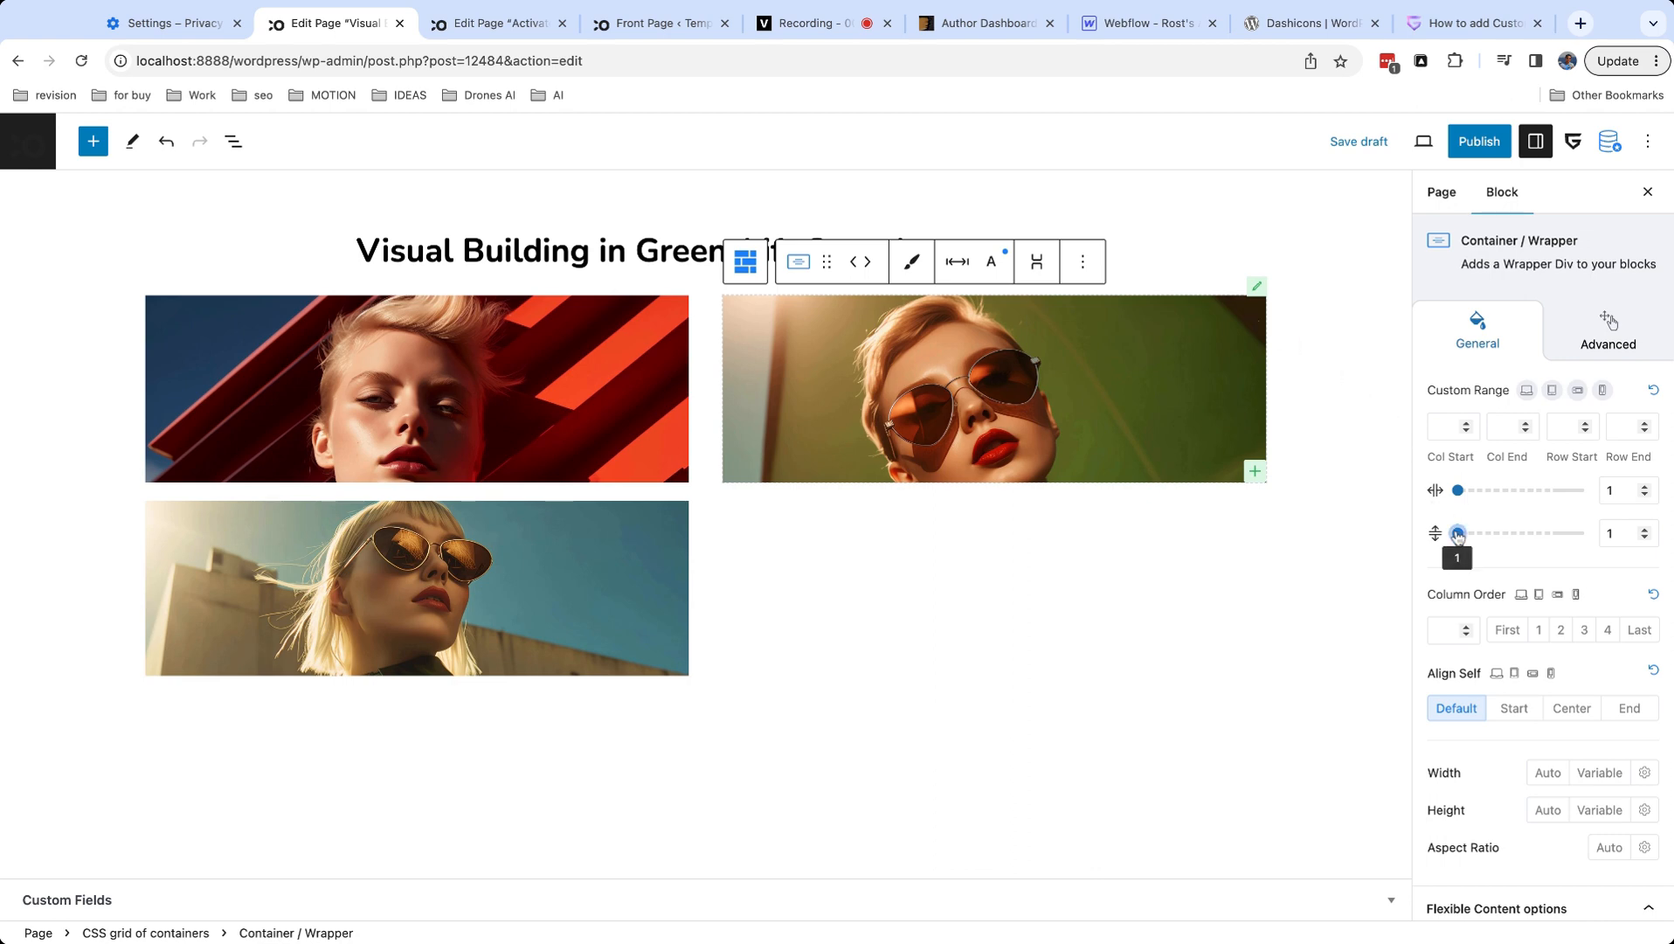
Bring the grid example with the tech-jobs text container and portrait into view.
{"action": "left_click_drag", "start_coordinate": [1457, 533], "coordinate": [1466, 533]}
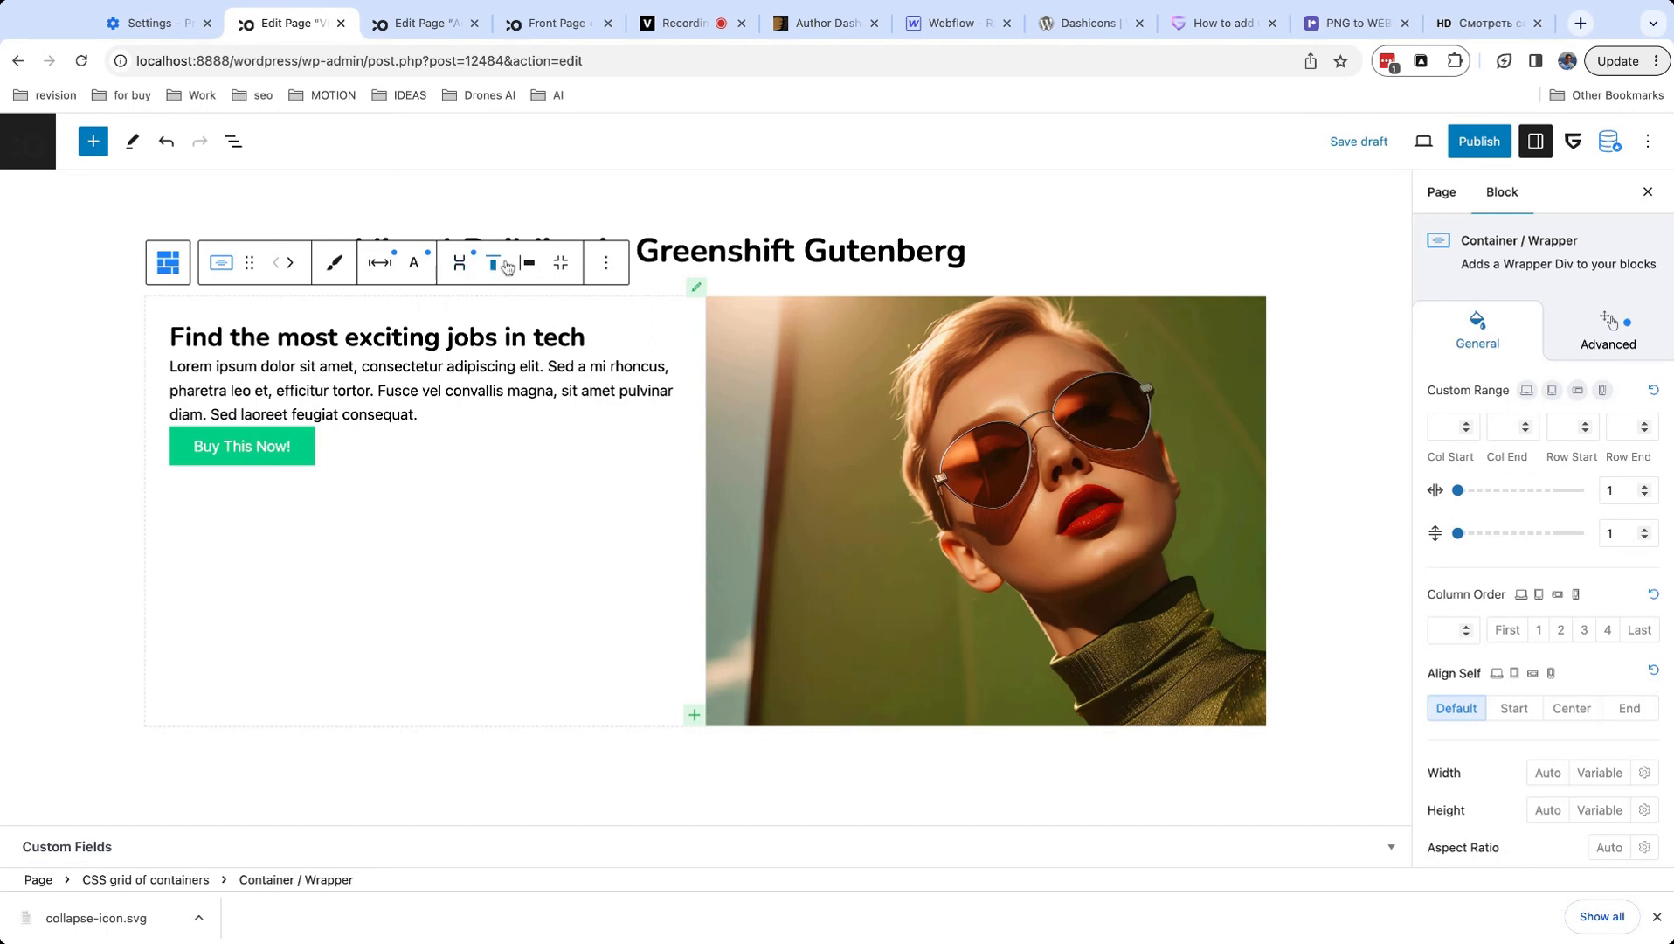
Give the text container a row gap and a custom range of columns 1–8, rows 2–3.
{"action": "left_click", "coordinate": [458, 262]}
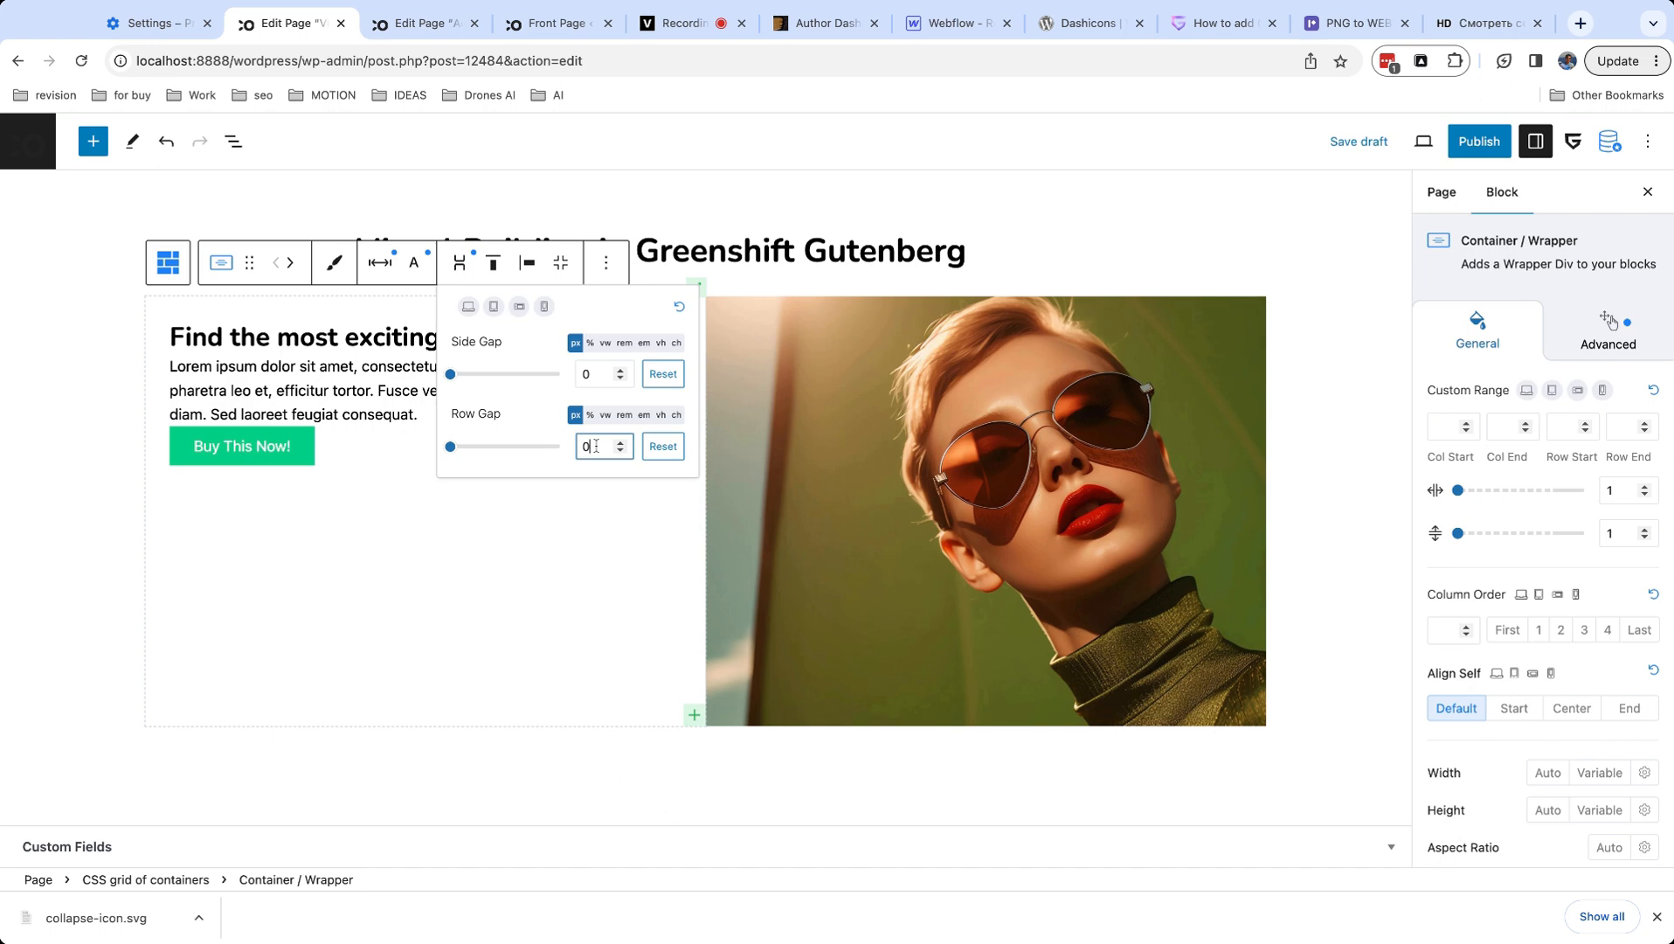
{"action": "type", "text": "2"}
{"action": "left_click", "coordinate": [1452, 425]}
{"action": "type", "text": "1"}
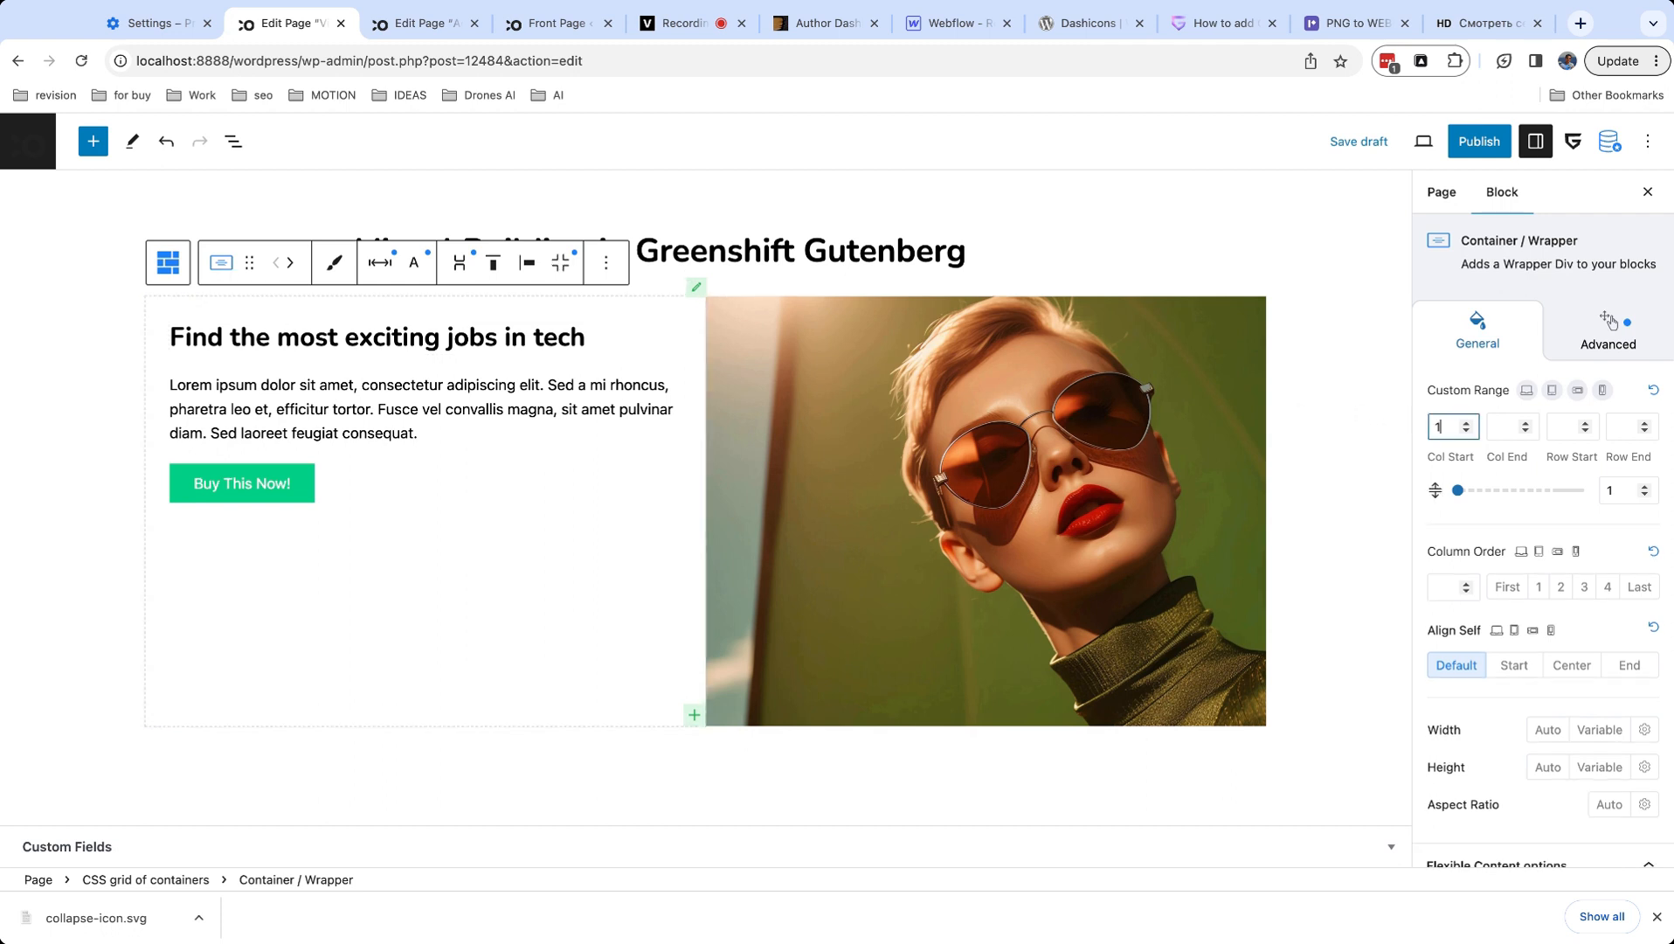
{"action": "type", "text": "8"}
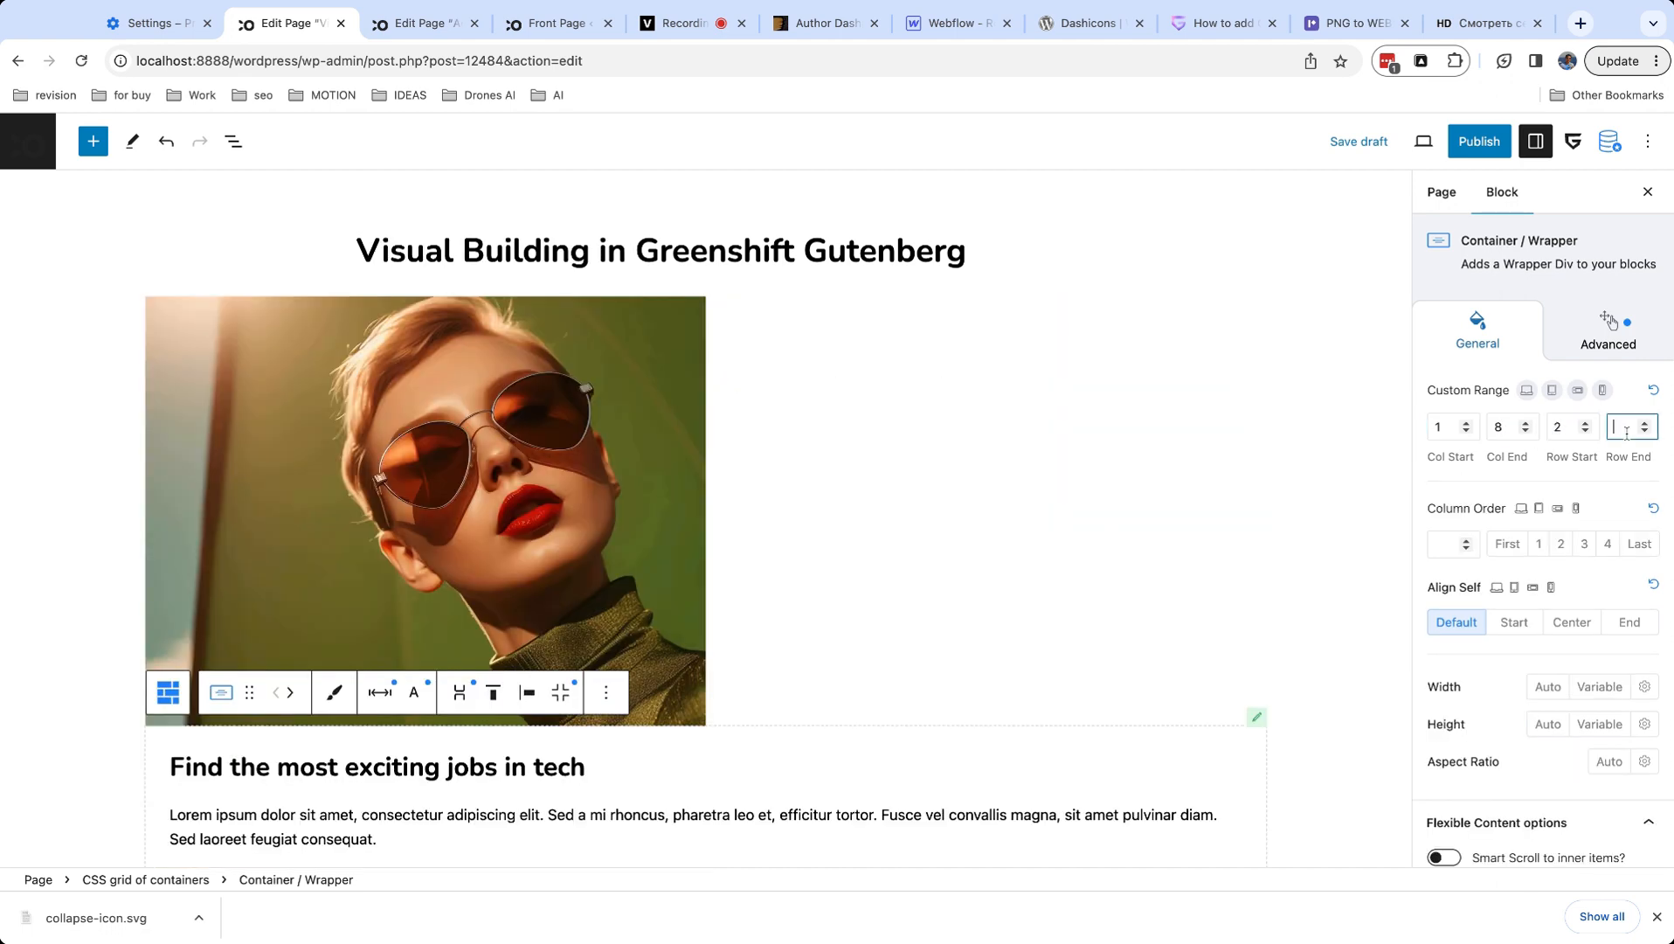
Set the image container's custom range to columns 6–12, rows 1–6.
{"action": "left_click", "coordinate": [233, 140]}
{"action": "type", "text": "6"}
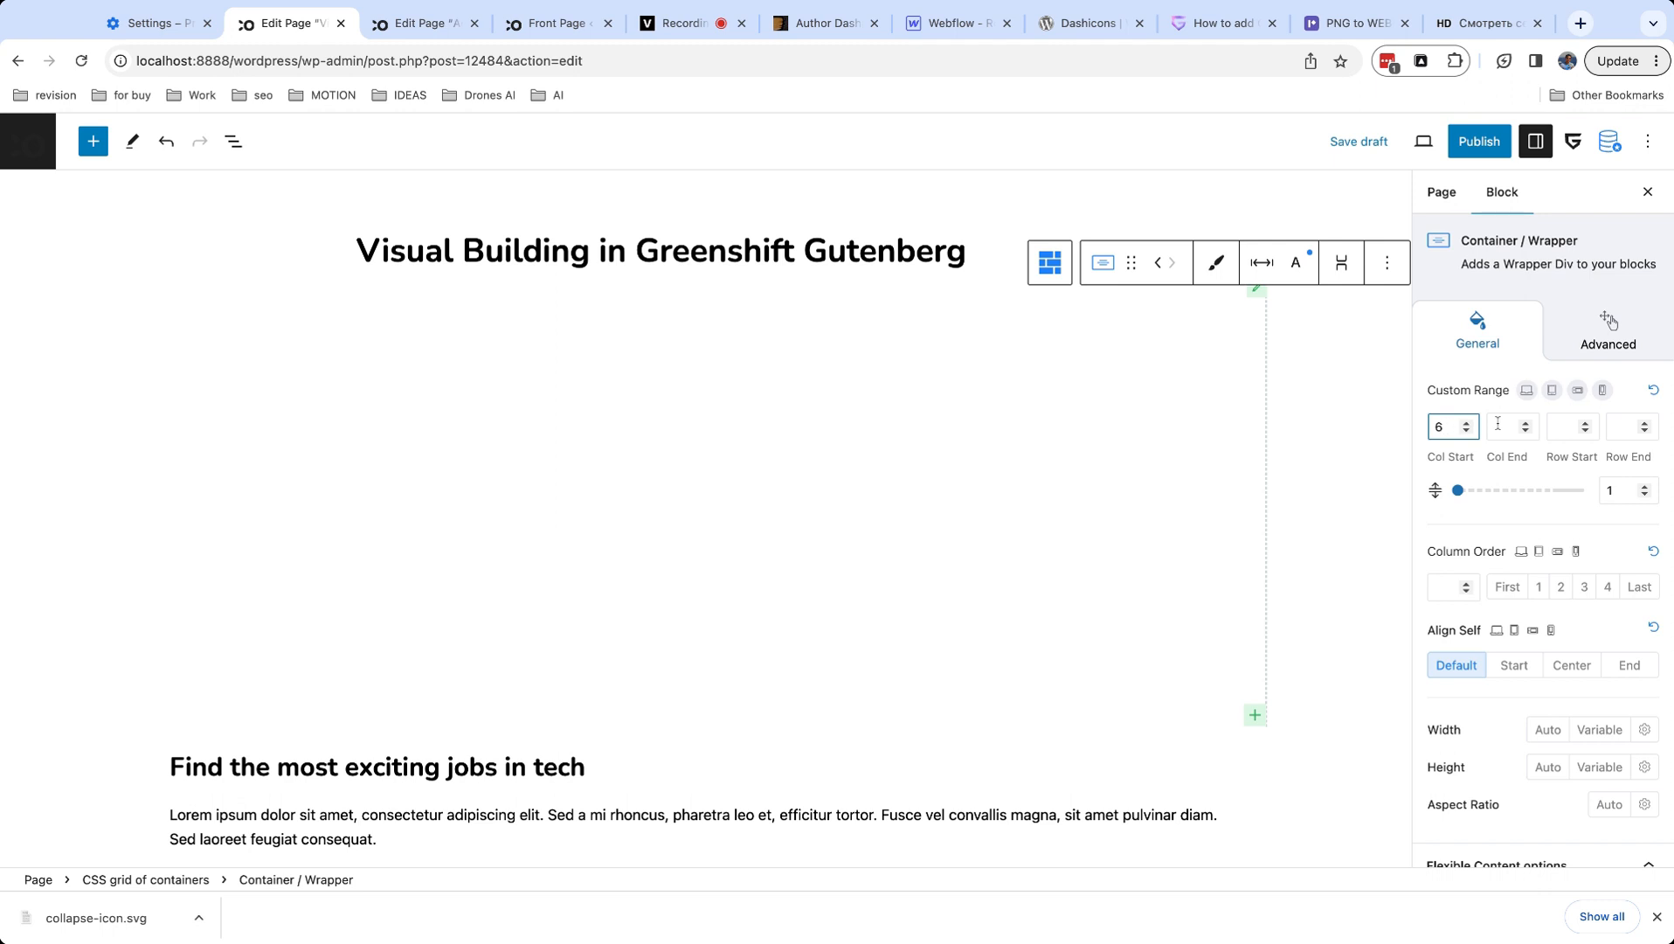
{"action": "type", "text": "12"}
{"action": "left_click", "coordinate": [1571, 427]}
{"action": "type", "text": "1"}
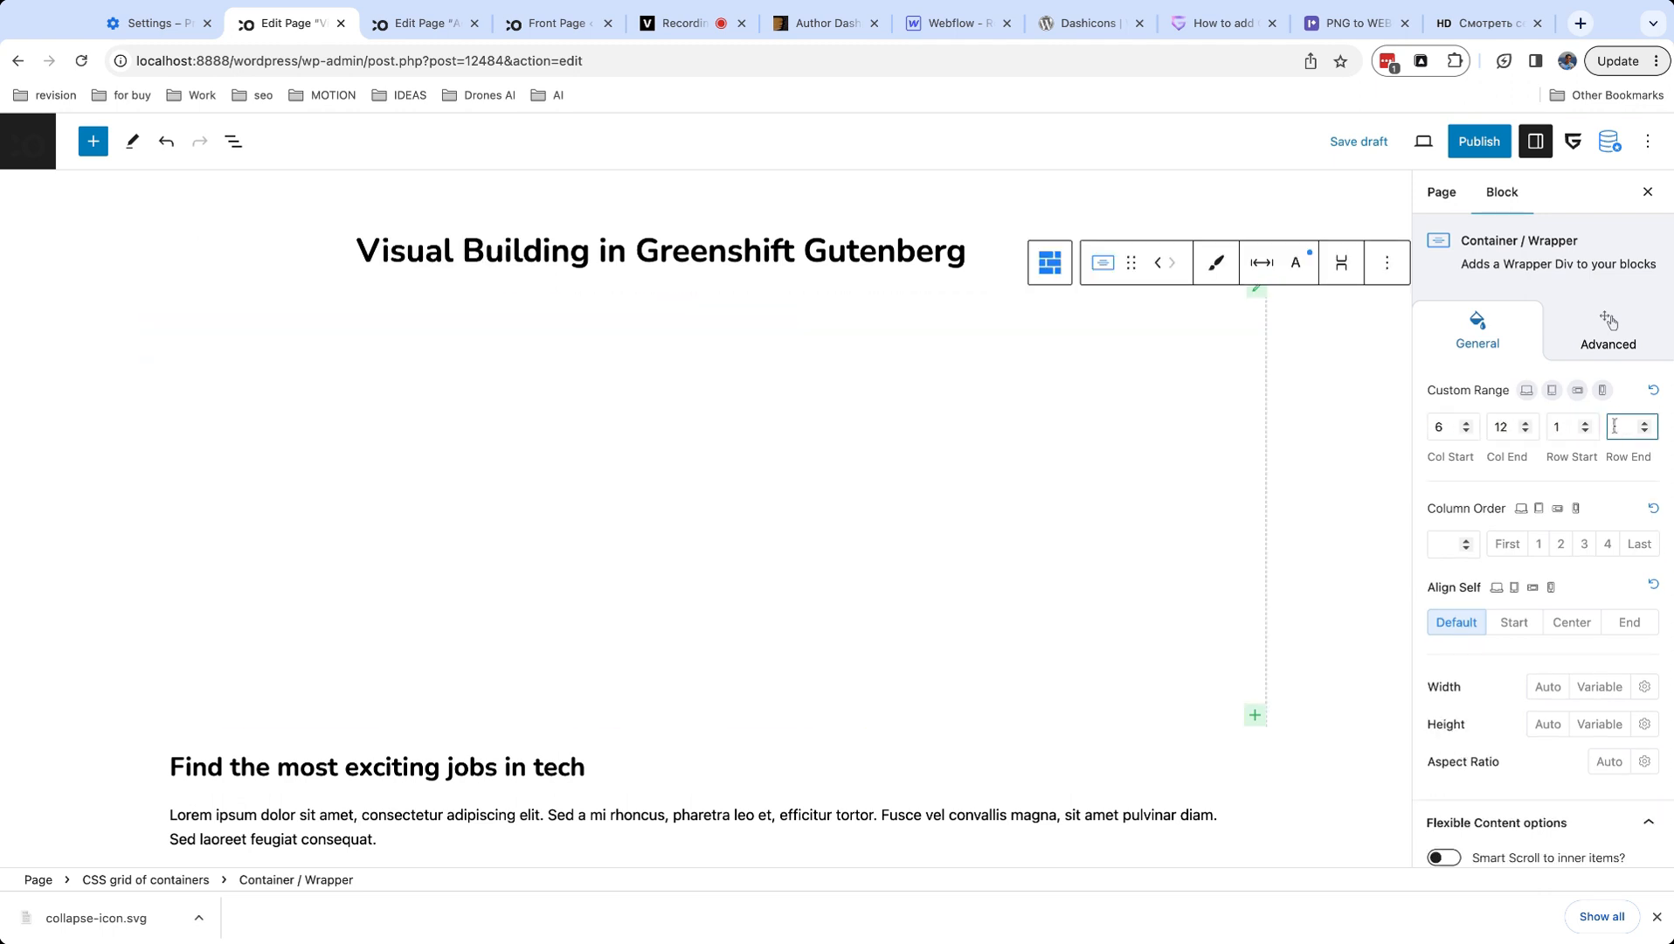
{"action": "type", "text": "6"}
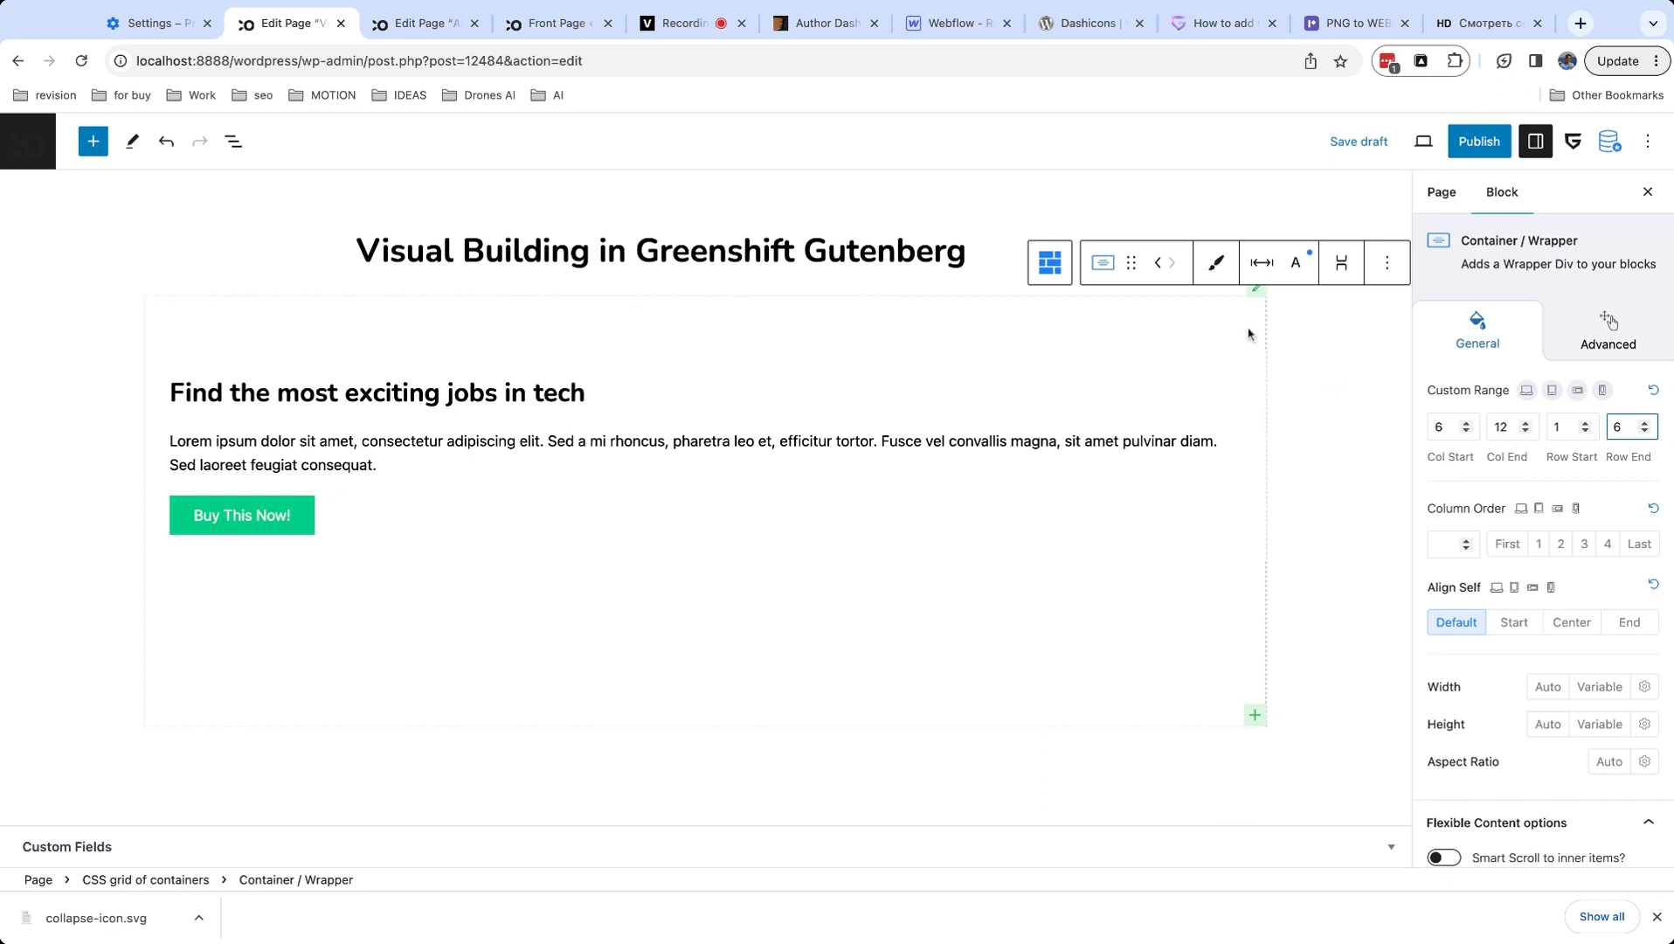
{"action": "left_click", "coordinate": [233, 140]}
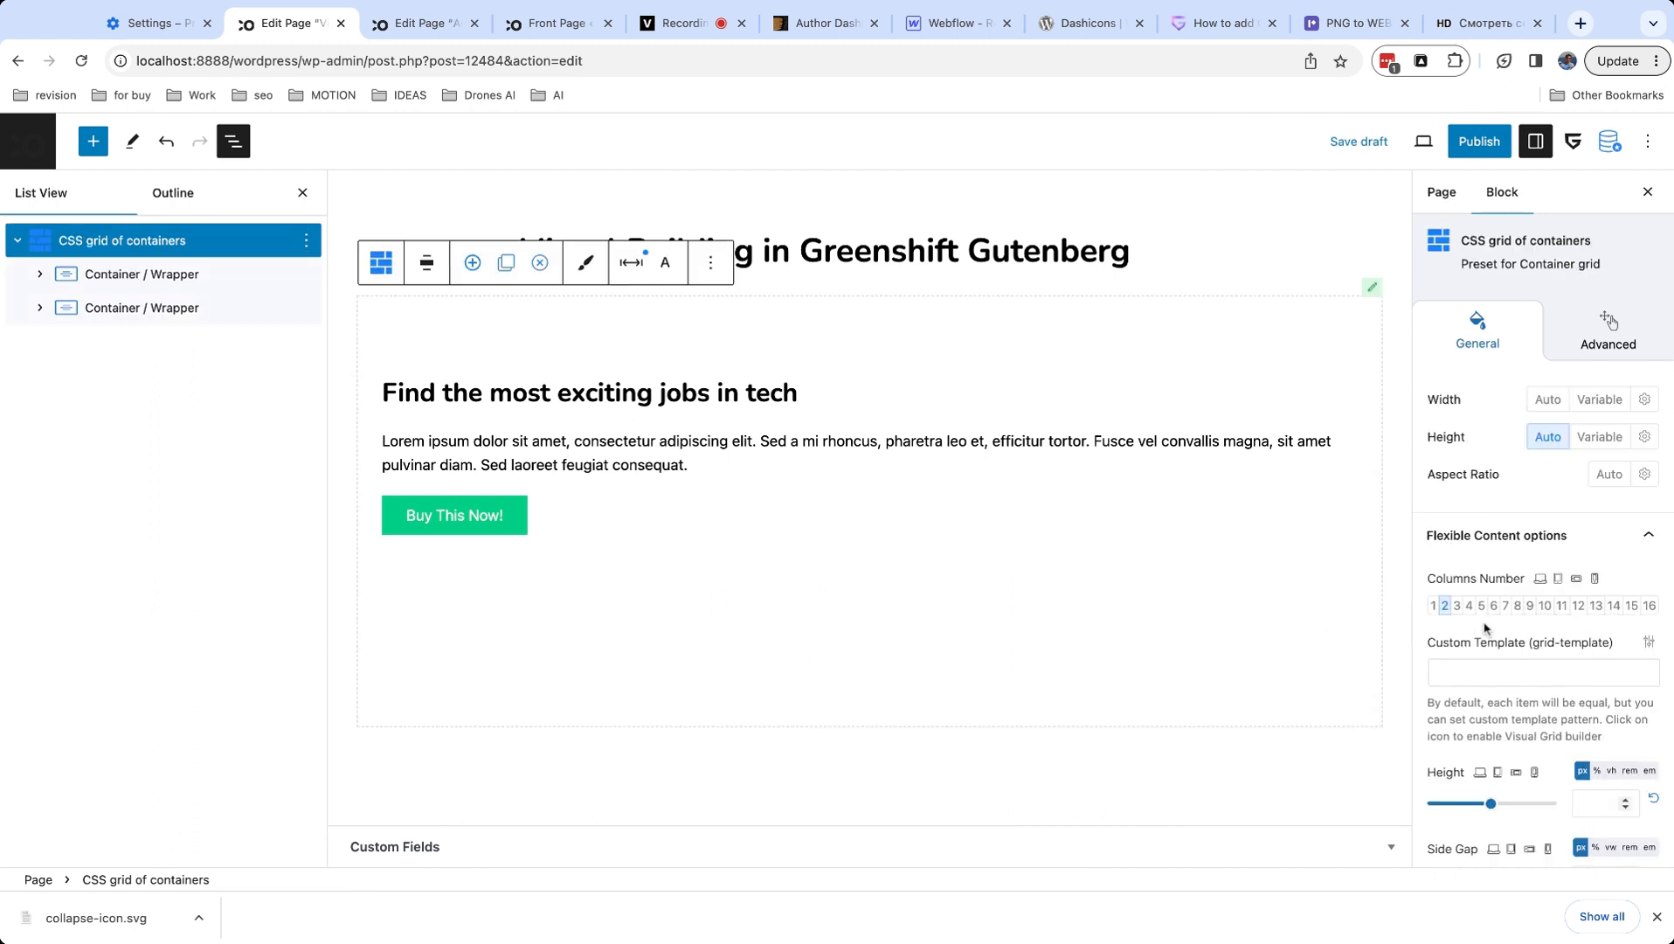
Set the grid to 12 columns and check each container's range in List View.
{"action": "left_click", "coordinate": [1578, 605]}
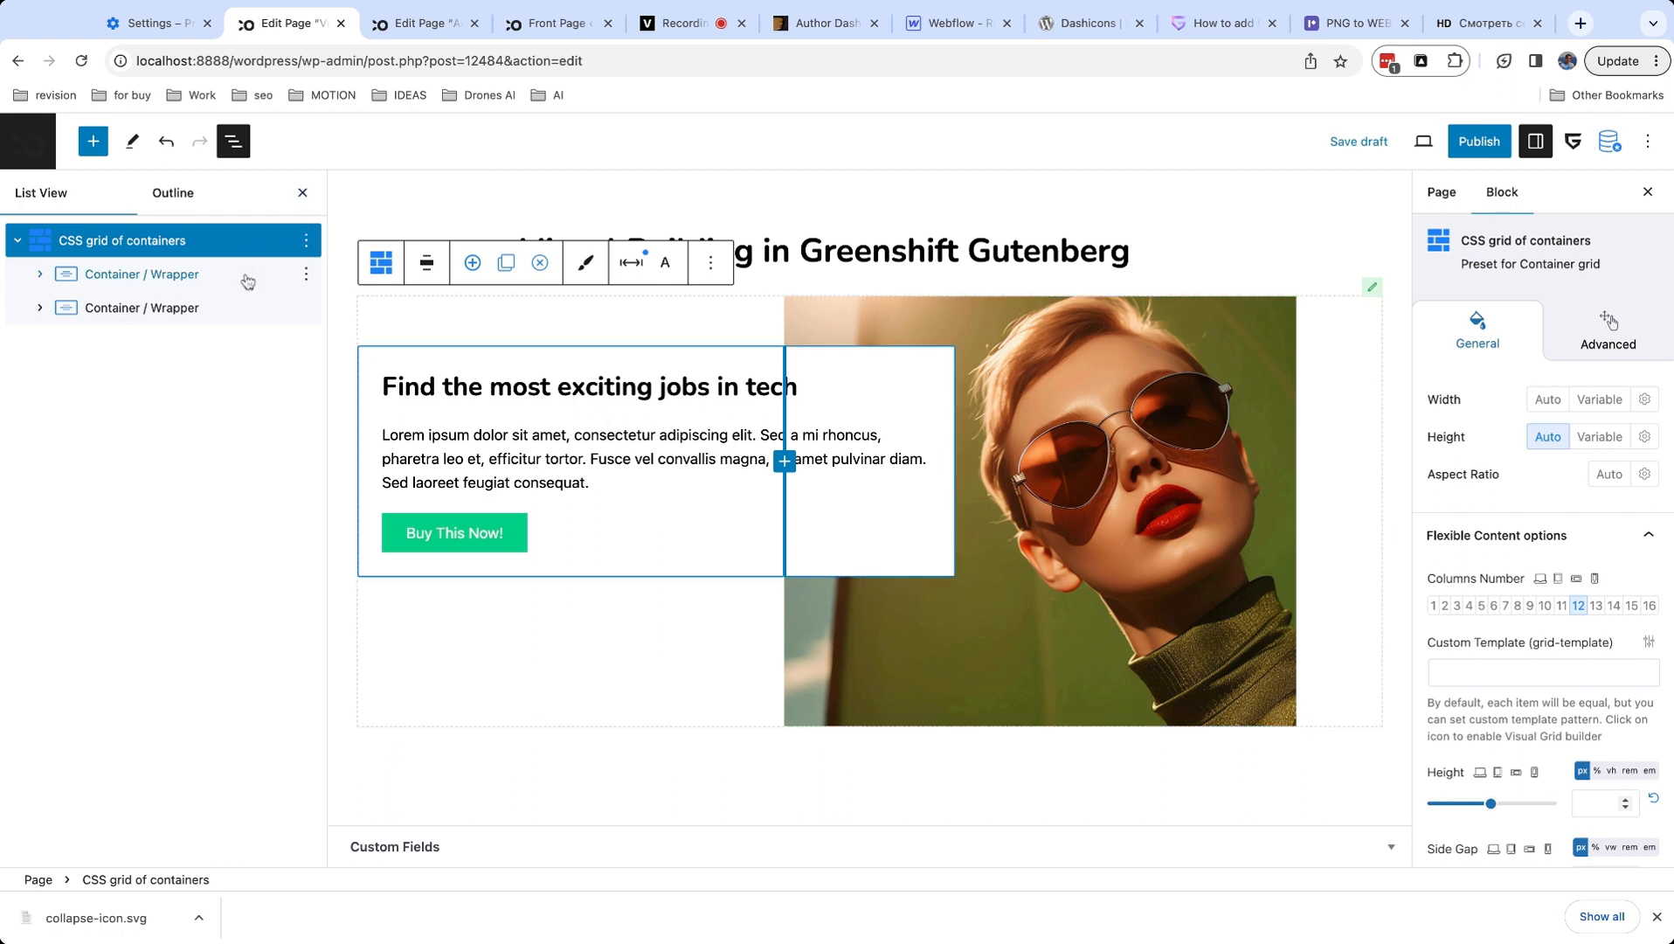
{"action": "left_click", "coordinate": [143, 308]}
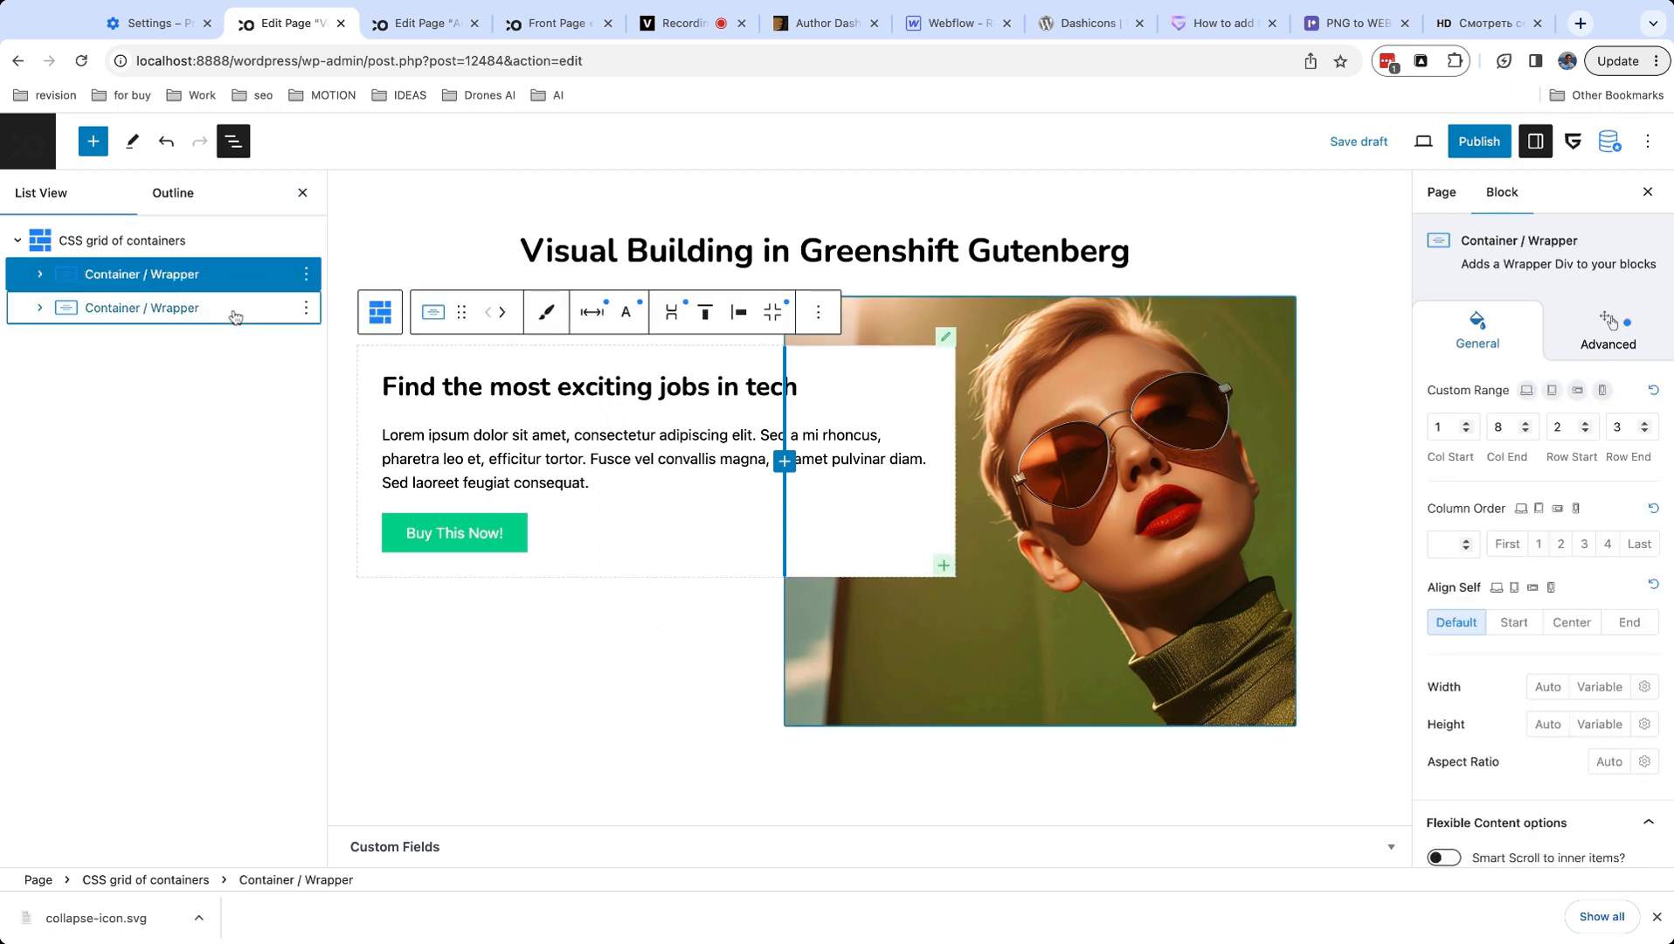
{"action": "left_click", "coordinate": [143, 307]}
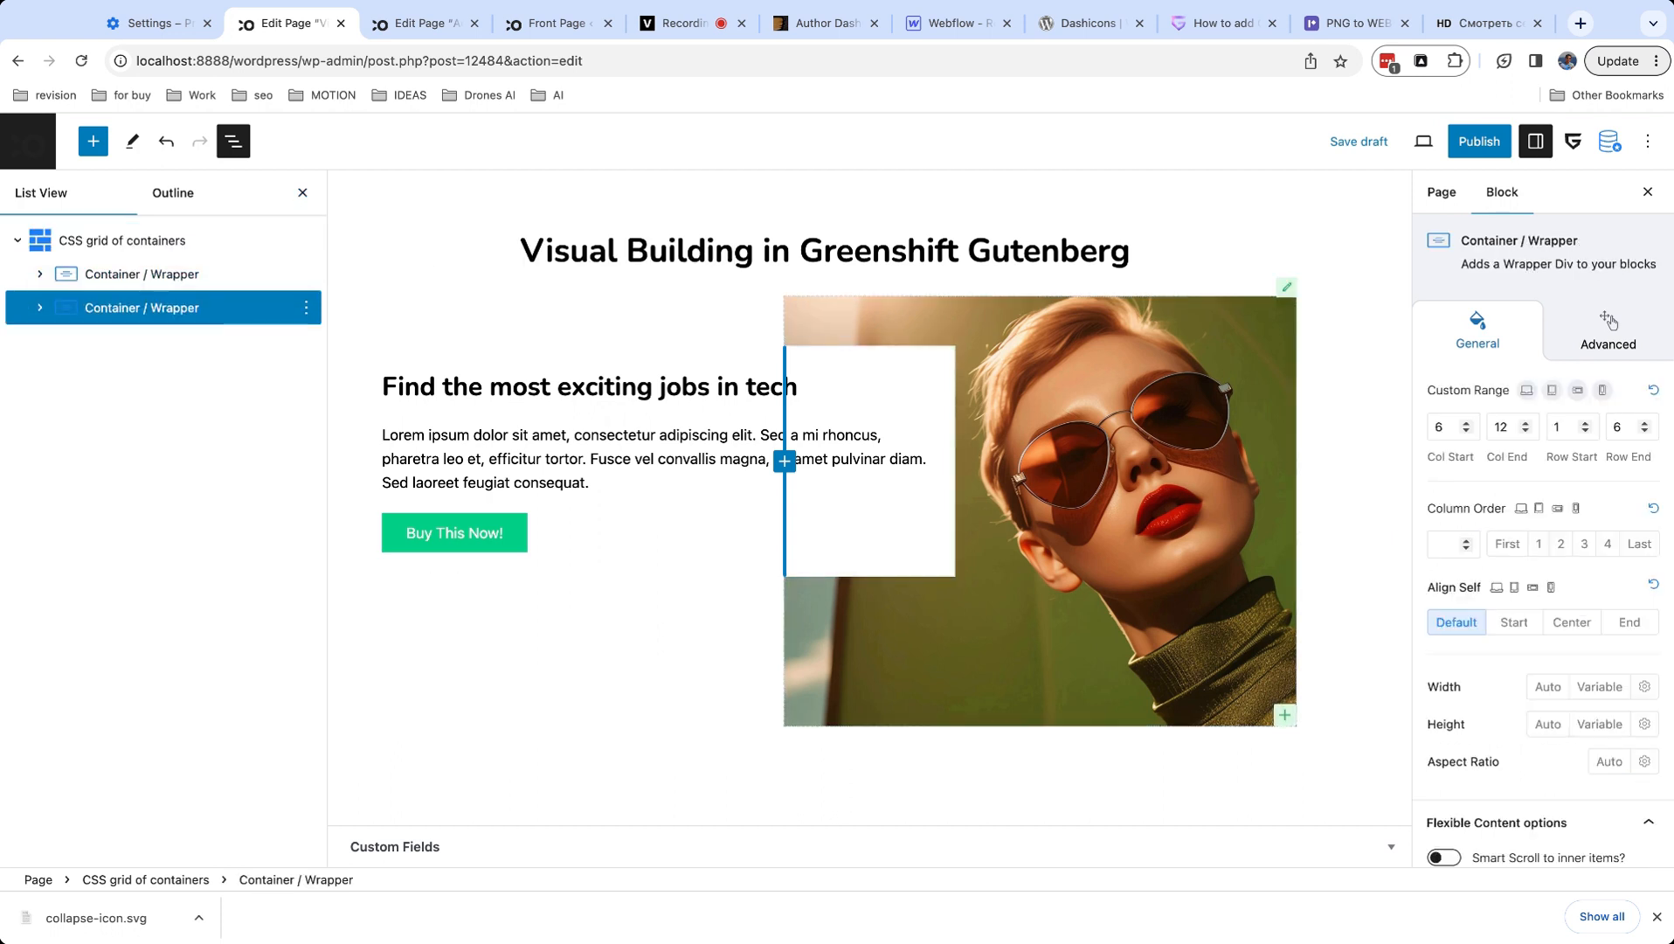